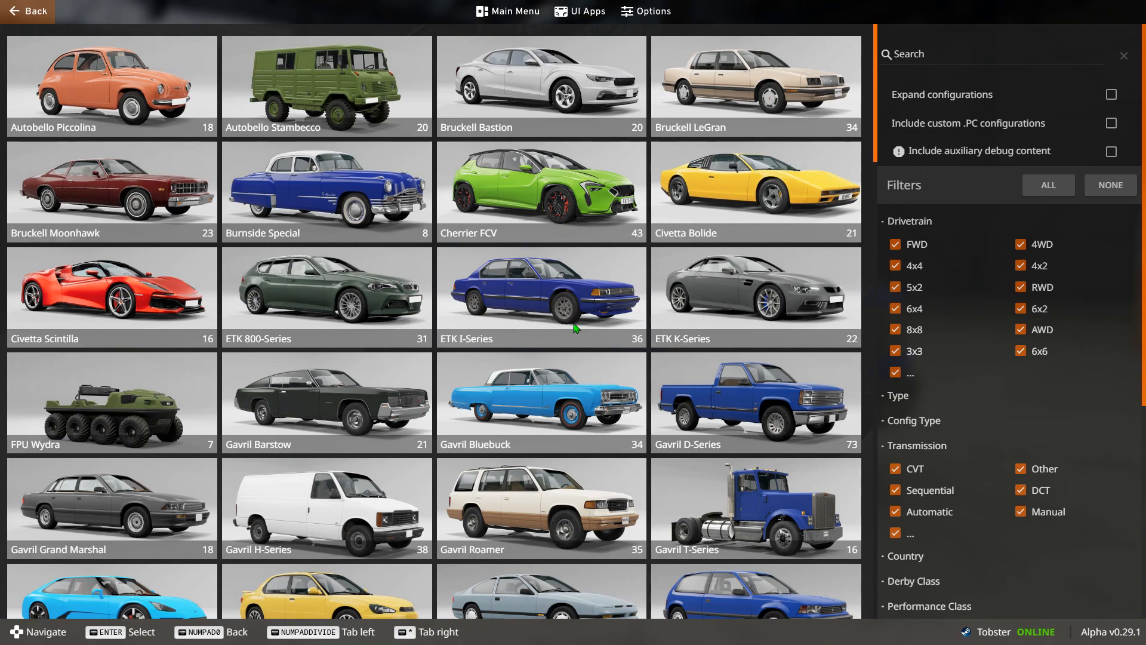
{"action": "mouse_move", "coordinate": [875, 327]}
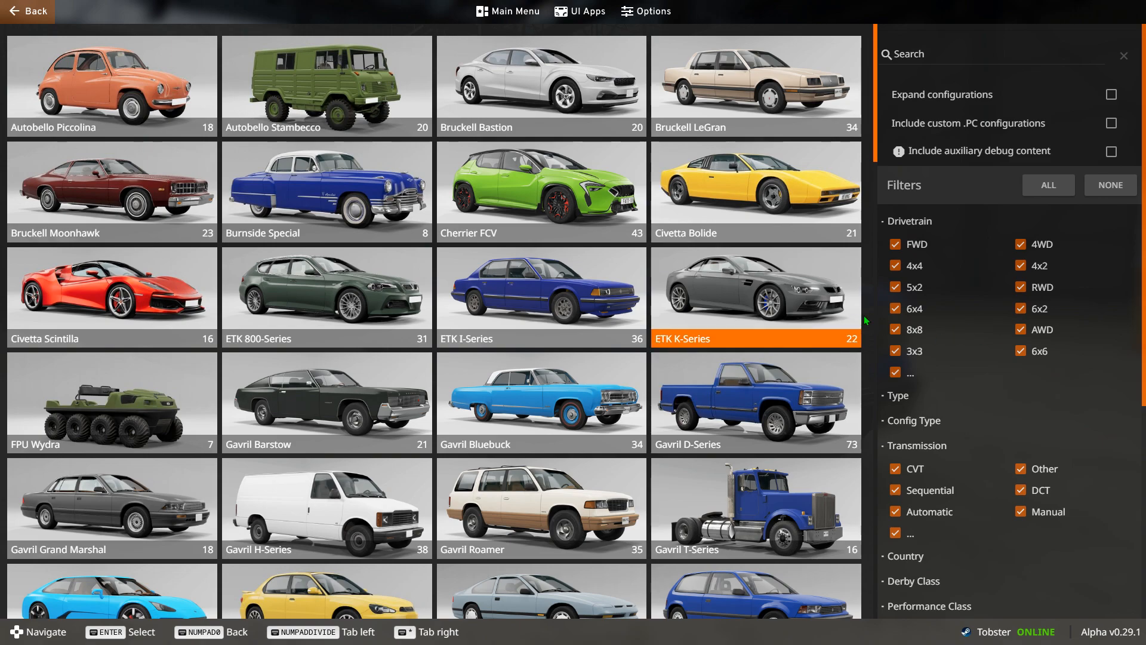
Step: Scroll through the in-game props list, then bring up the Windows Start menu of installed programs
{"action": "scroll", "scroll_direction": "down", "scroll_amount": 3}
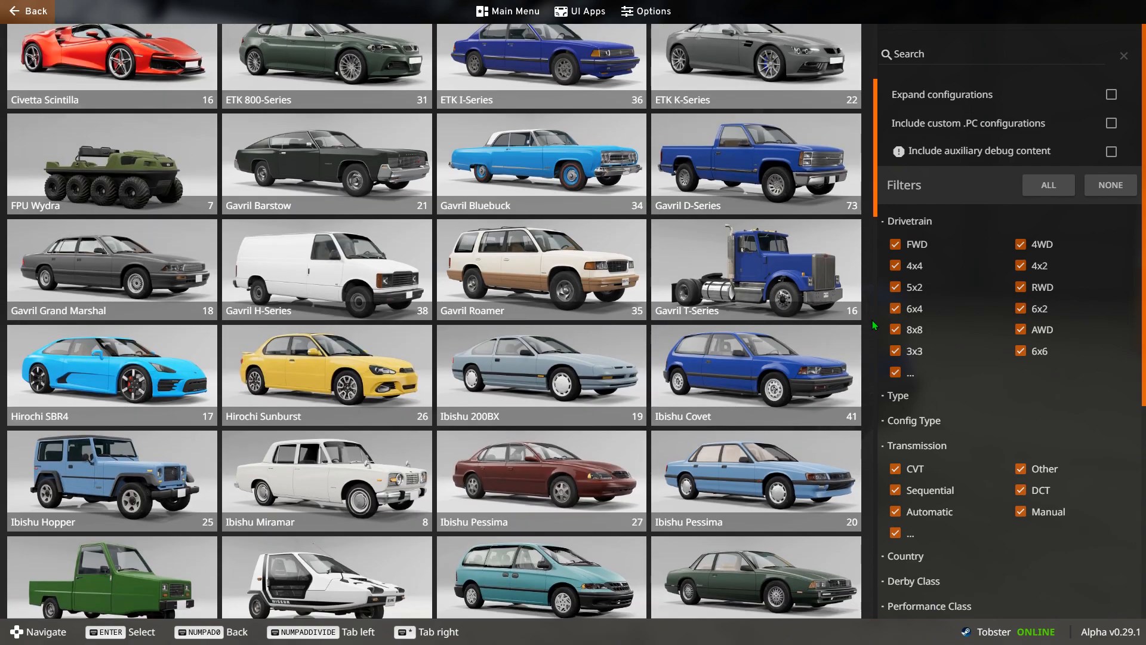
{"action": "scroll", "scroll_direction": "down", "scroll_amount": 3}
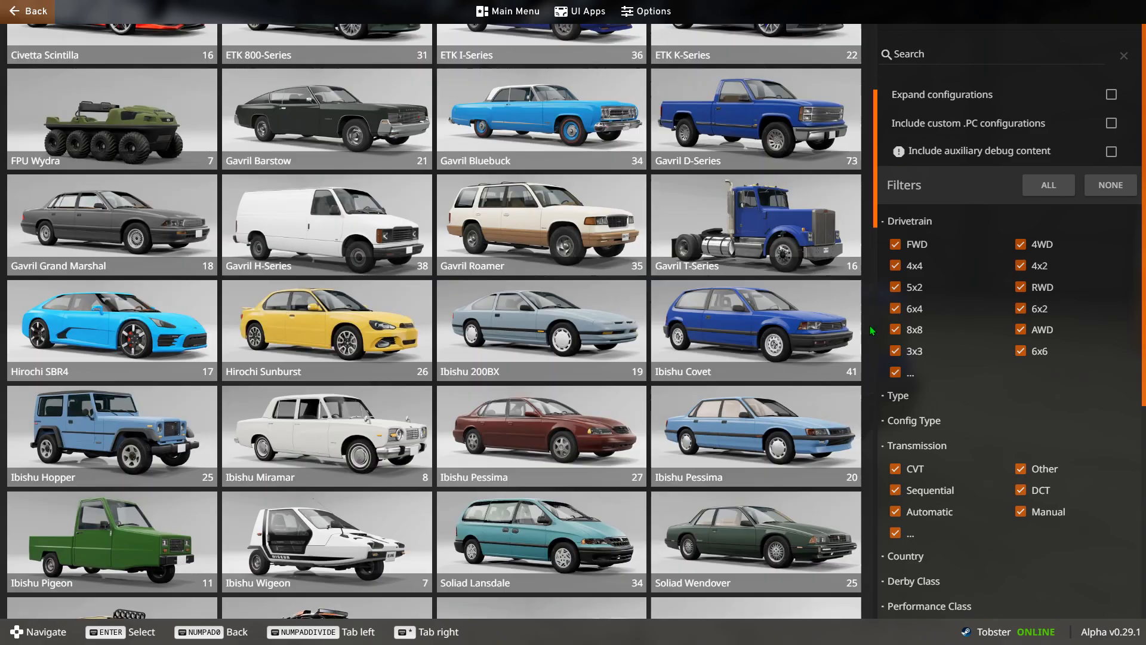
{"action": "scroll", "scroll_direction": "down", "scroll_amount": 3}
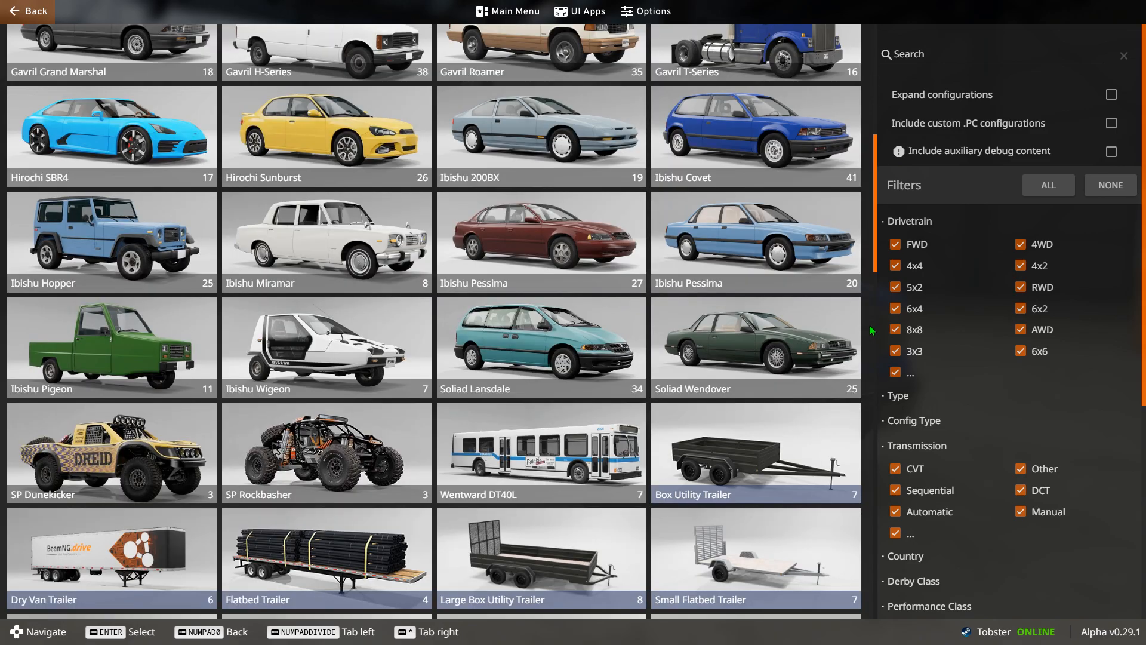
{"action": "scroll", "scroll_direction": "up", "scroll_amount": 3}
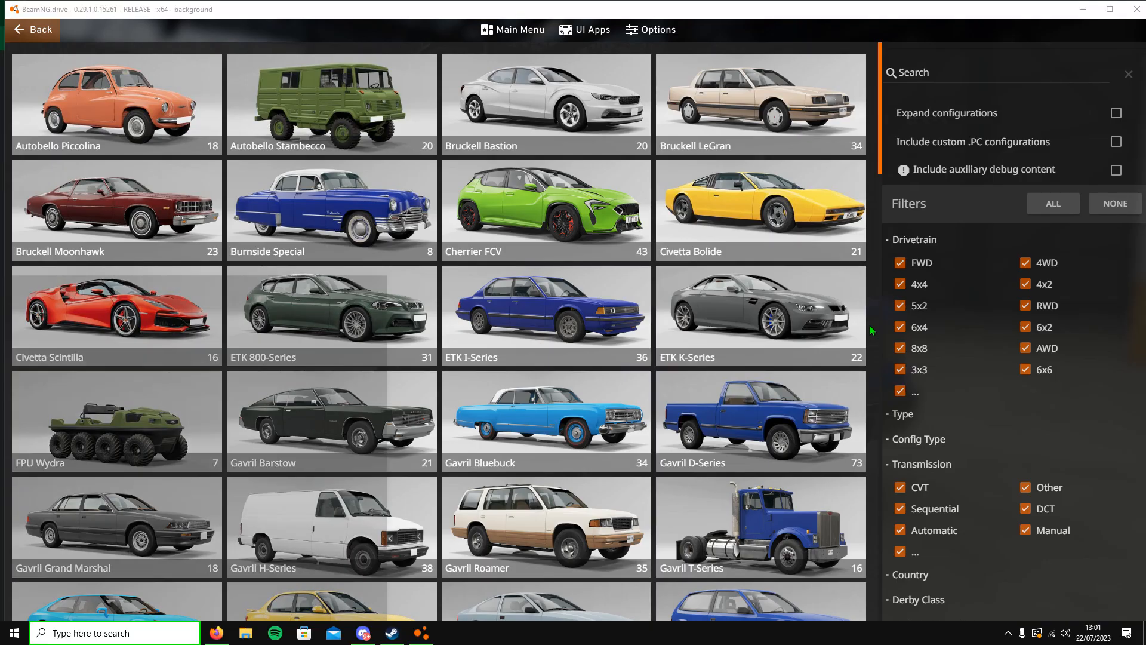
{"action": "left_click", "coordinate": [11, 633]}
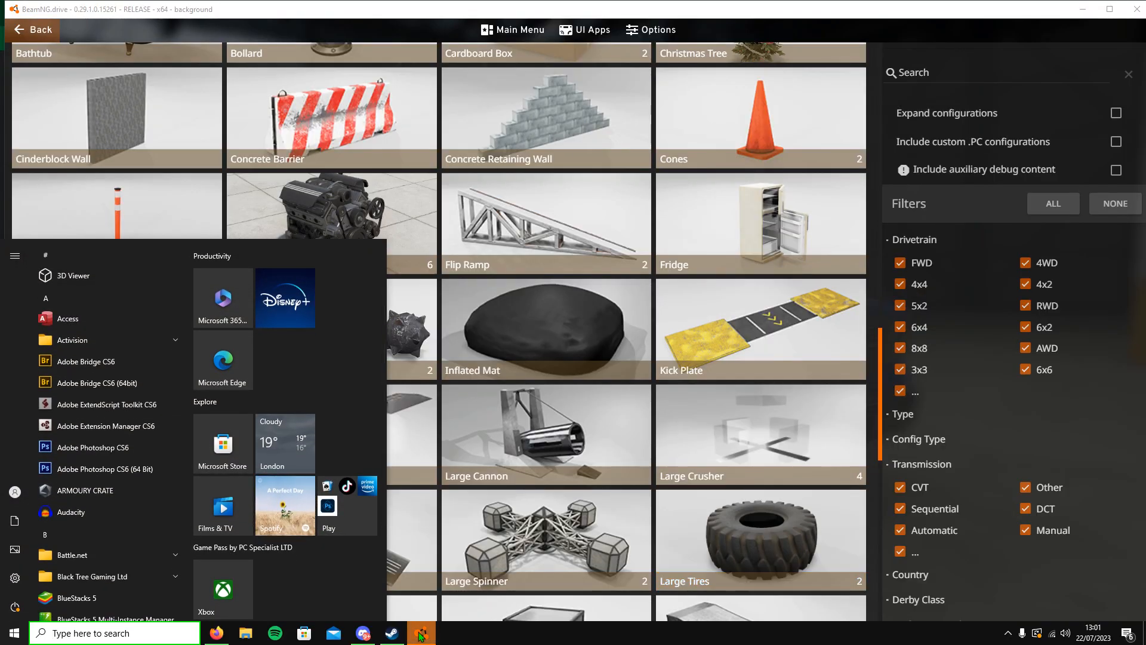
{"action": "mouse_move", "coordinate": [420, 633]}
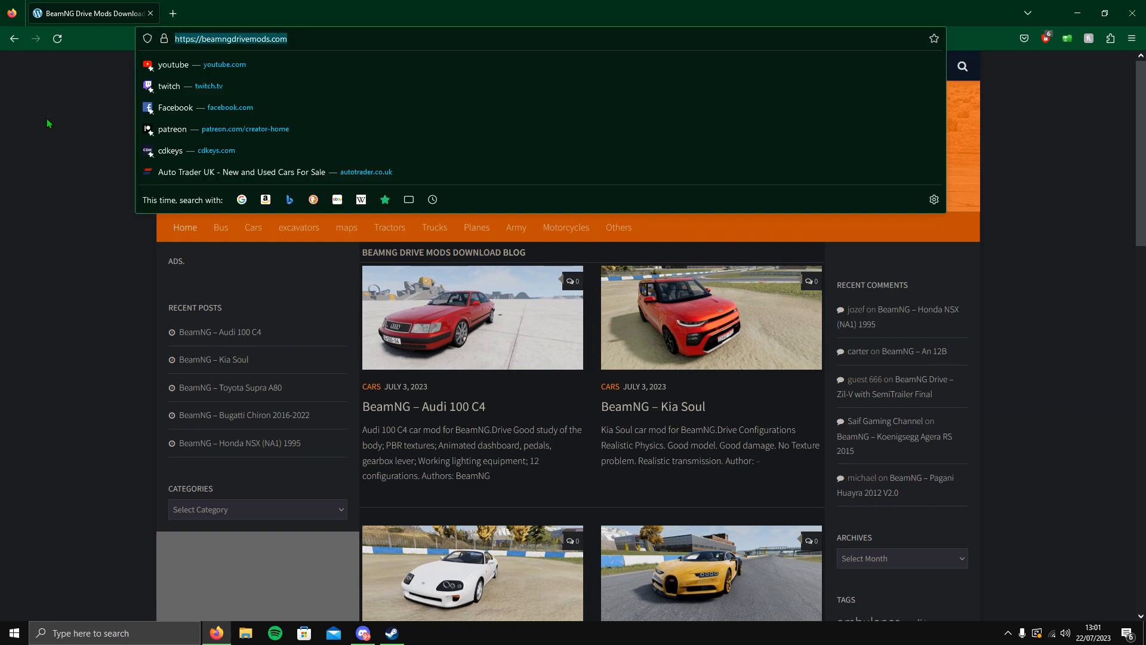
{"action": "mouse_move", "coordinate": [60, 172]}
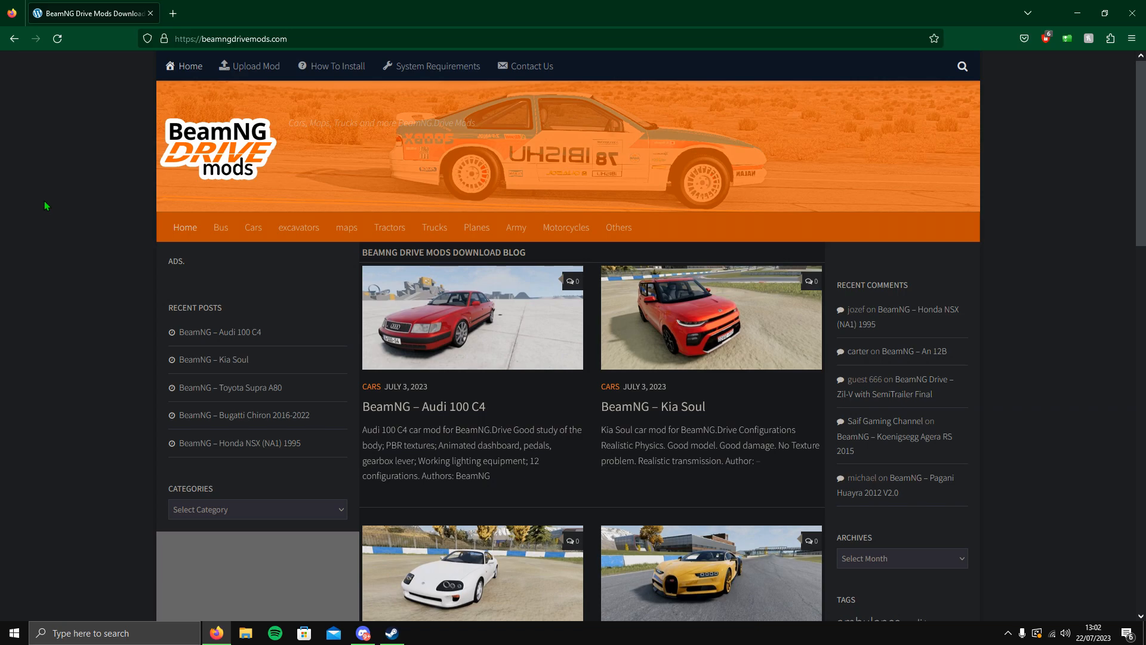
Step: Bring up a File Explorer window over the BeamNG Drive Mods homepage
{"action": "left_click", "coordinate": [246, 633]}
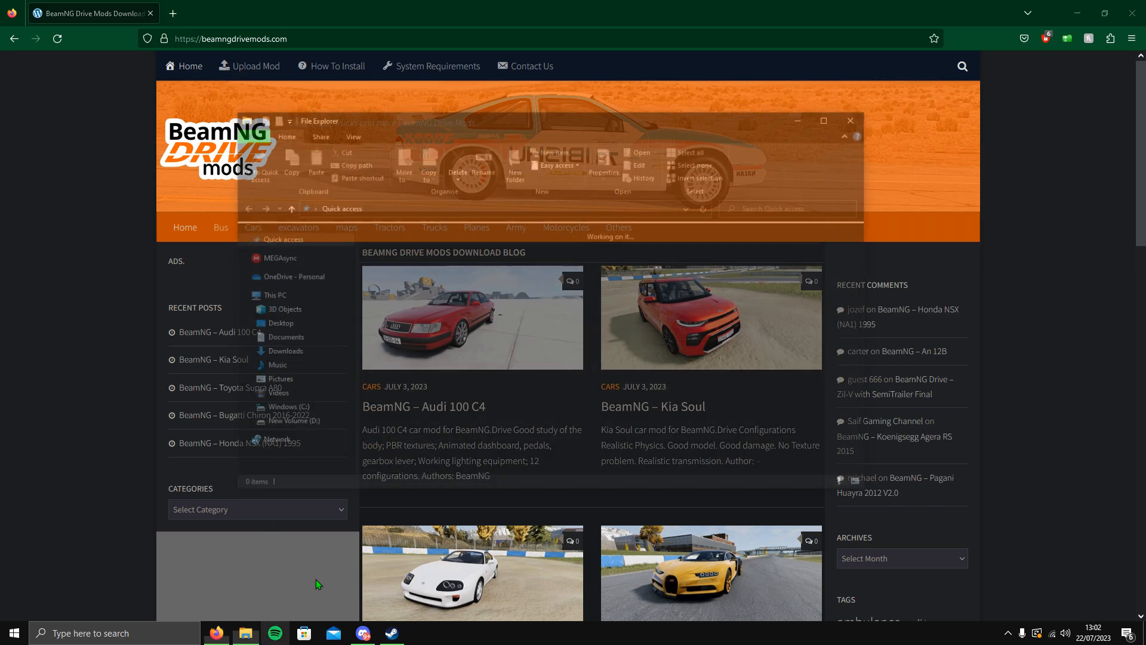
Step: Create a new folder on New Volume (D:) and begin naming it 'BeamNG Mods'
{"action": "left_click", "coordinate": [285, 424]}
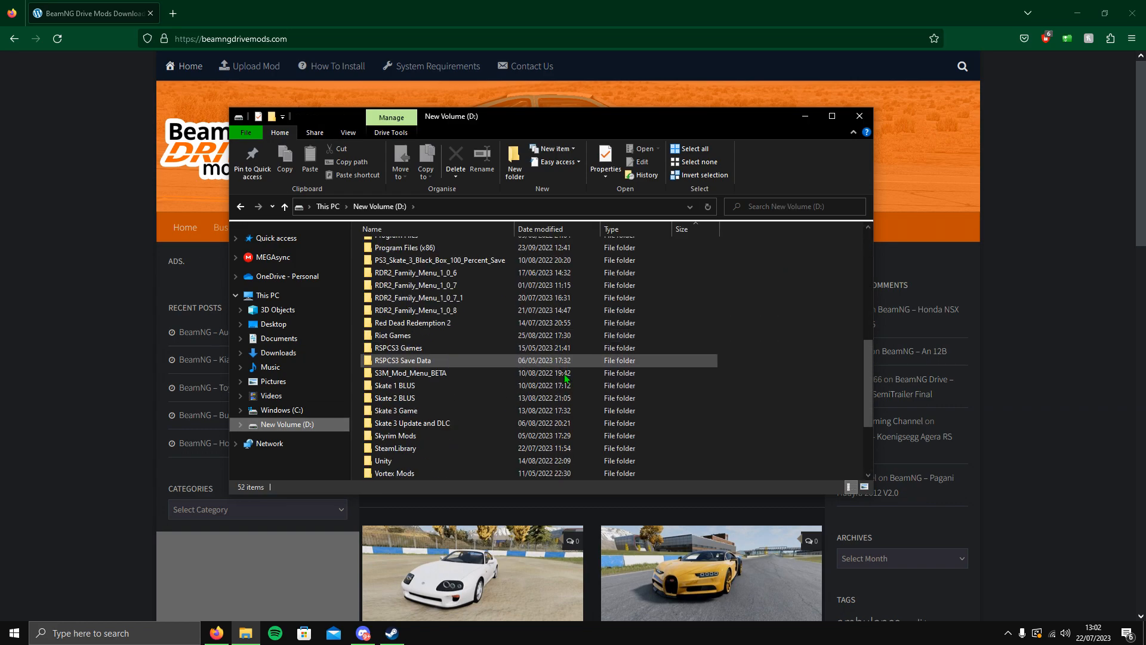
{"action": "right_click", "coordinate": [776, 284]}
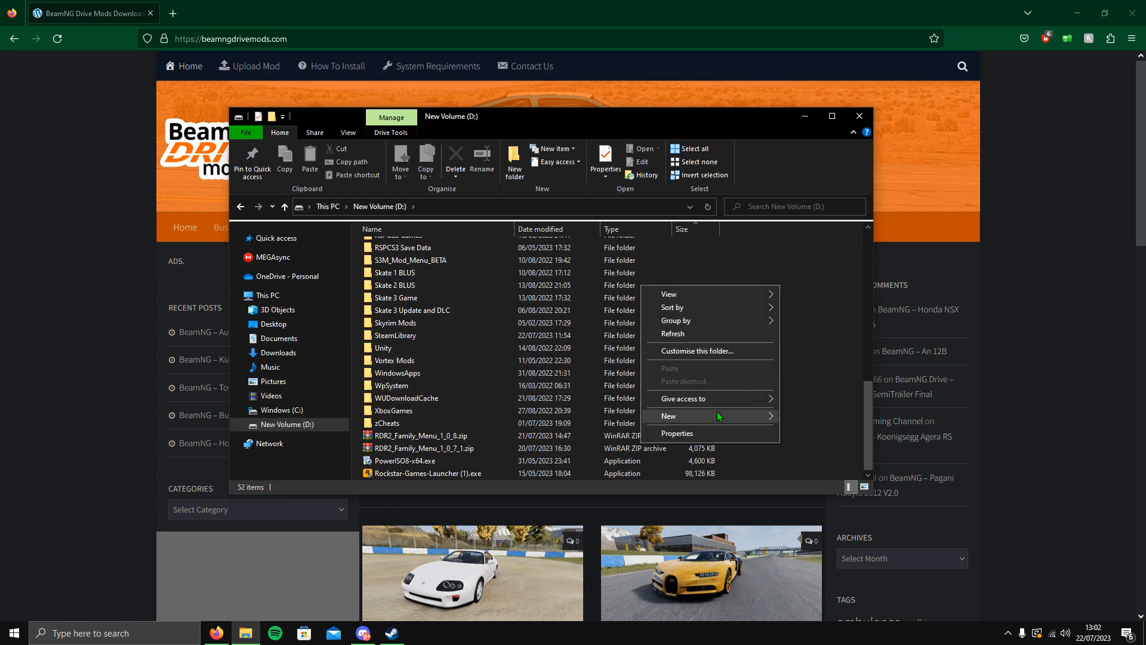
{"action": "left_click", "coordinate": [668, 415]}
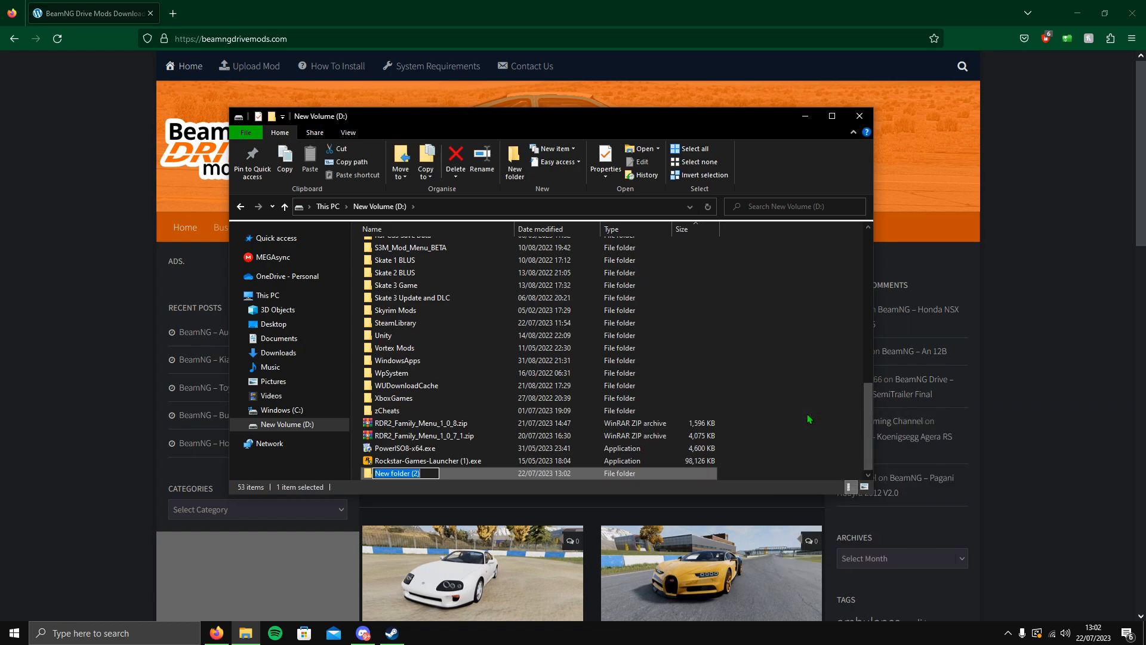
{"action": "type", "text": "BeamNG Mods"}
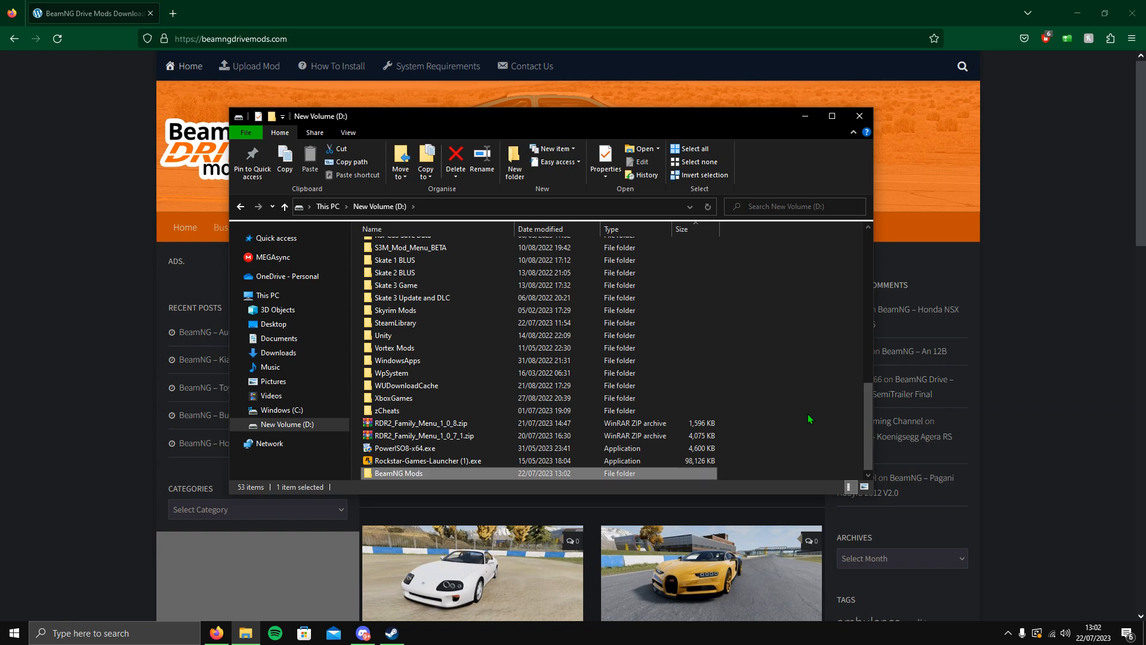
{"action": "mouse_move", "coordinate": [745, 380]}
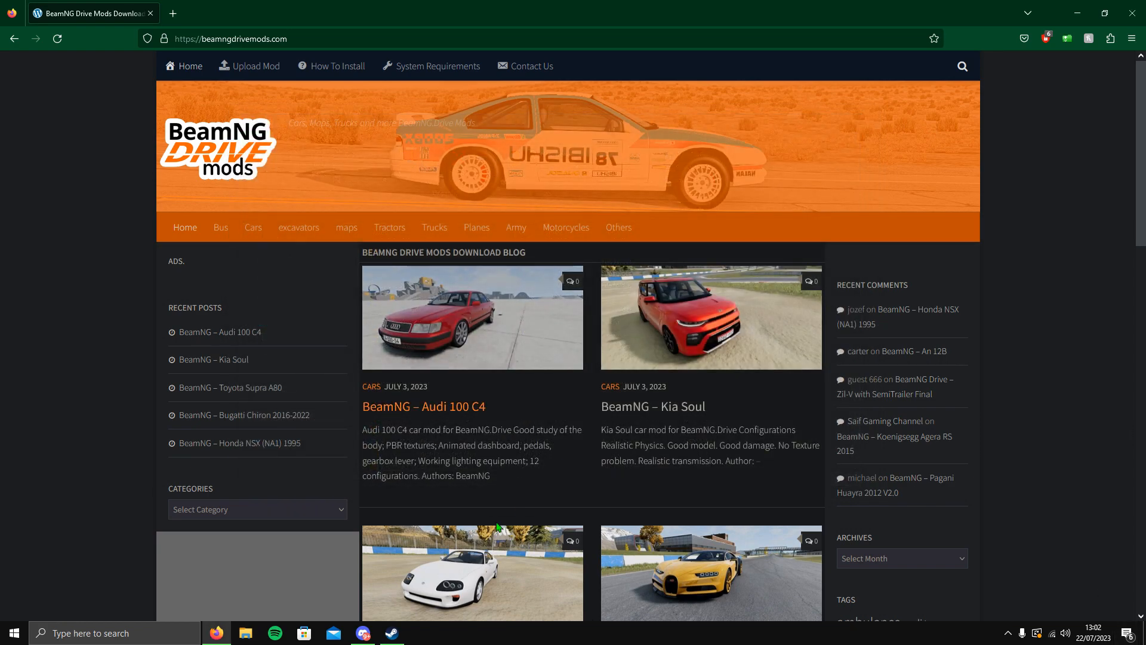
{"action": "mouse_move", "coordinate": [517, 362]}
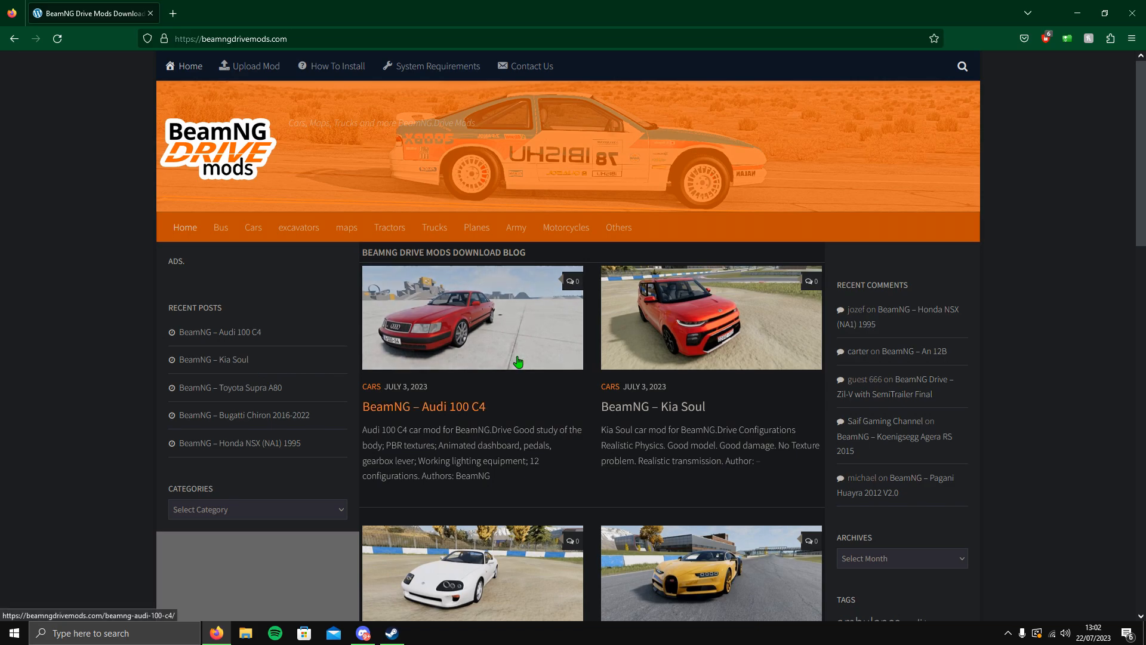
{"action": "scroll", "scroll_direction": "down", "scroll_amount": 3}
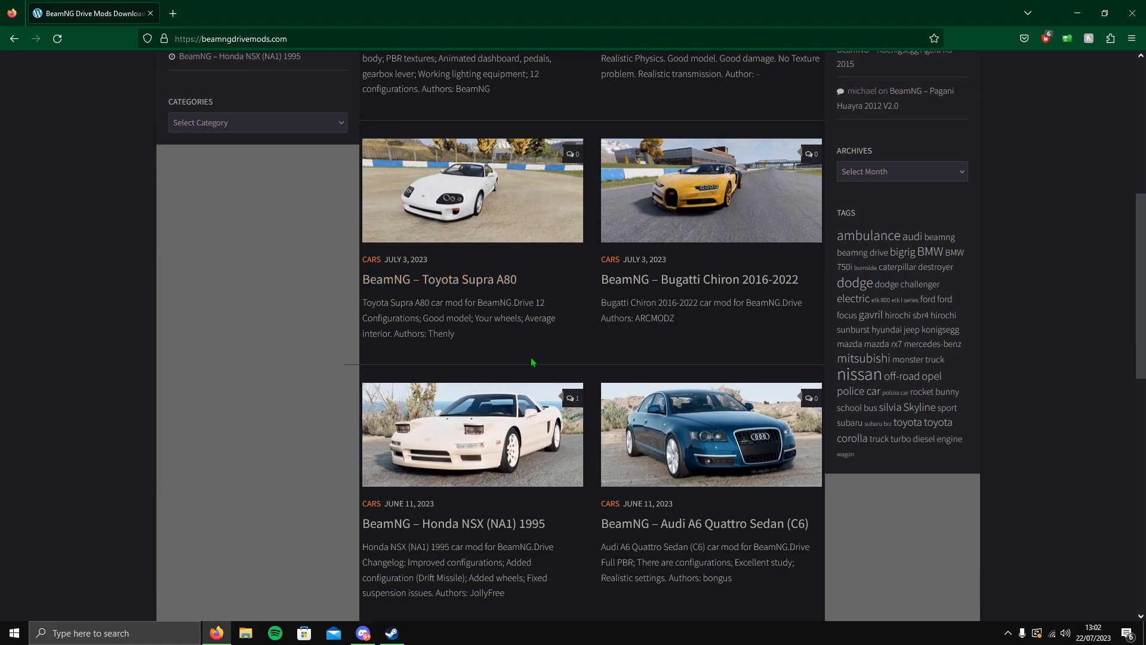
{"action": "scroll", "scroll_direction": "up", "scroll_amount": 3}
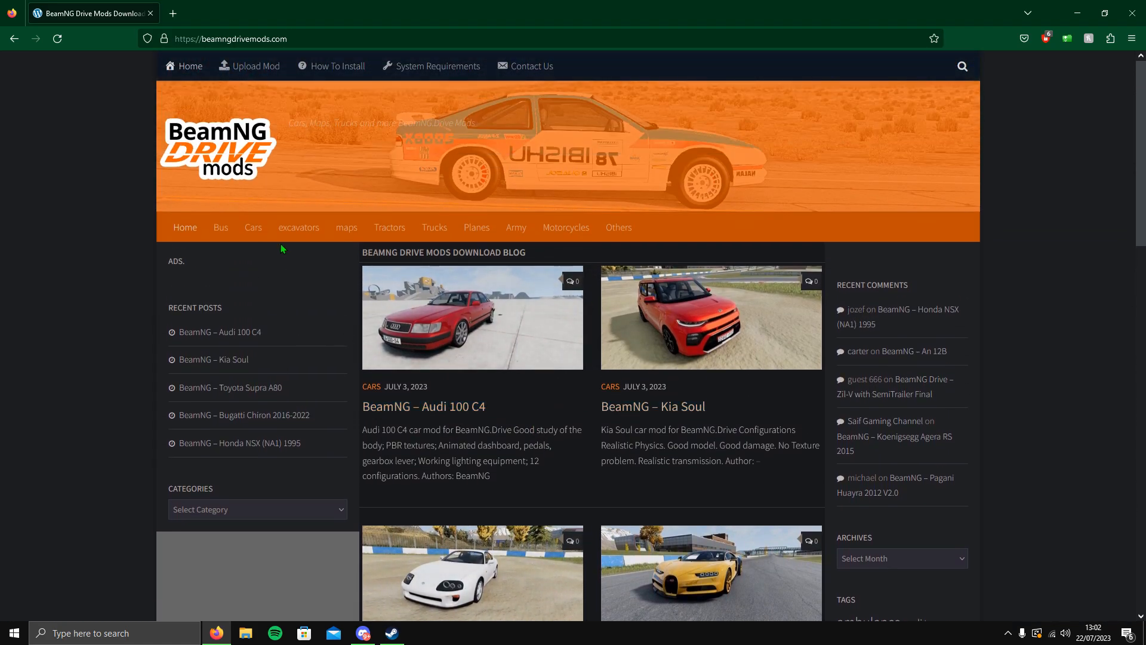
{"action": "left_click", "coordinate": [219, 227]}
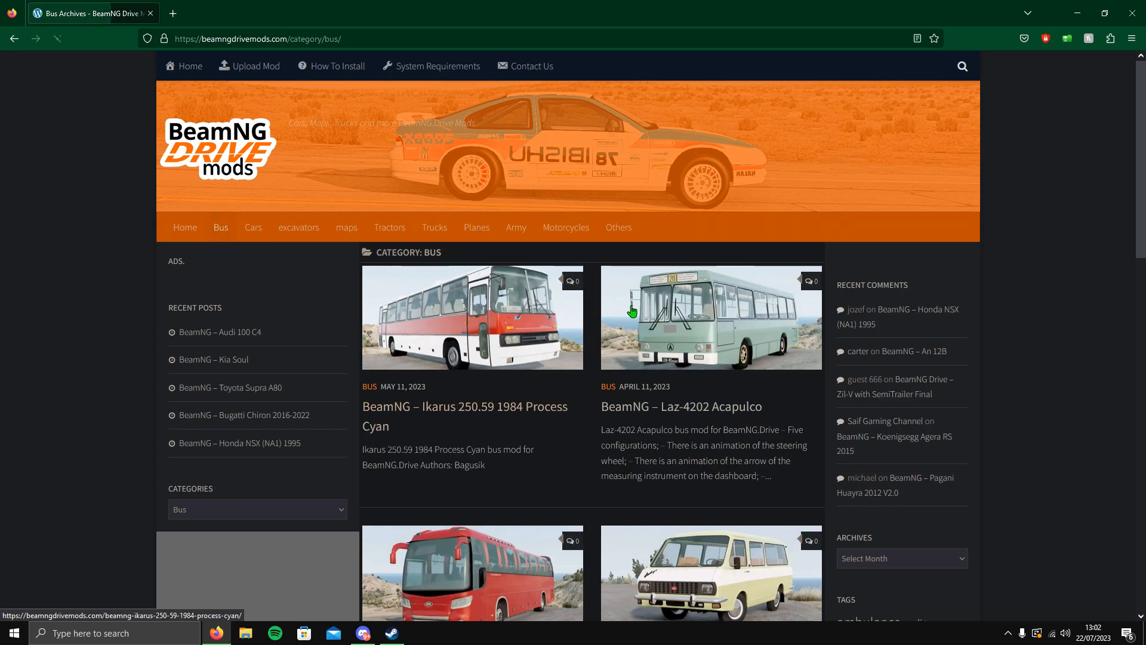
{"action": "left_click", "coordinate": [299, 227]}
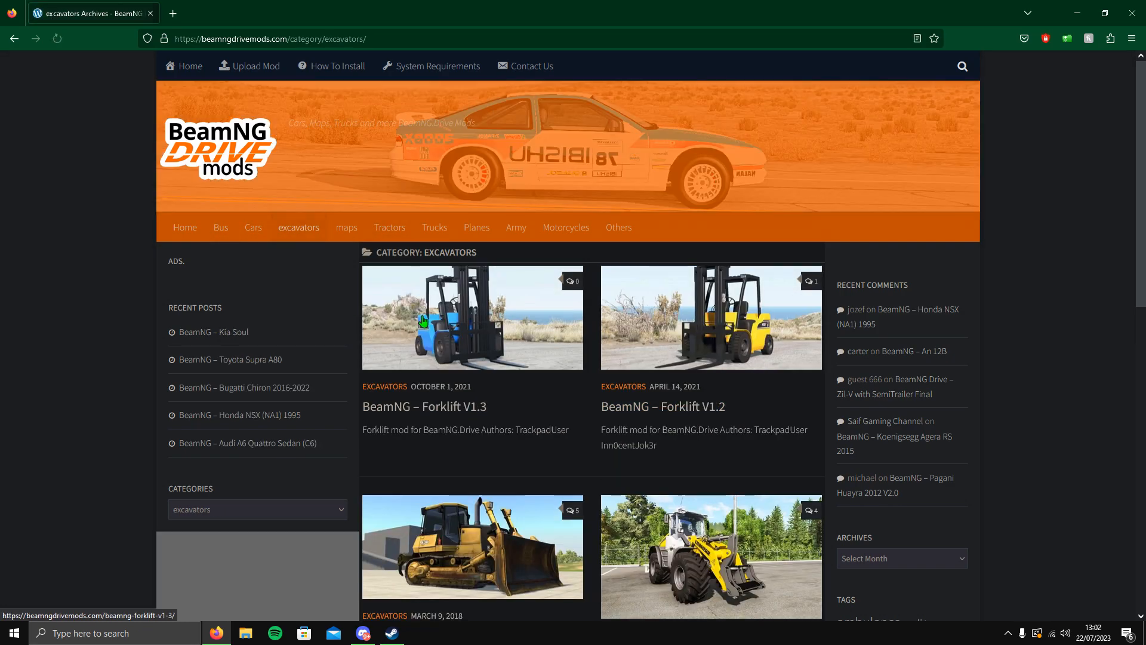
{"action": "scroll", "scroll_direction": "down", "scroll_amount": 3}
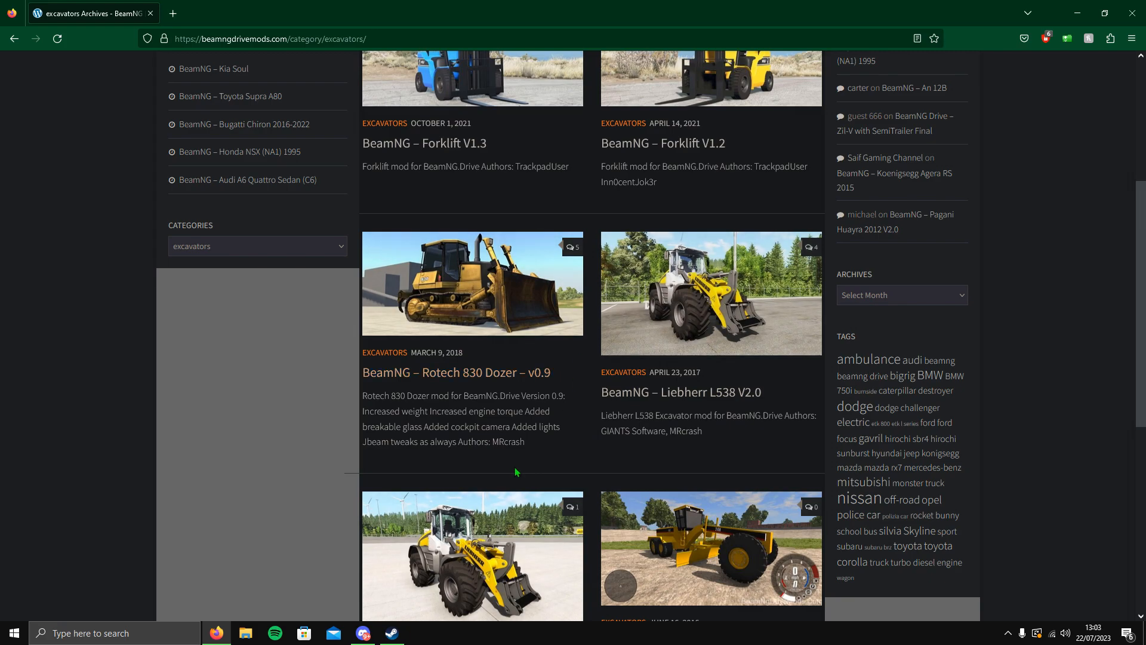
{"action": "left_click", "coordinate": [433, 227]}
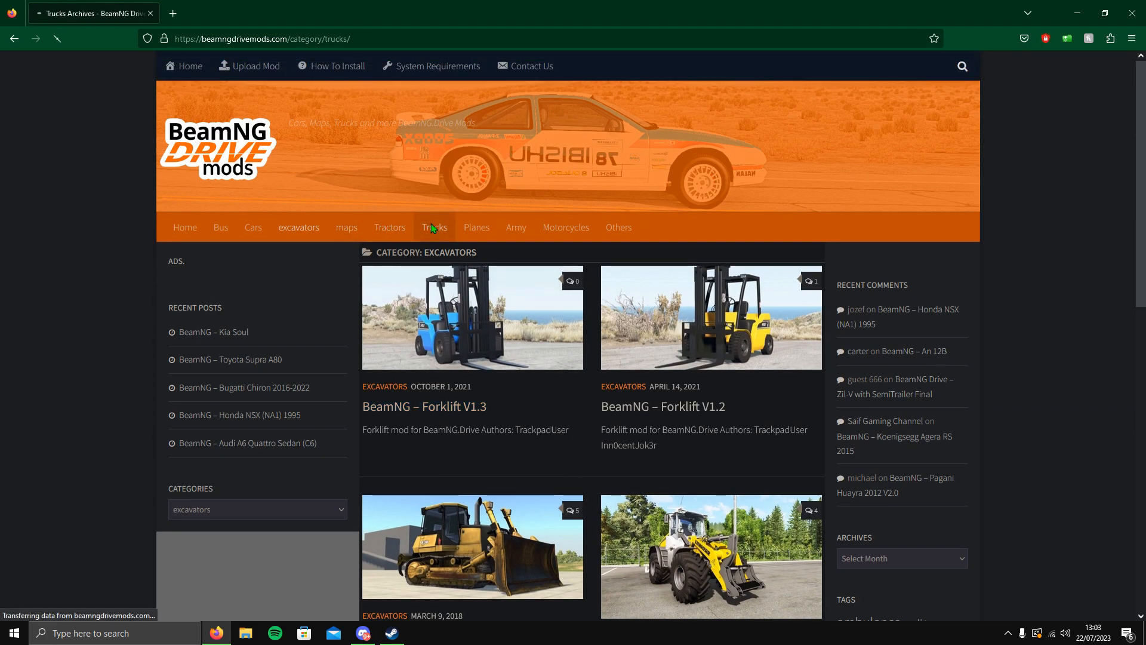
{"action": "left_click", "coordinate": [434, 227]}
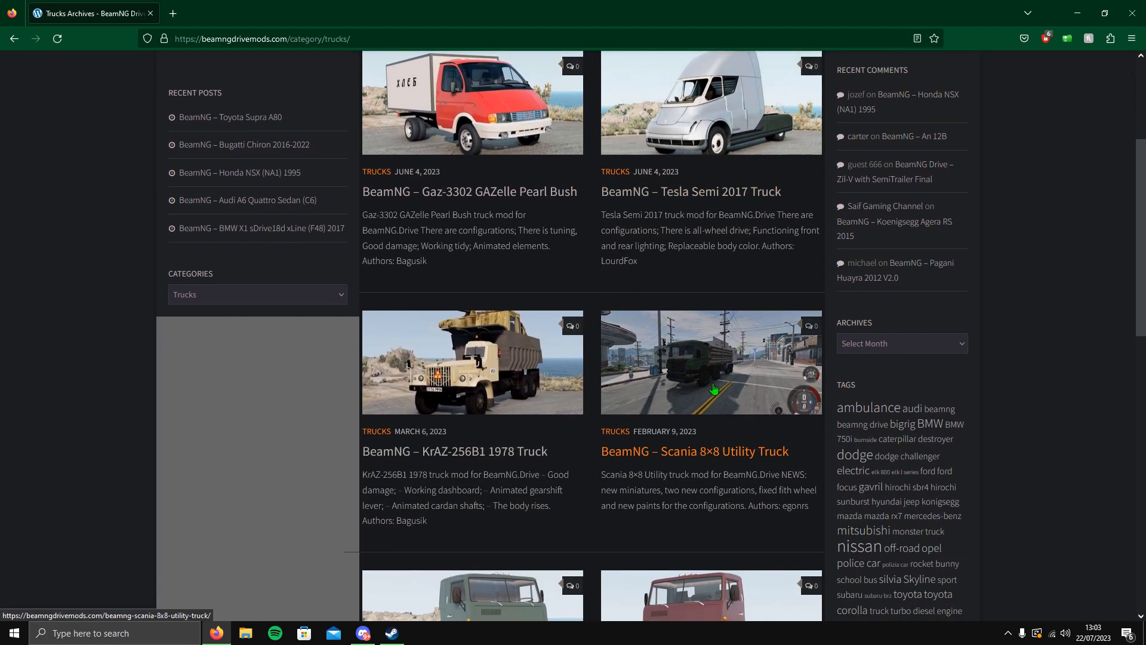
{"action": "scroll", "scroll_direction": "up", "scroll_amount": 3}
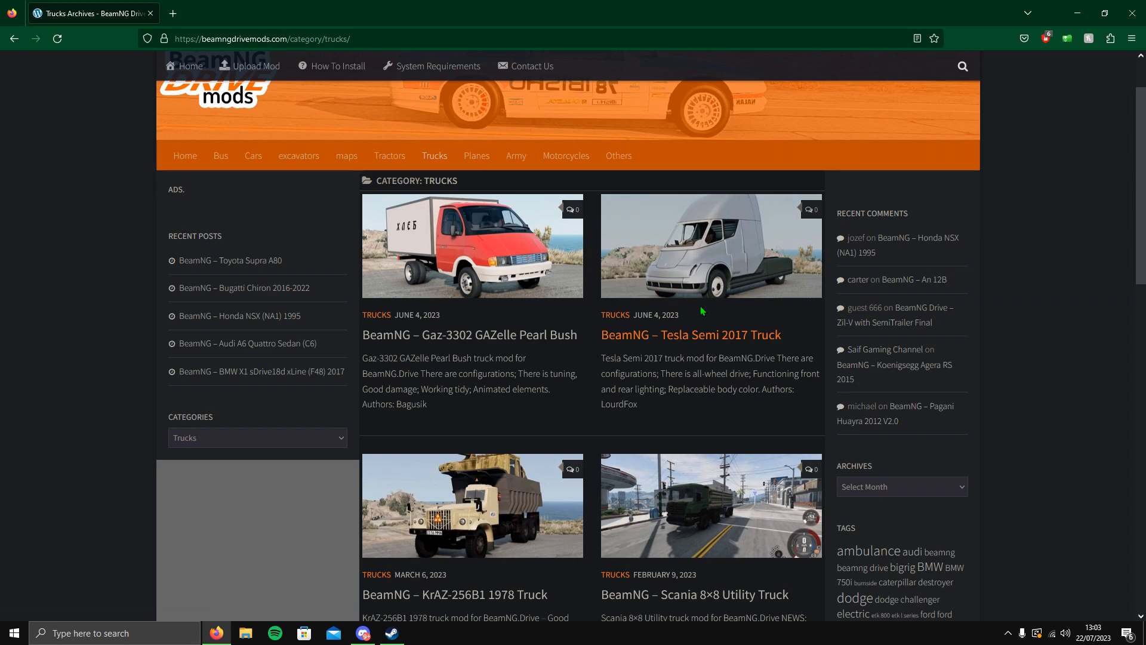
{"action": "left_click", "coordinate": [477, 155]}
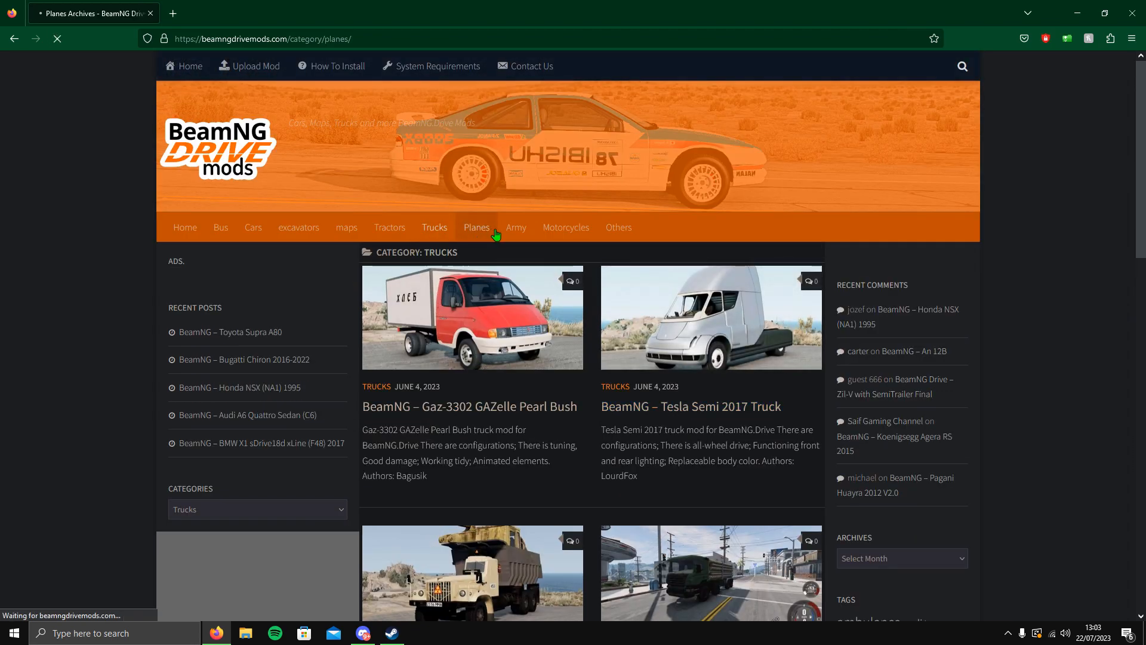
{"action": "left_click", "coordinate": [476, 226]}
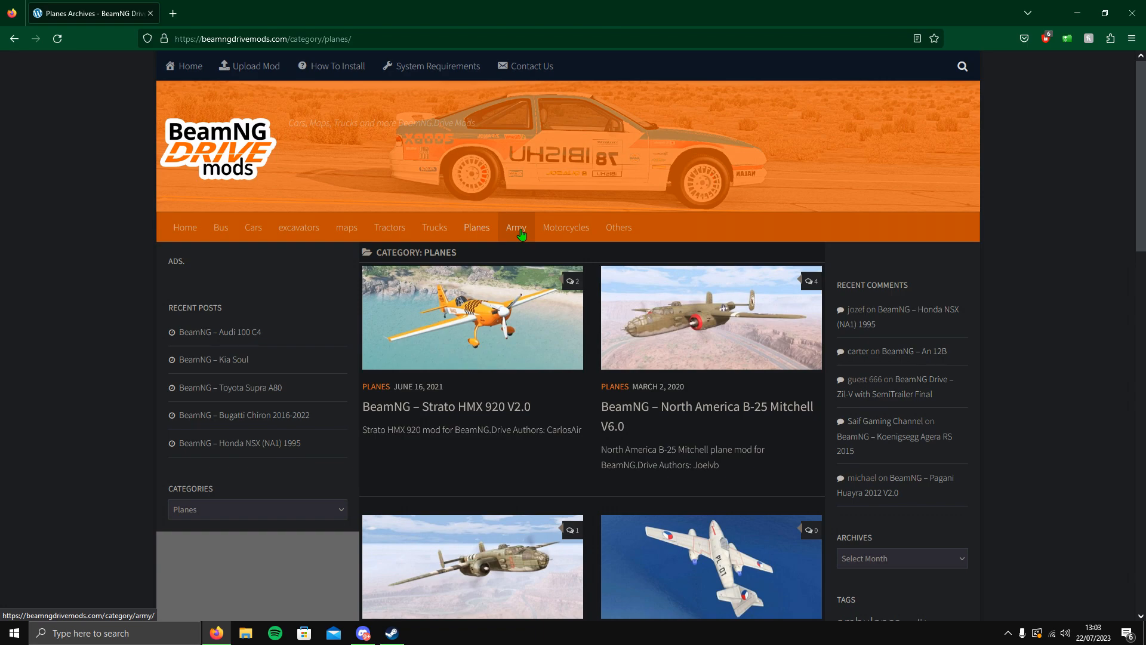
{"action": "left_click", "coordinate": [253, 227]}
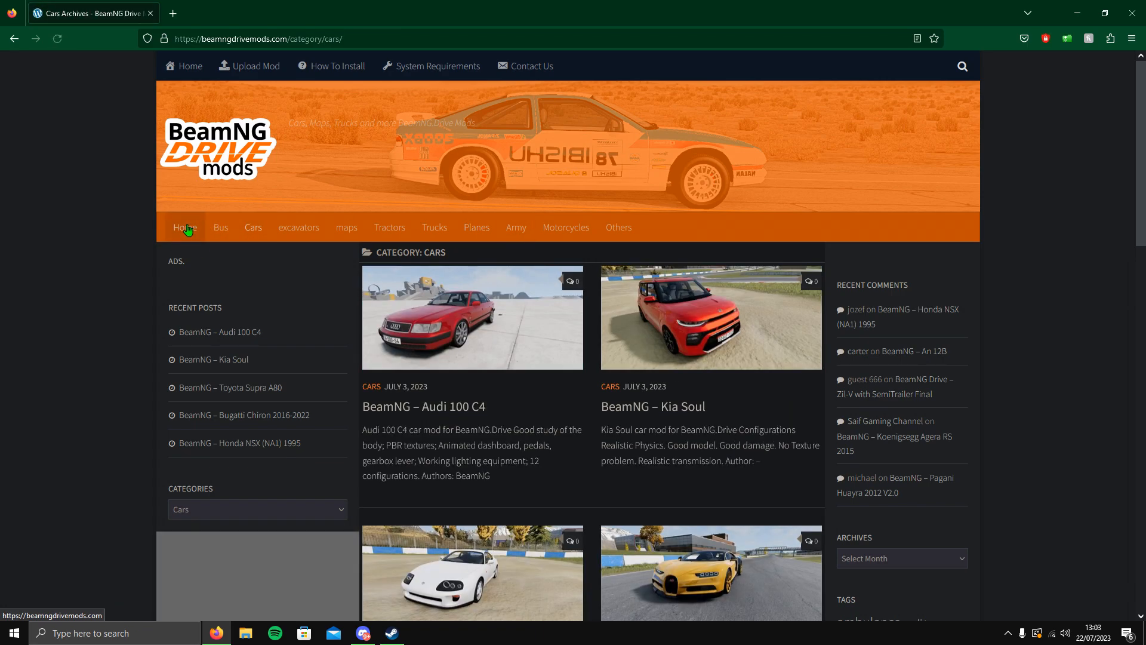
{"action": "left_click", "coordinate": [184, 227]}
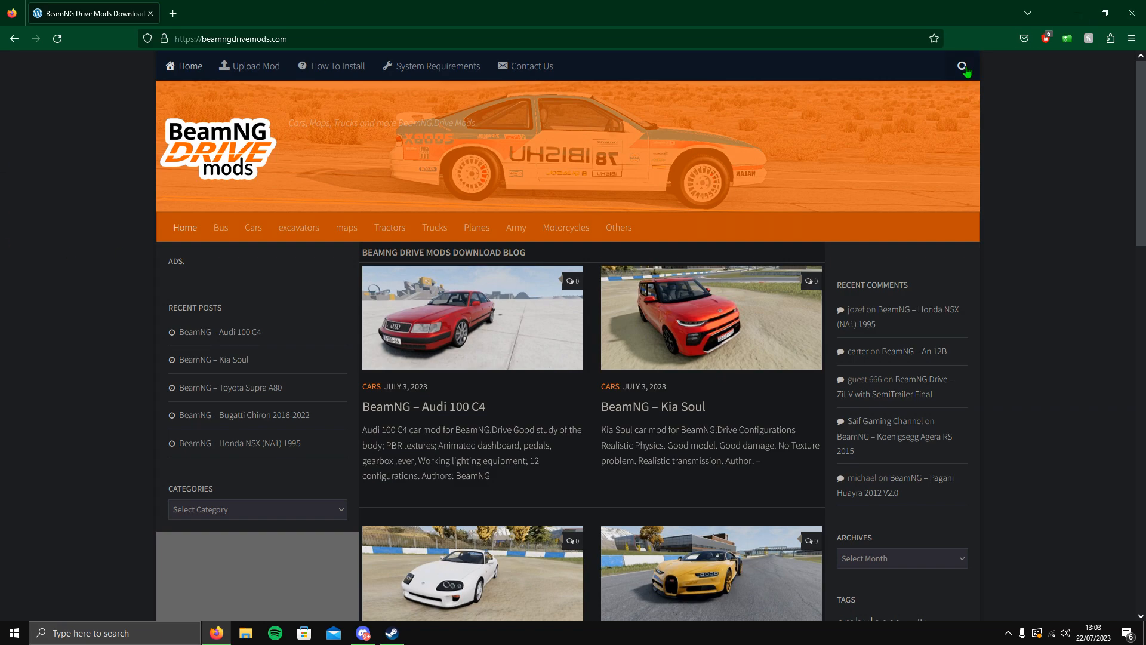
{"action": "type", "text": "su"}
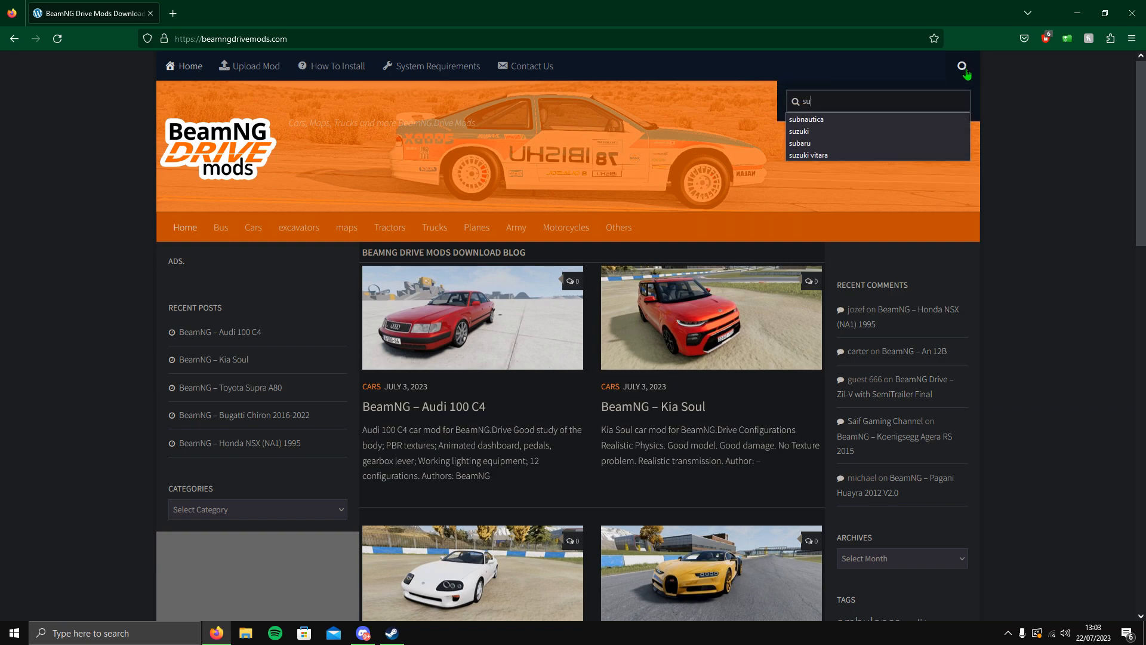
{"action": "left_click", "coordinate": [800, 142]}
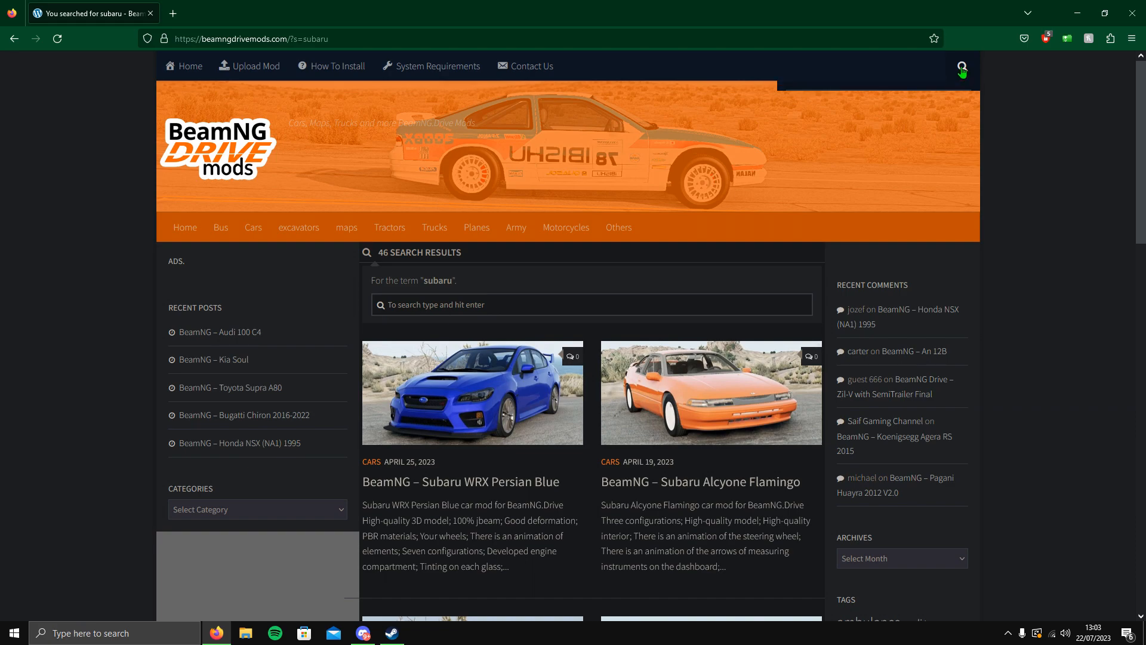
{"action": "left_click", "coordinate": [963, 66]}
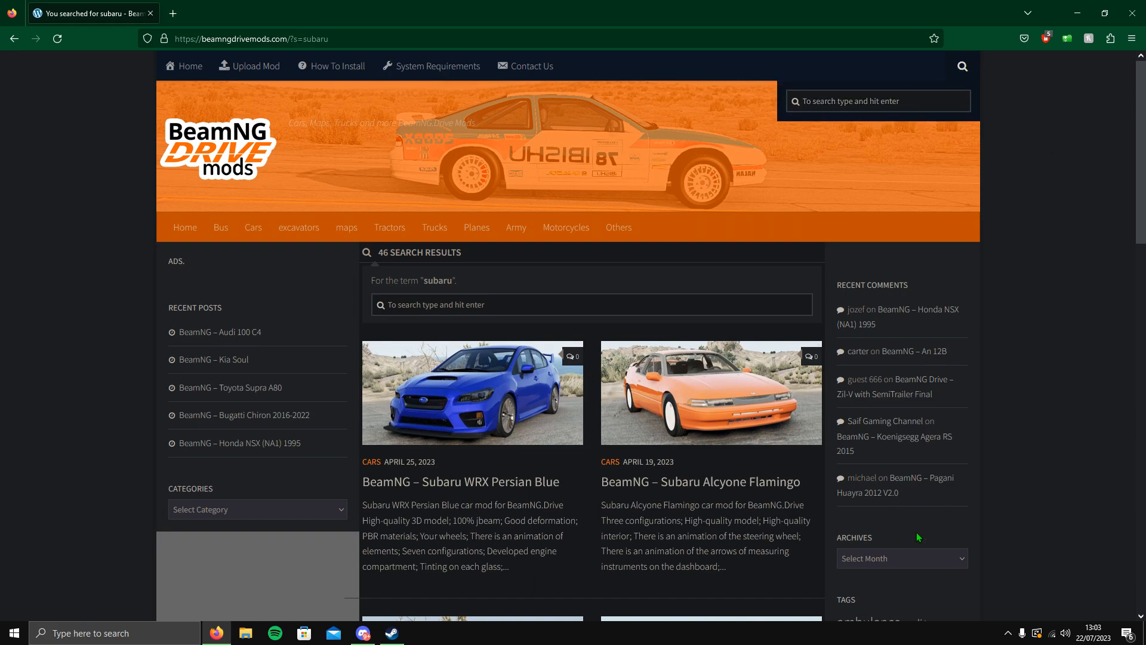
{"action": "mouse_move", "coordinate": [759, 180]}
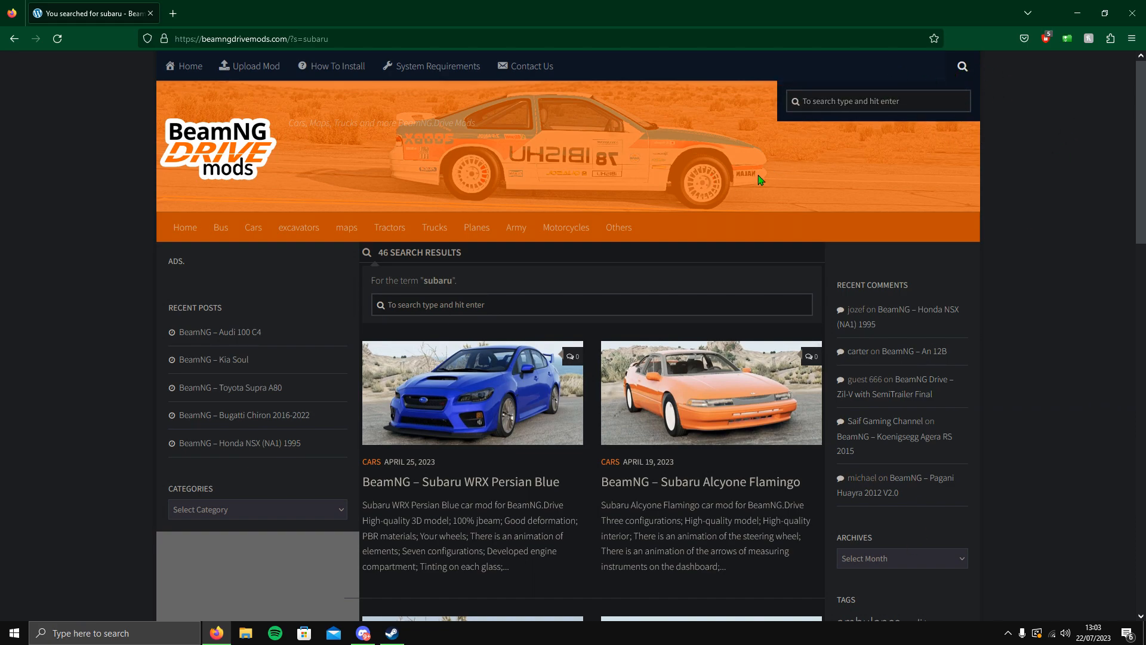
{"action": "mouse_move", "coordinate": [4, 401]}
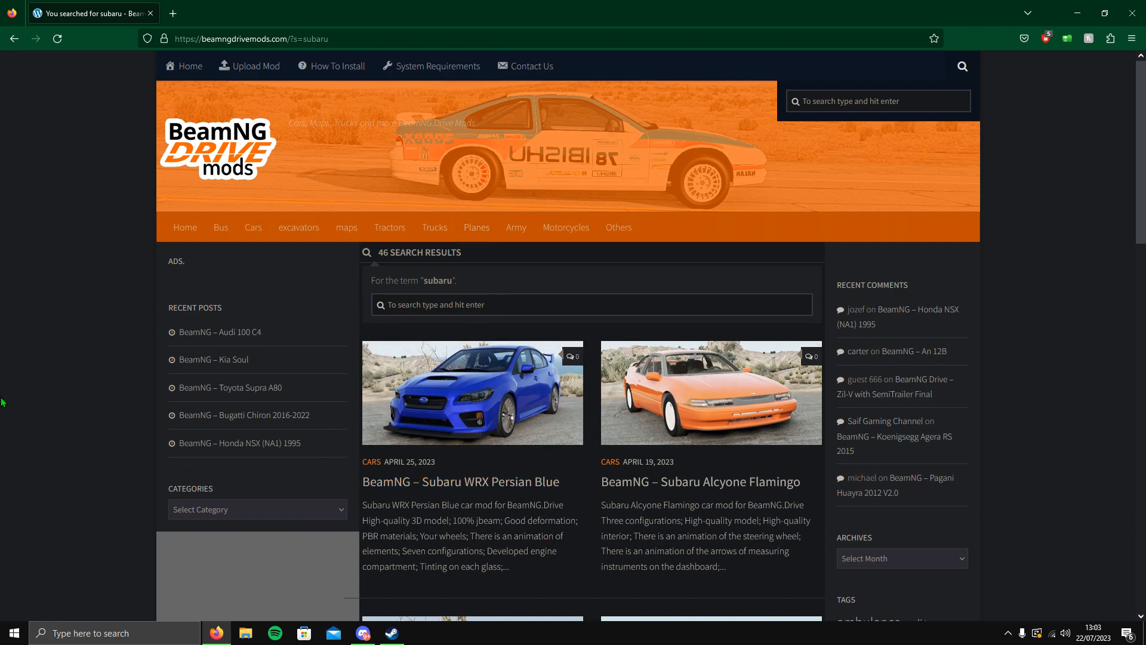
{"action": "scroll", "scroll_direction": "down", "scroll_amount": 3}
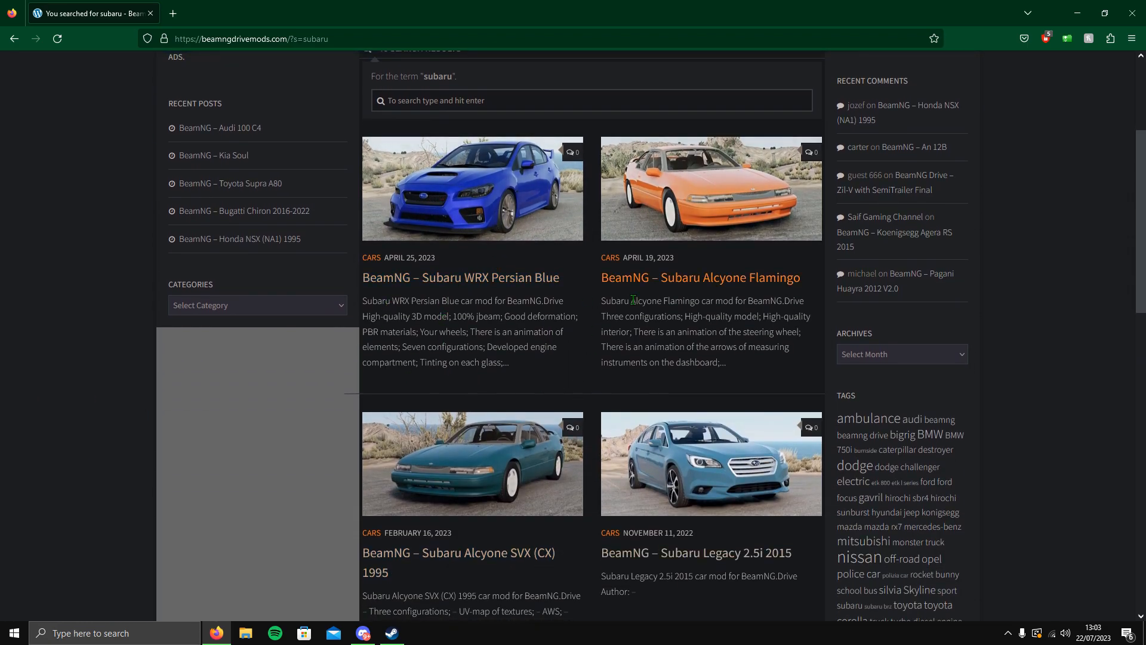
{"action": "scroll", "scroll_direction": "down", "scroll_amount": 3}
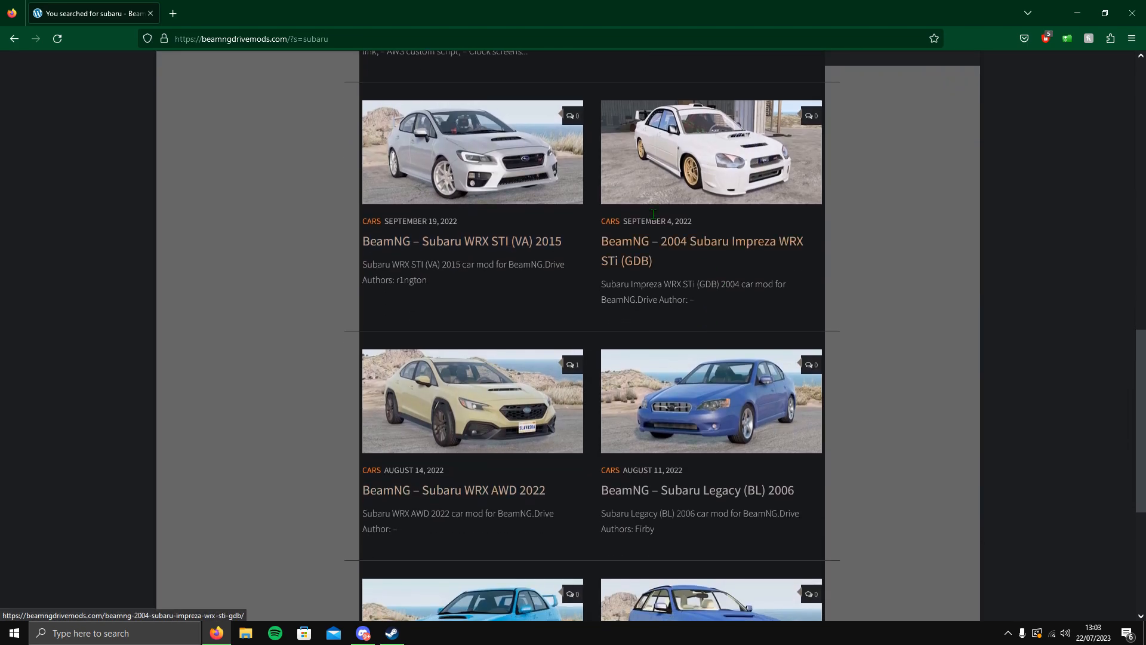
{"action": "mouse_move", "coordinate": [561, 510]}
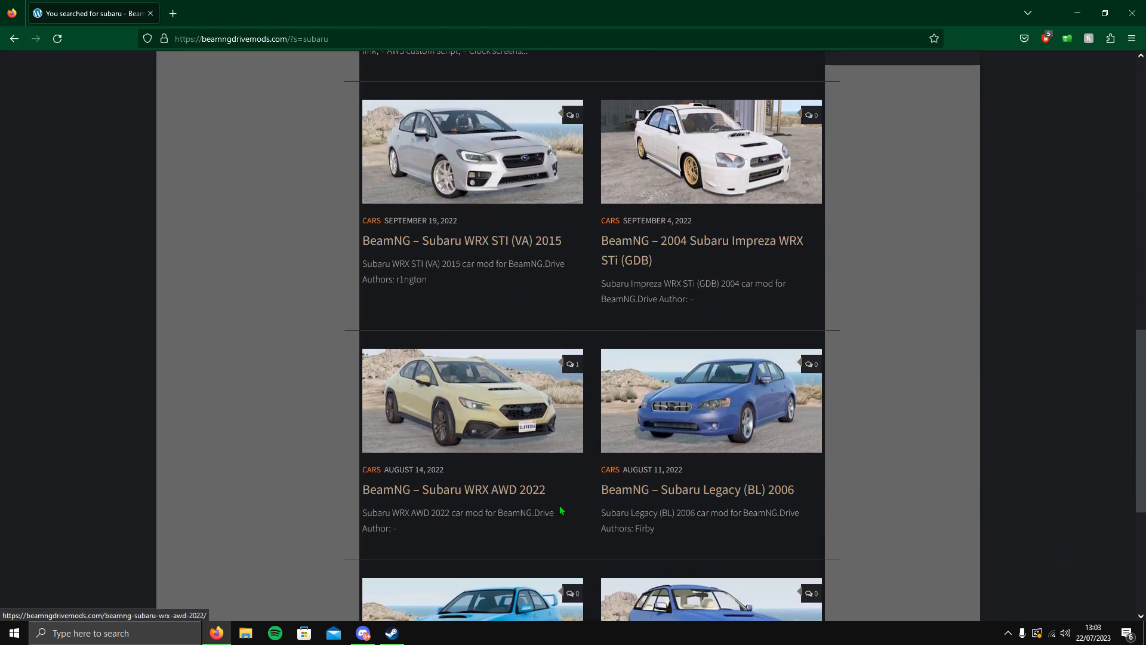
{"action": "scroll", "scroll_direction": "down", "scroll_amount": 3}
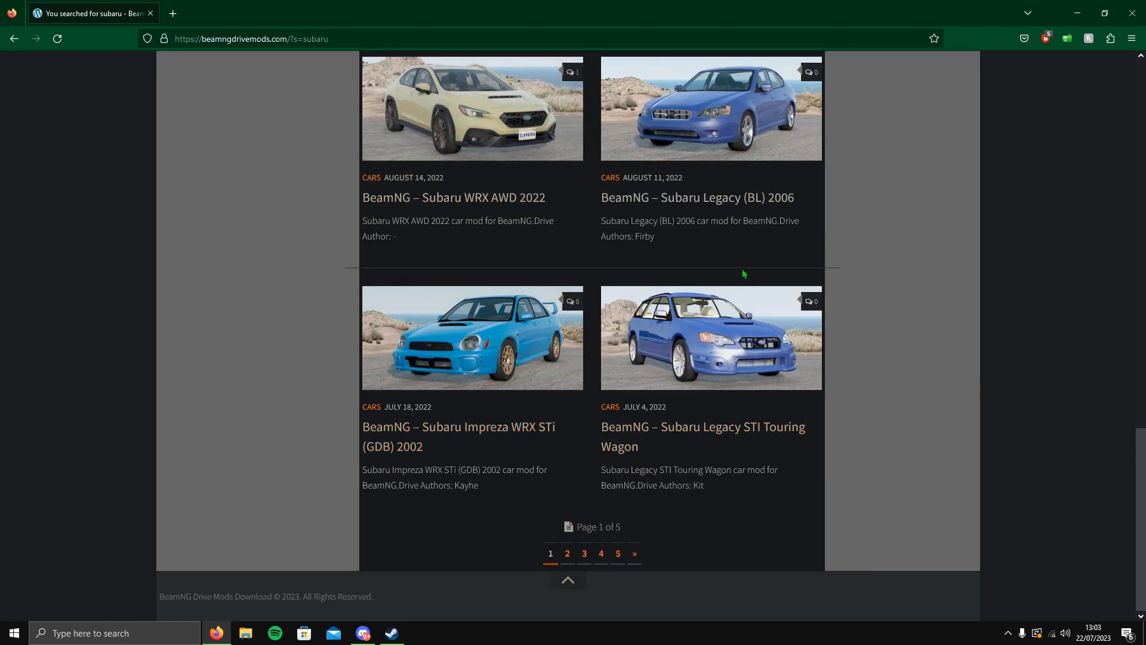
{"action": "mouse_move", "coordinate": [600, 470]}
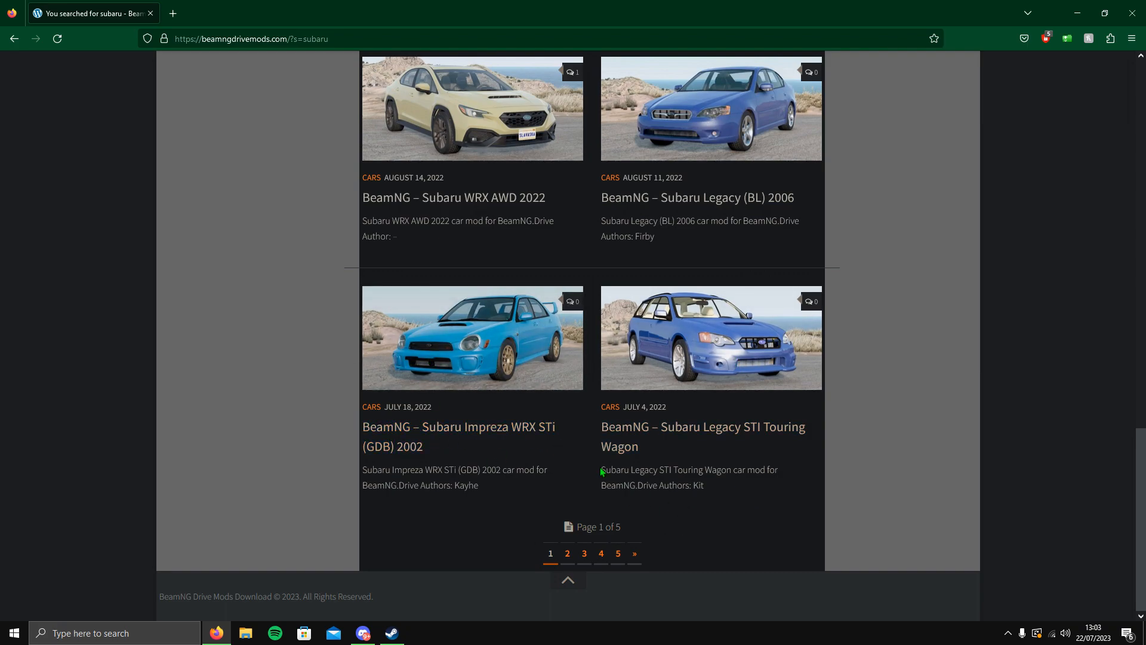
{"action": "scroll", "scroll_direction": "up", "scroll_amount": 3}
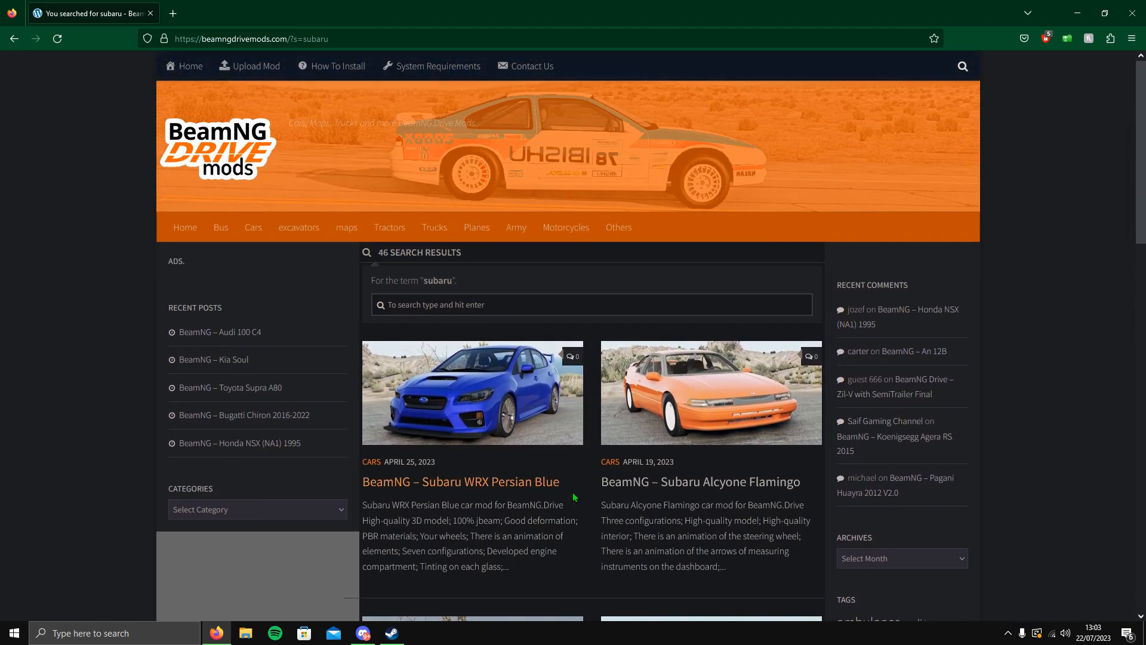
{"action": "scroll", "scroll_direction": "down", "scroll_amount": 3}
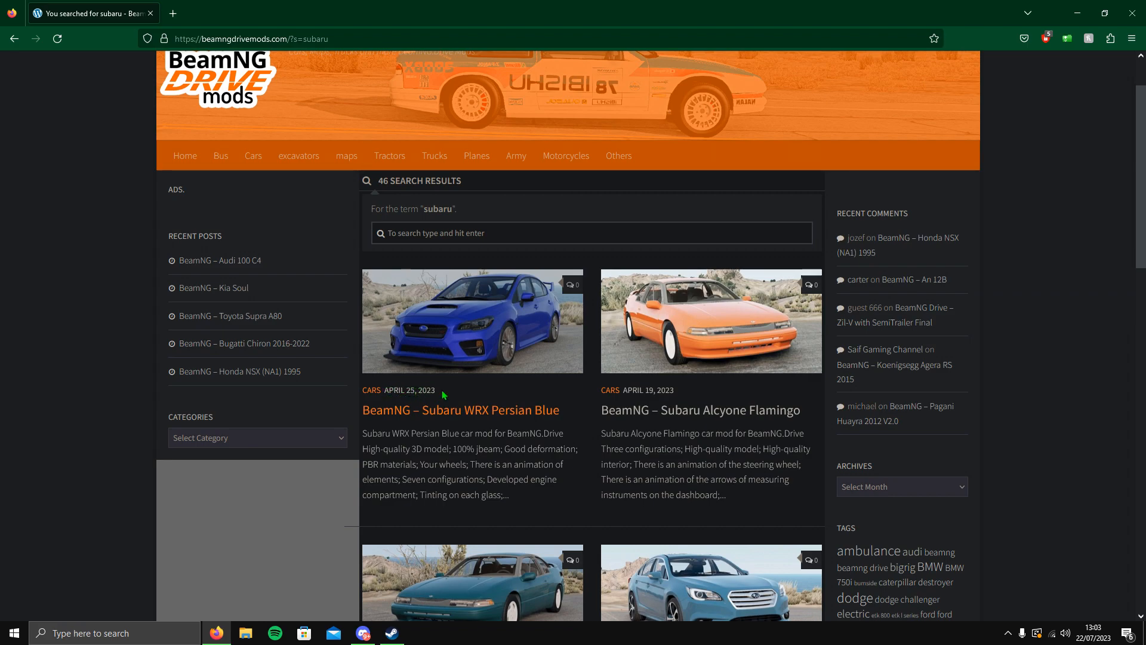
{"action": "double_click", "coordinate": [410, 390]}
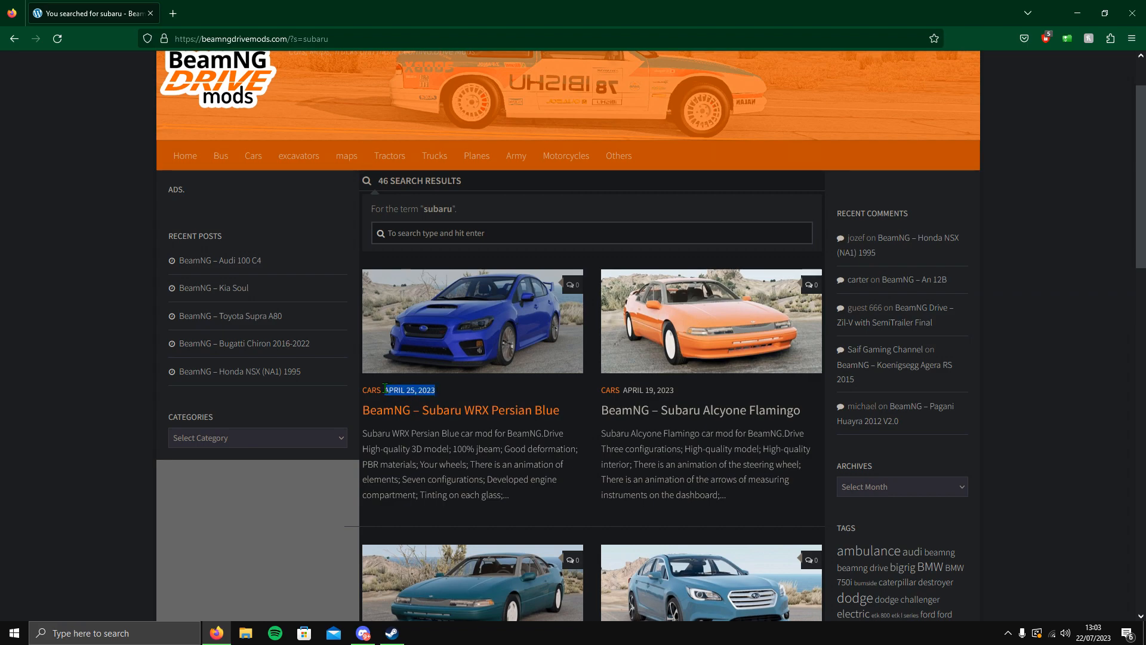
{"action": "mouse_move", "coordinate": [467, 344]}
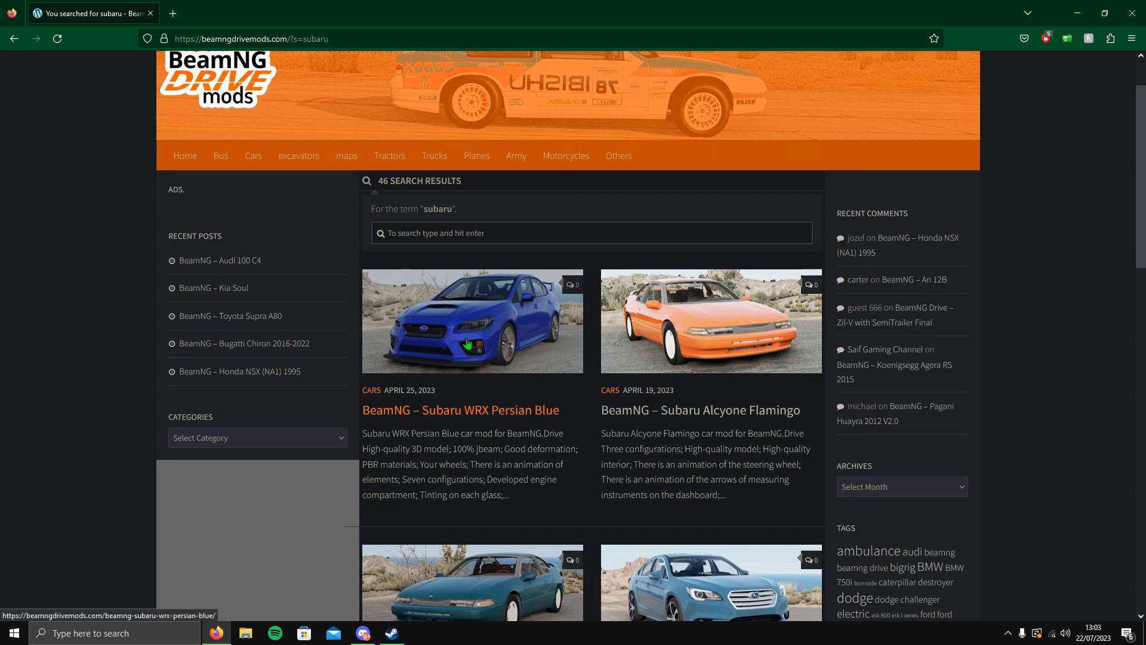
{"action": "mouse_move", "coordinate": [671, 389]}
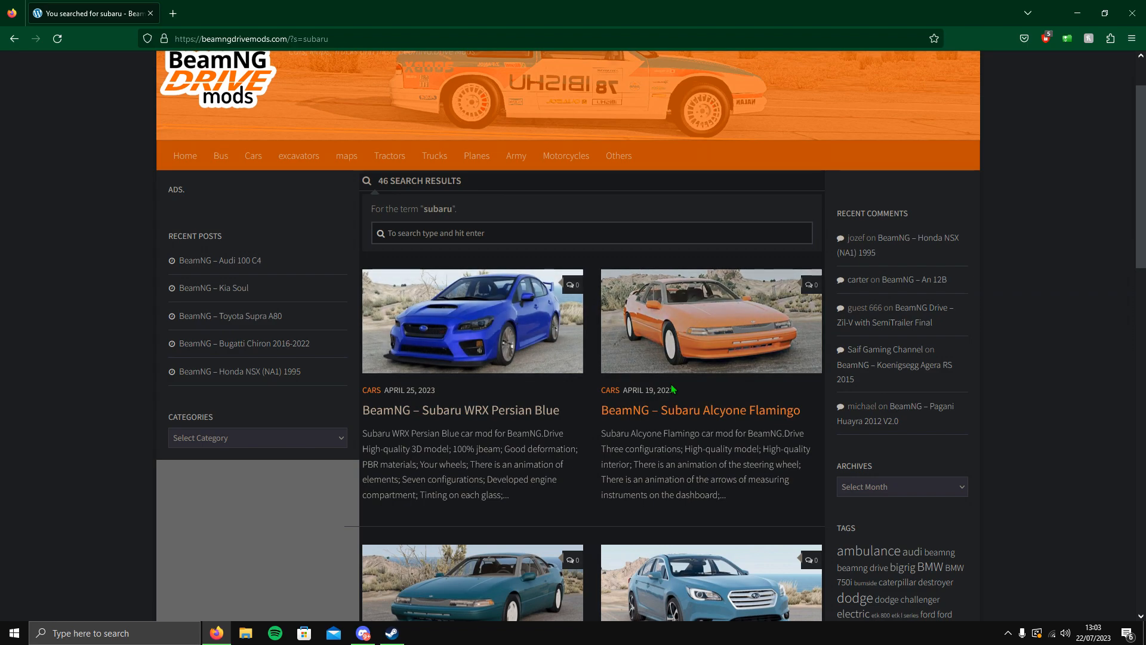
{"action": "scroll", "scroll_direction": "down", "scroll_amount": 3}
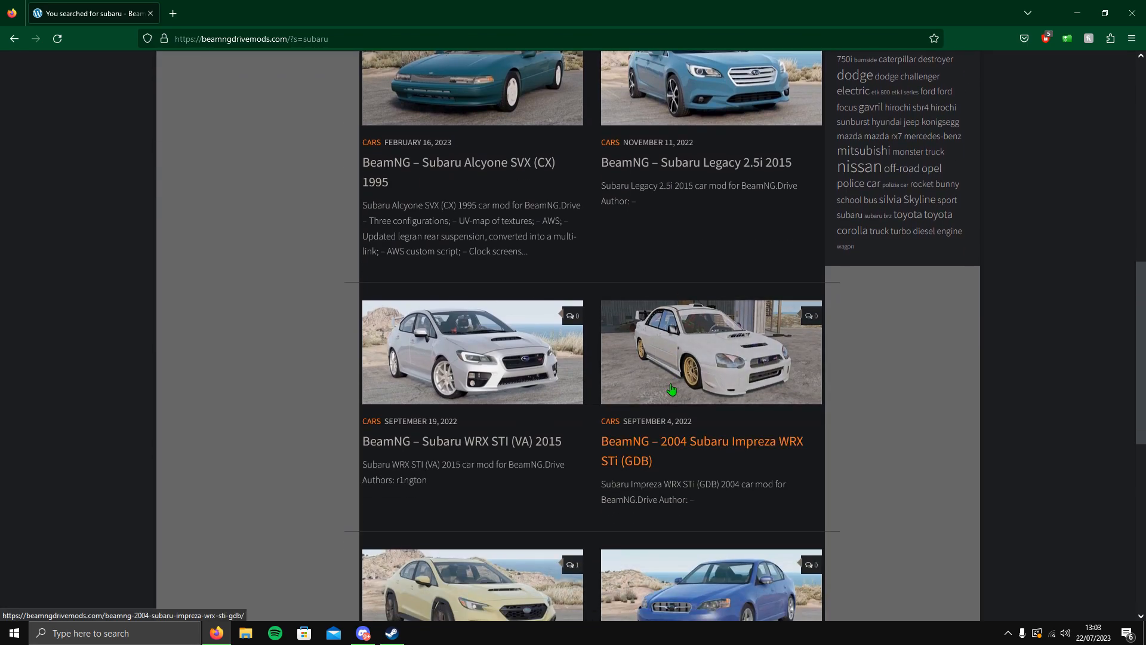
{"action": "mouse_move", "coordinate": [763, 511]}
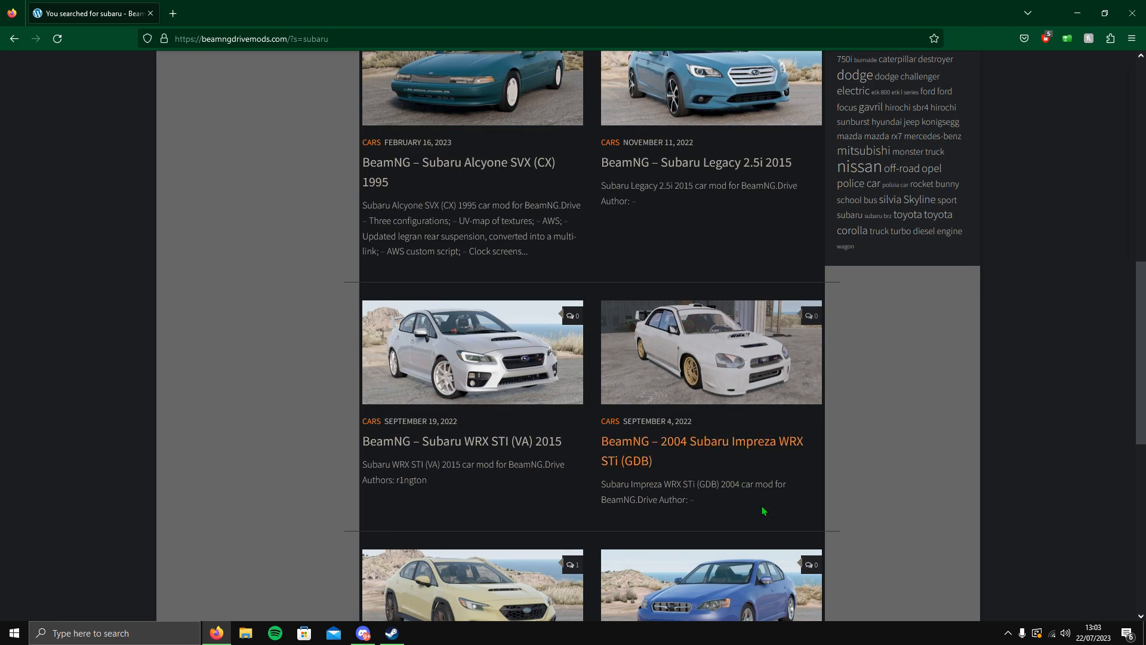
{"action": "scroll", "scroll_direction": "down", "scroll_amount": 3}
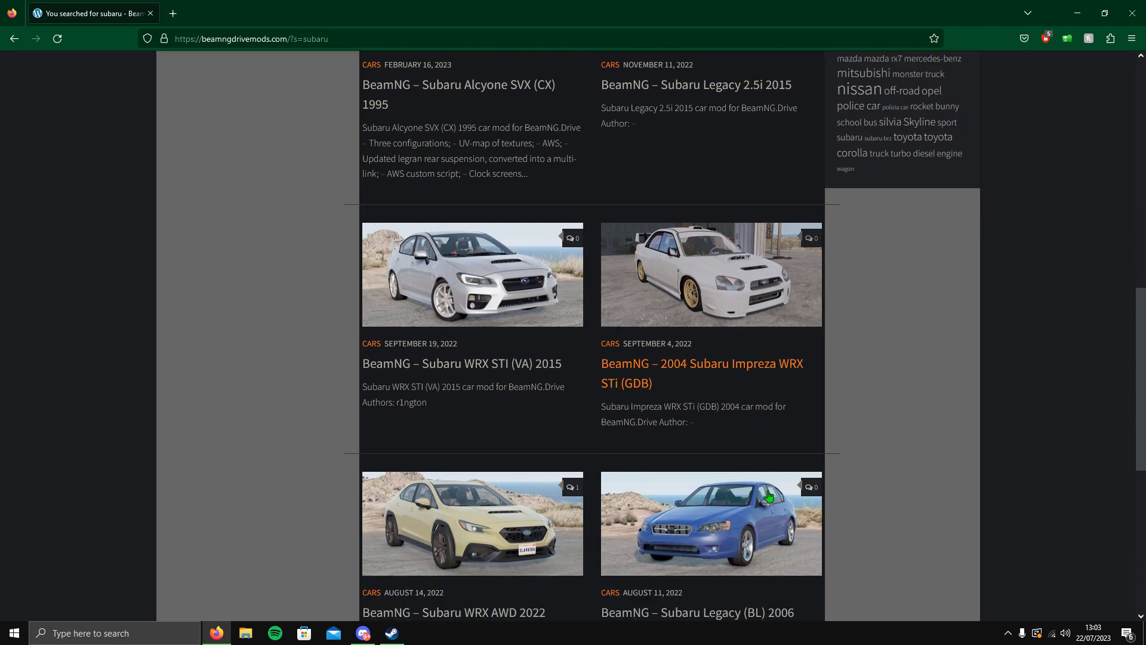
{"action": "scroll", "scroll_direction": "down", "scroll_amount": 3}
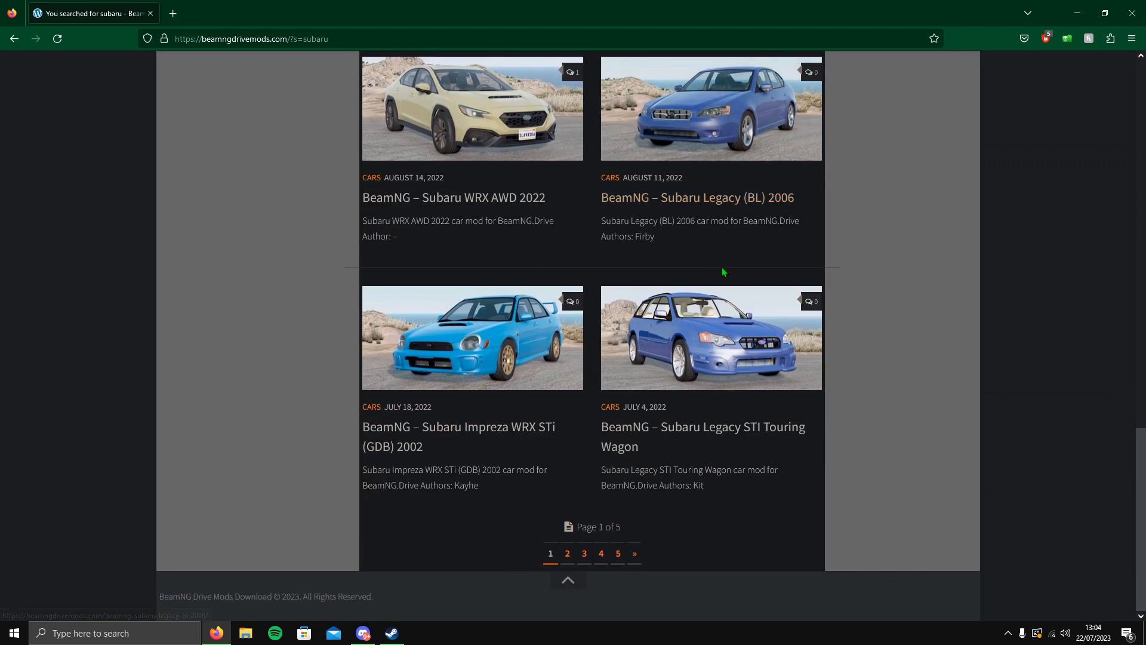
{"action": "mouse_move", "coordinate": [702, 437]}
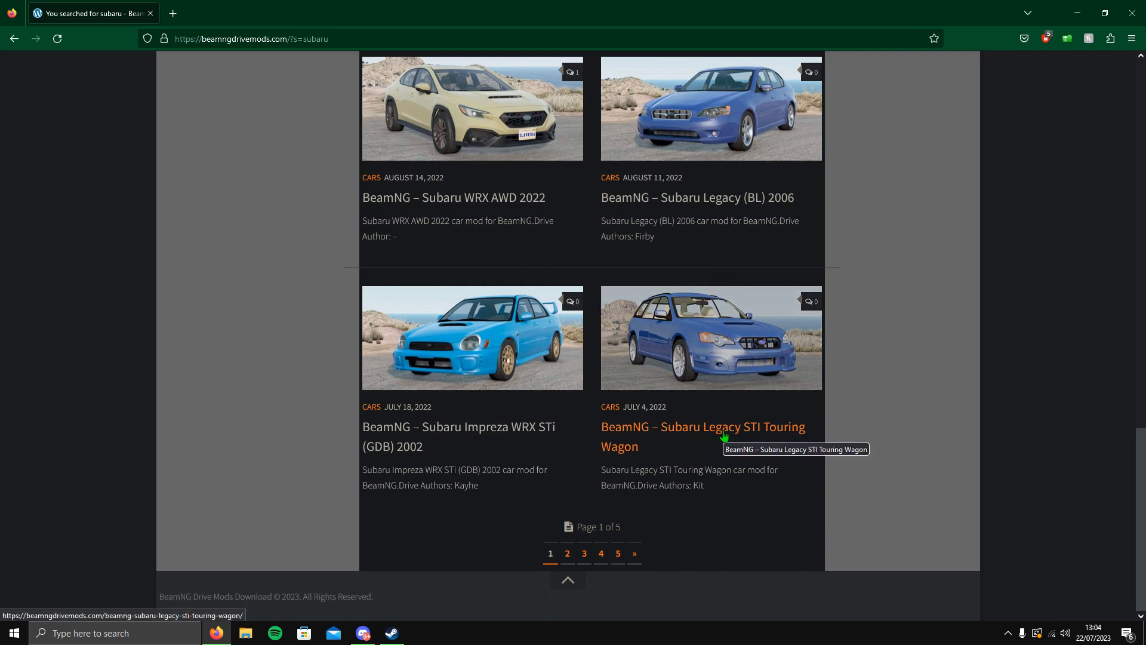
{"action": "scroll", "scroll_direction": "up", "scroll_amount": 3}
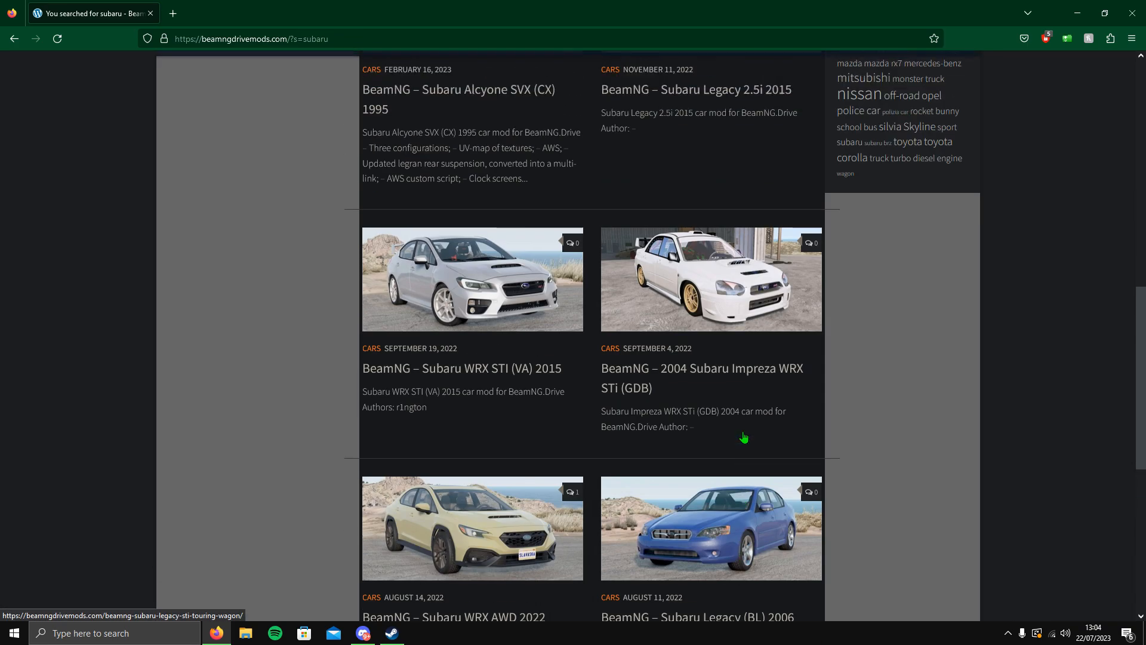
{"action": "scroll", "scroll_direction": "up", "scroll_amount": 3}
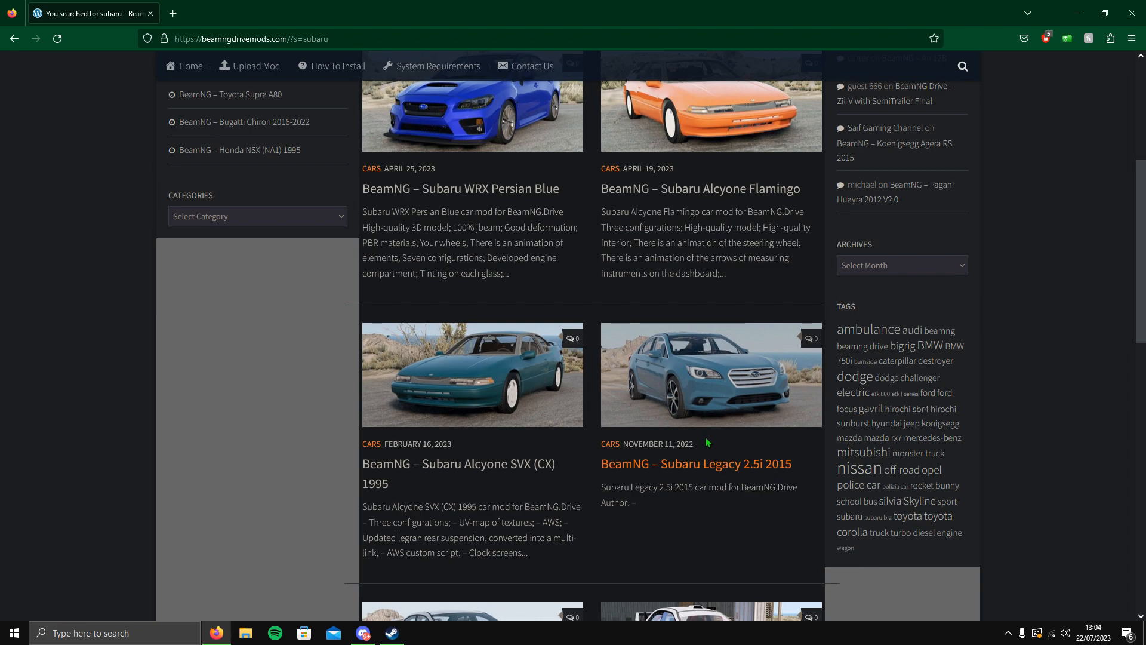
{"action": "mouse_move", "coordinate": [754, 418]}
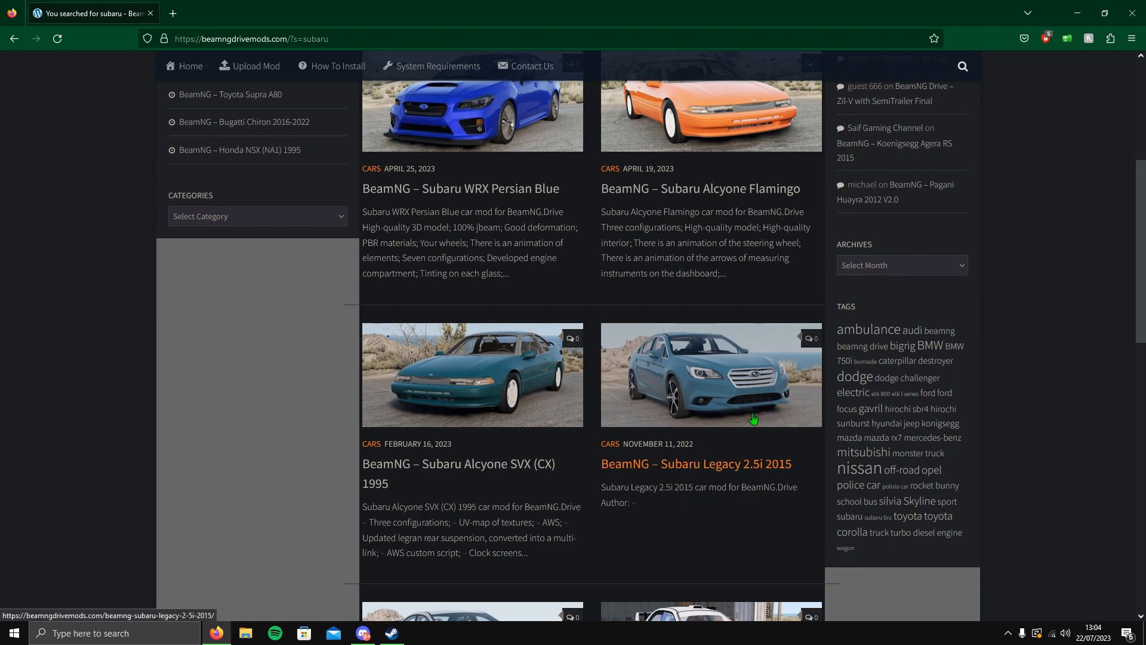
{"action": "scroll", "scroll_direction": "down", "scroll_amount": 3}
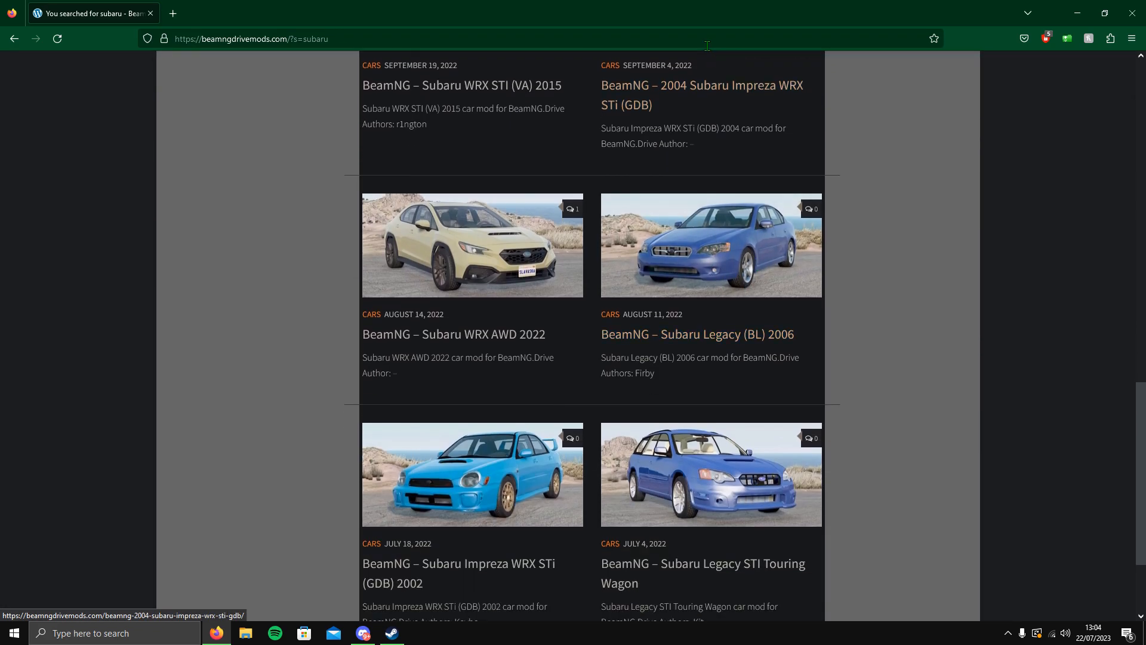
{"action": "scroll", "scroll_direction": "down", "scroll_amount": 3}
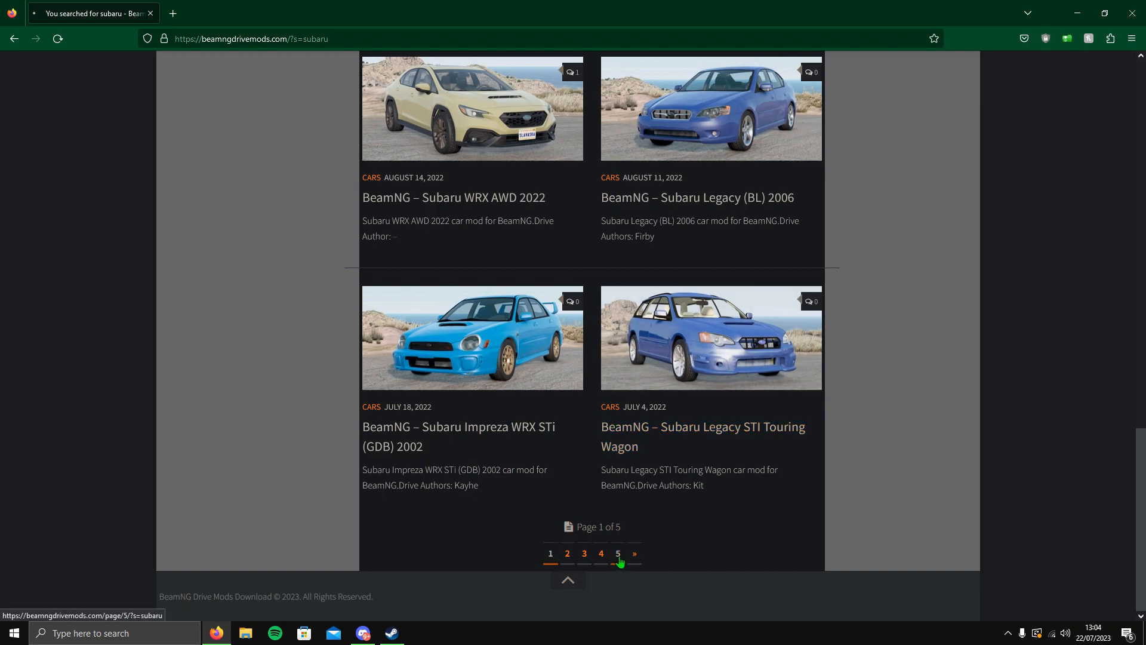
{"action": "left_click", "coordinate": [617, 553]}
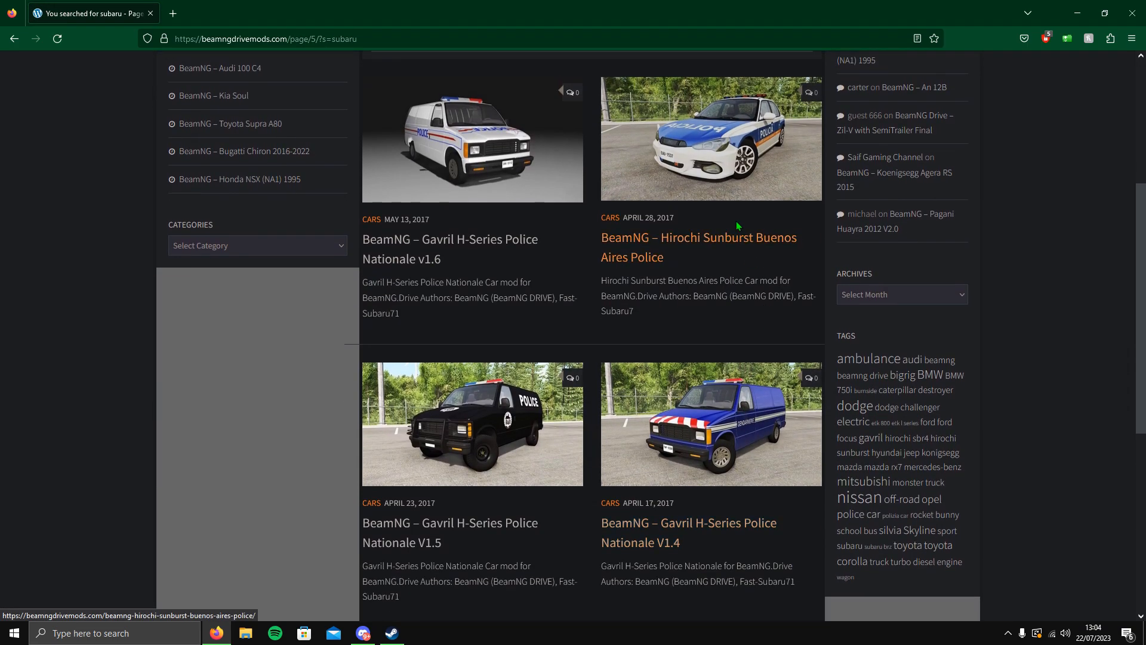
{"action": "scroll", "scroll_direction": "down", "scroll_amount": 3}
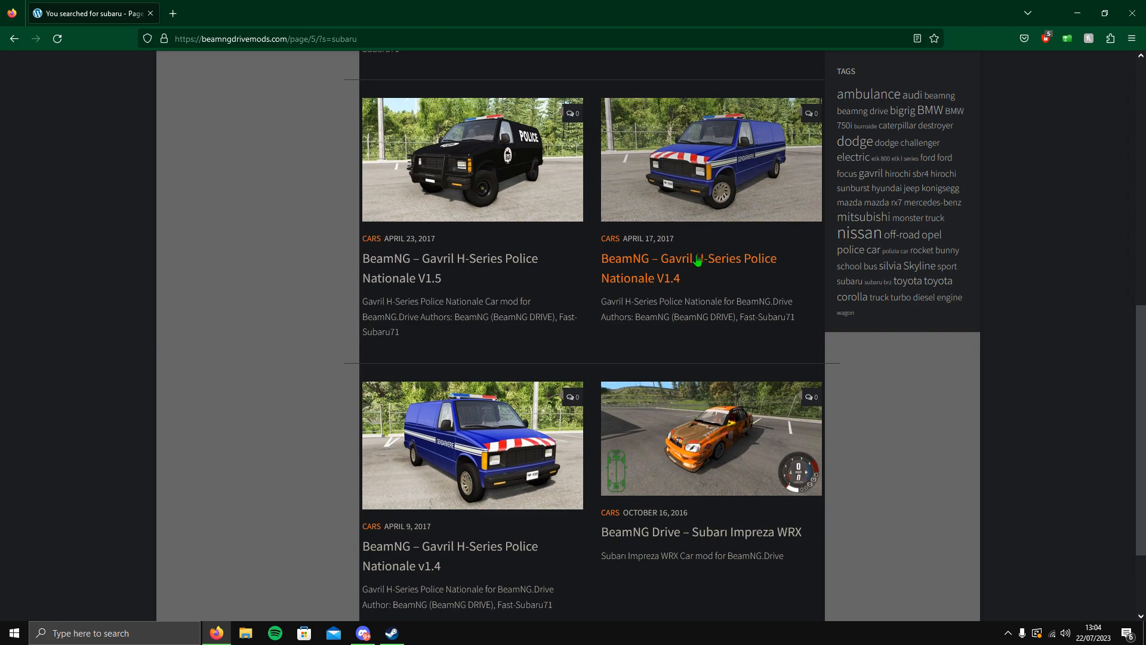
{"action": "scroll", "scroll_direction": "down", "scroll_amount": 3}
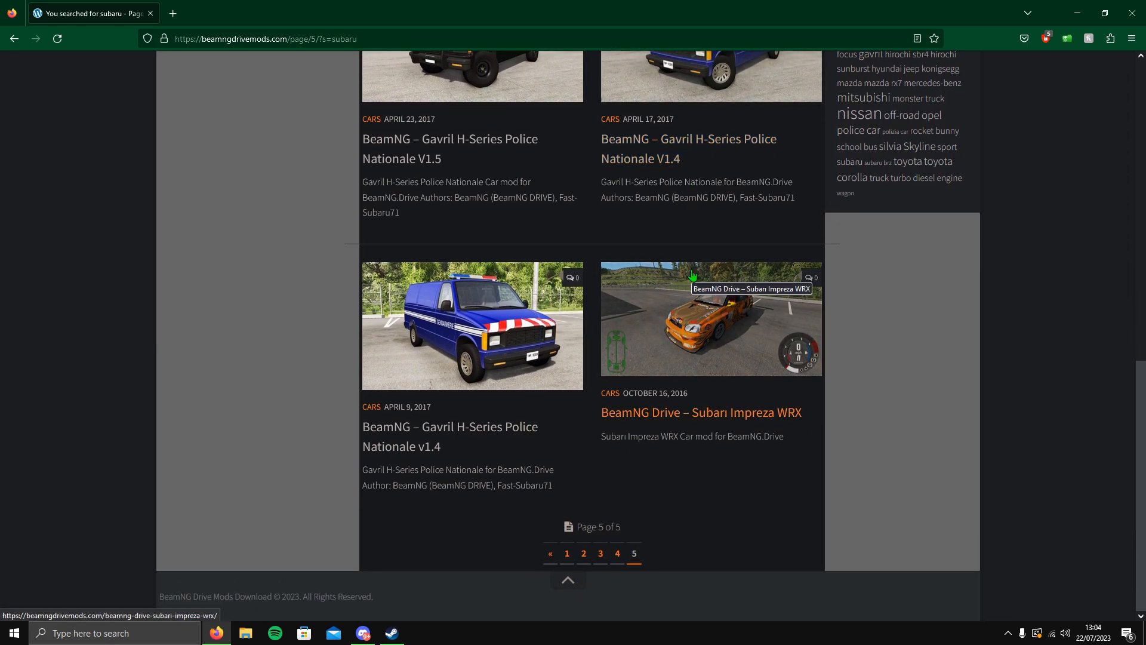
{"action": "mouse_move", "coordinate": [693, 374]}
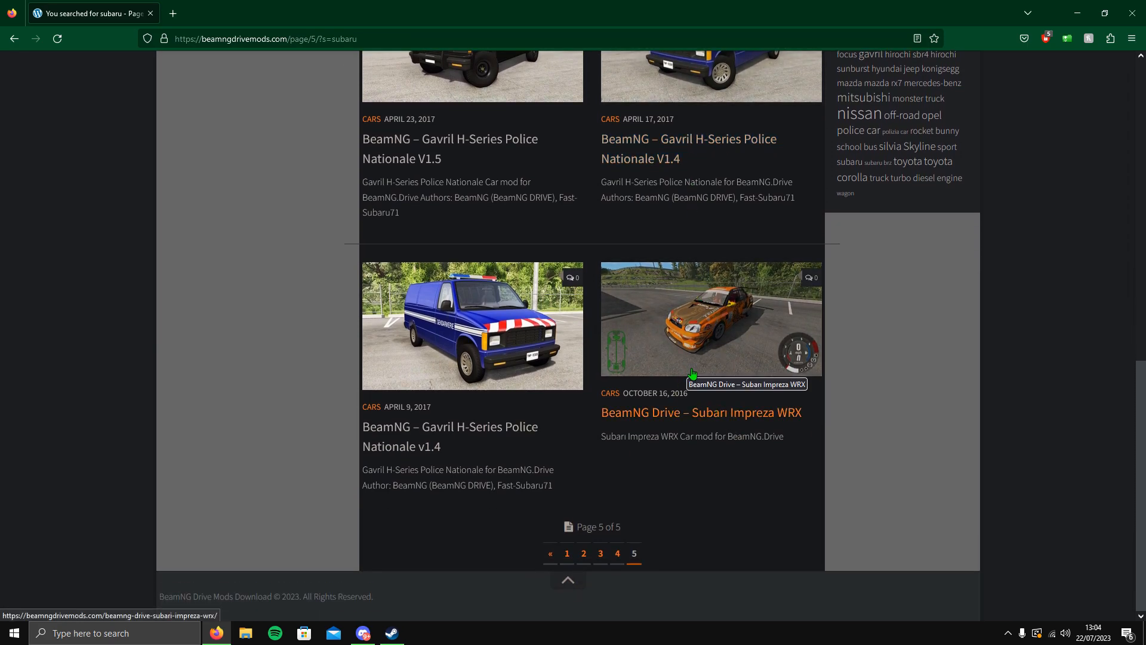
{"action": "left_click", "coordinate": [567, 553]}
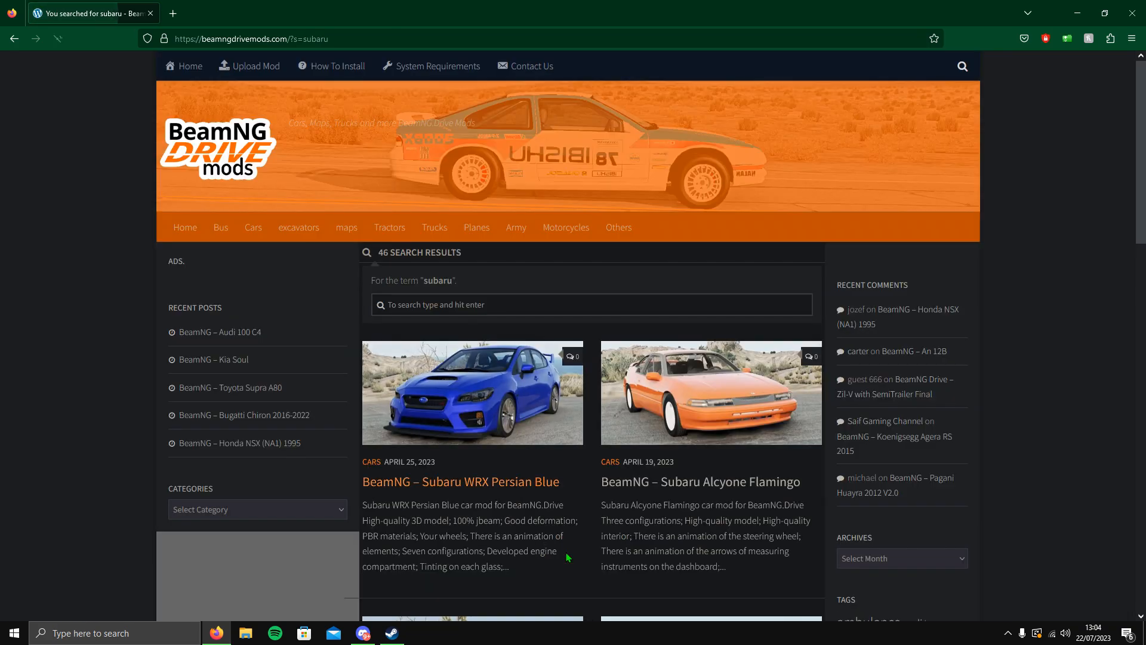
{"action": "scroll", "scroll_direction": "down", "scroll_amount": 3}
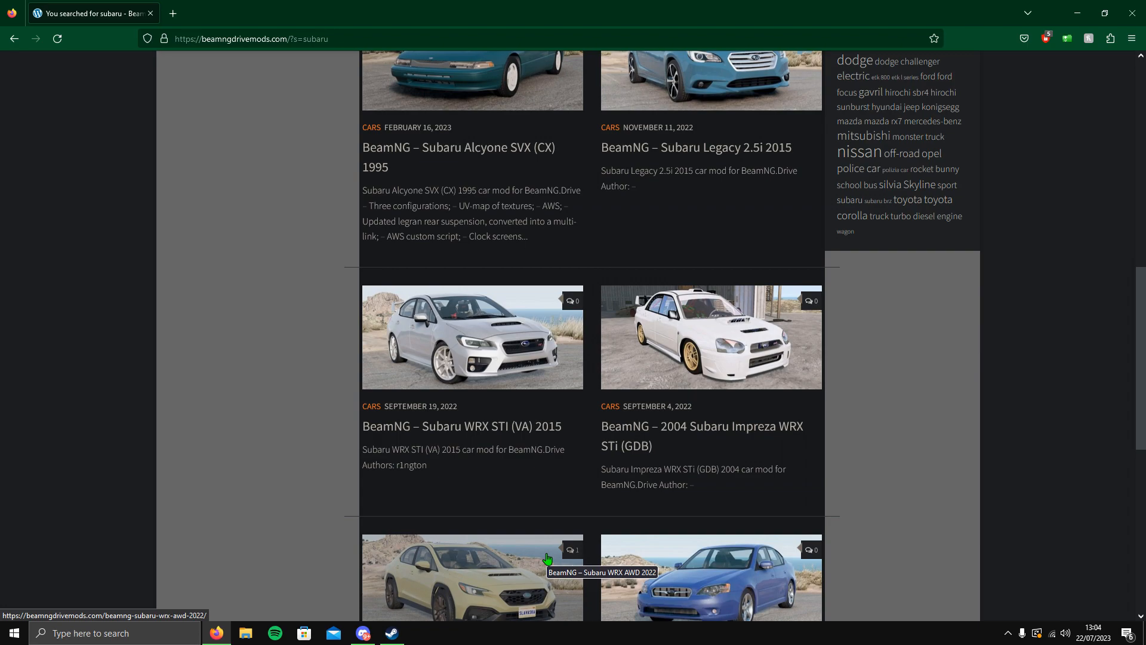
{"action": "scroll", "scroll_direction": "up", "scroll_amount": 3}
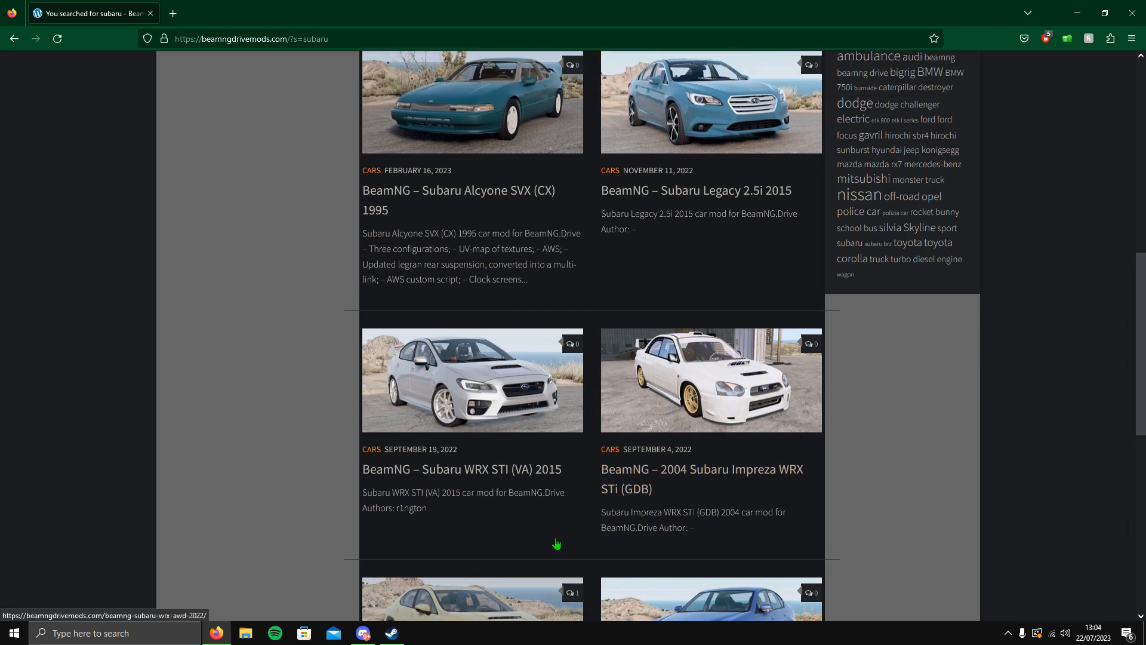
{"action": "scroll", "scroll_direction": "down", "scroll_amount": 3}
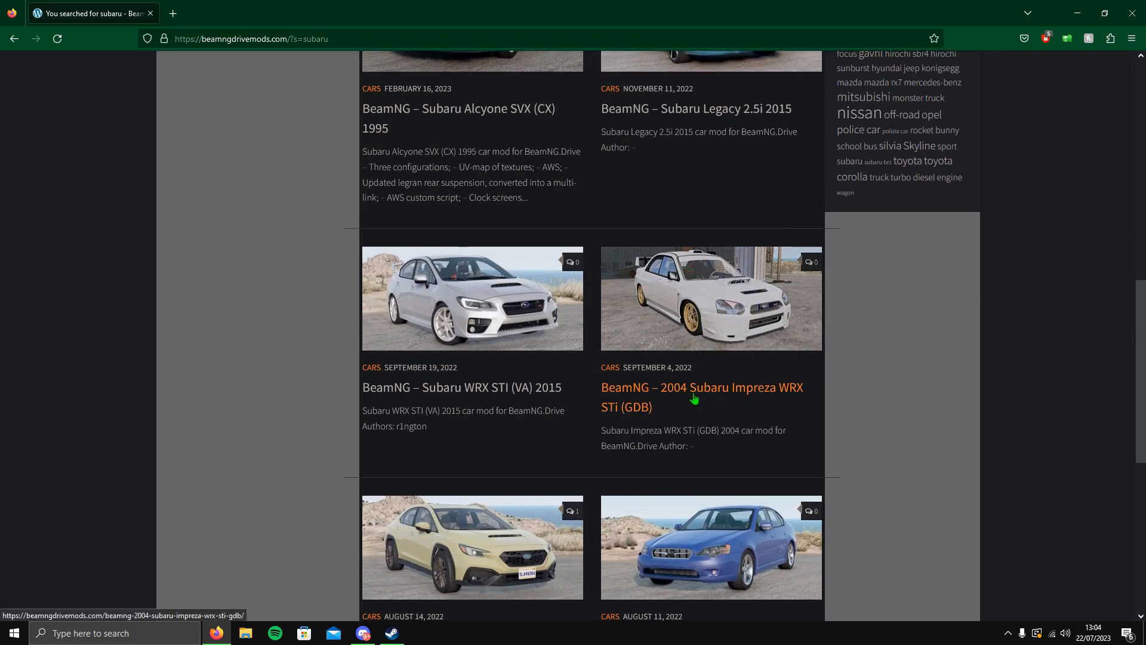
Step: Go to the 2004 Subaru Impreza WRX STi (GDB) mod page and follow its Download Mod link
{"action": "left_click", "coordinate": [700, 396]}
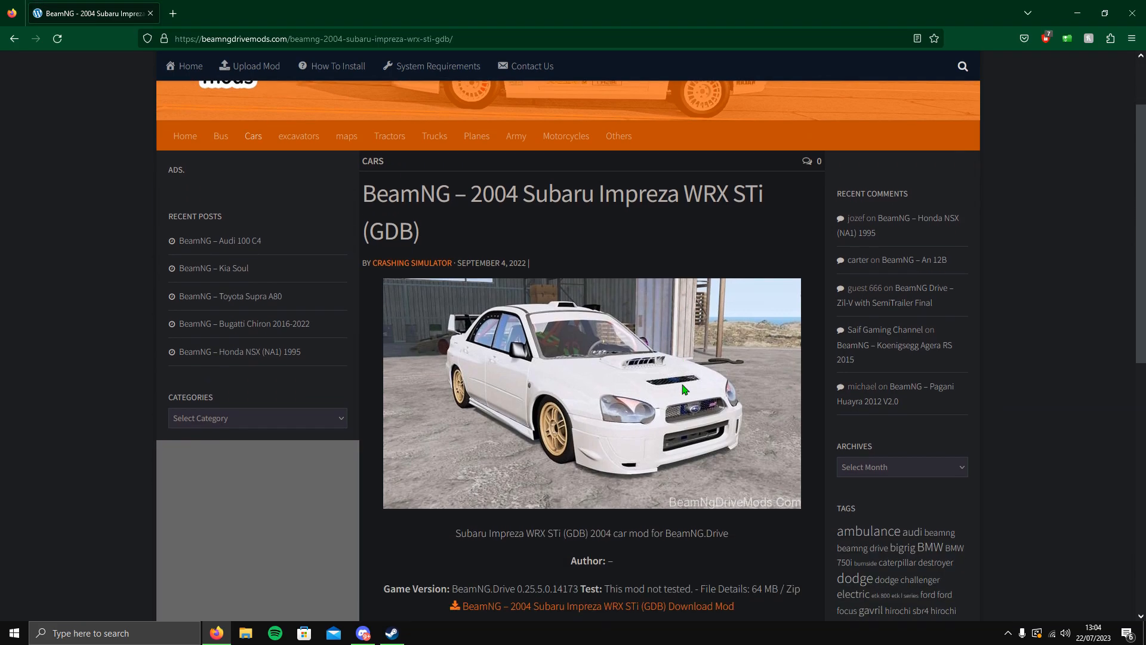
{"action": "scroll", "scroll_direction": "down", "scroll_amount": 3}
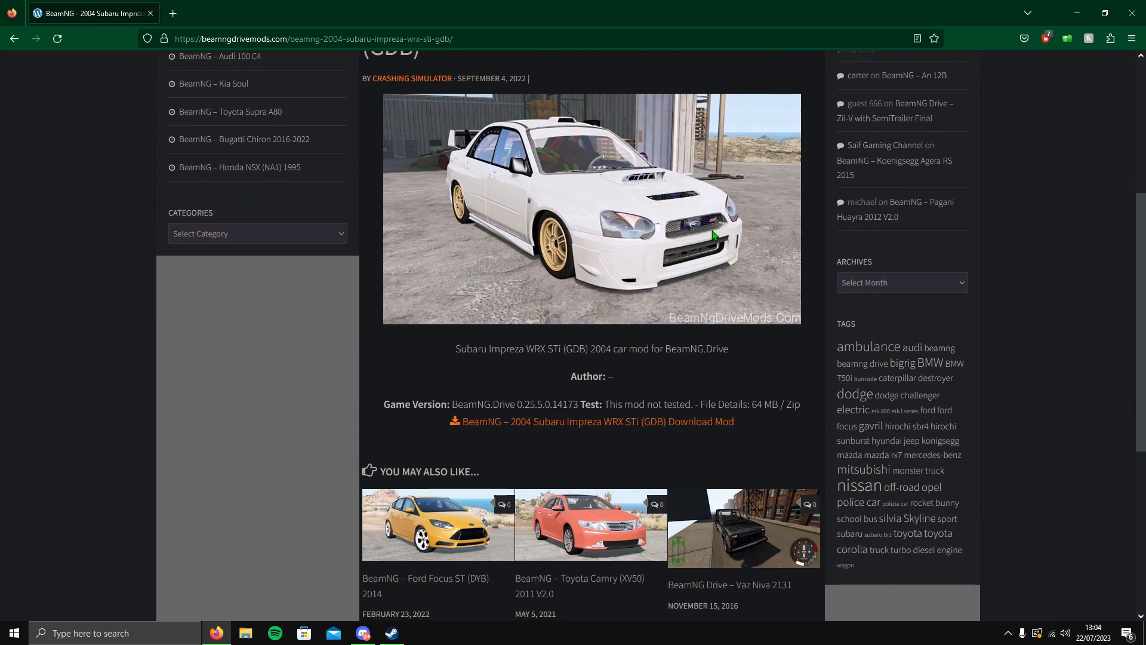
{"action": "mouse_move", "coordinate": [672, 444]}
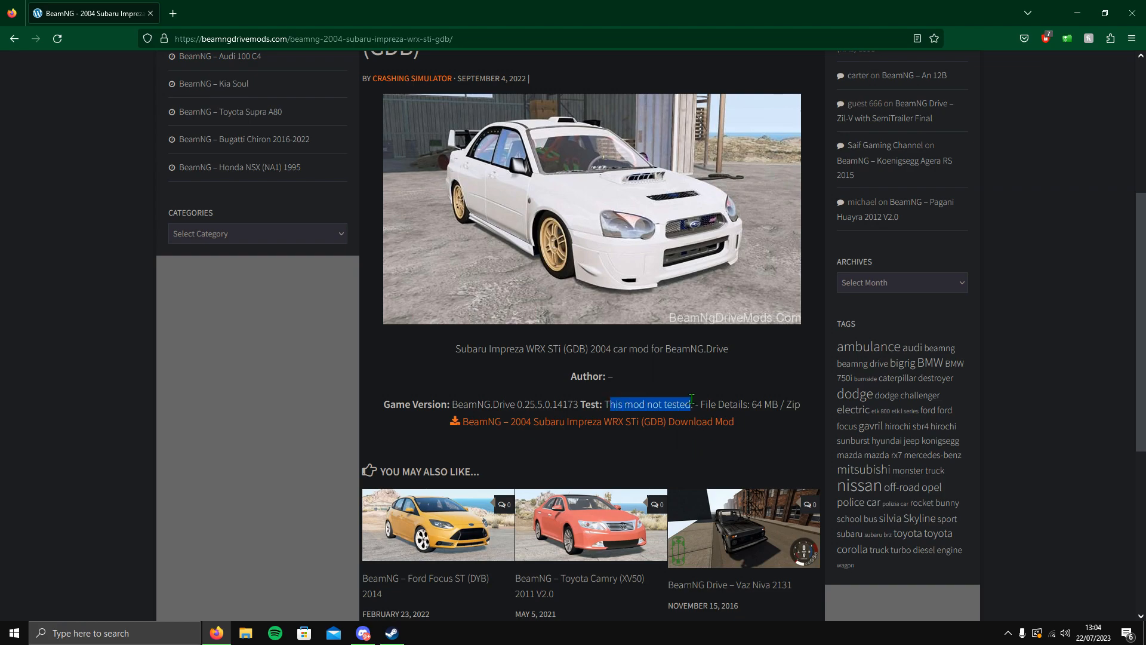
{"action": "mouse_move", "coordinate": [669, 374]}
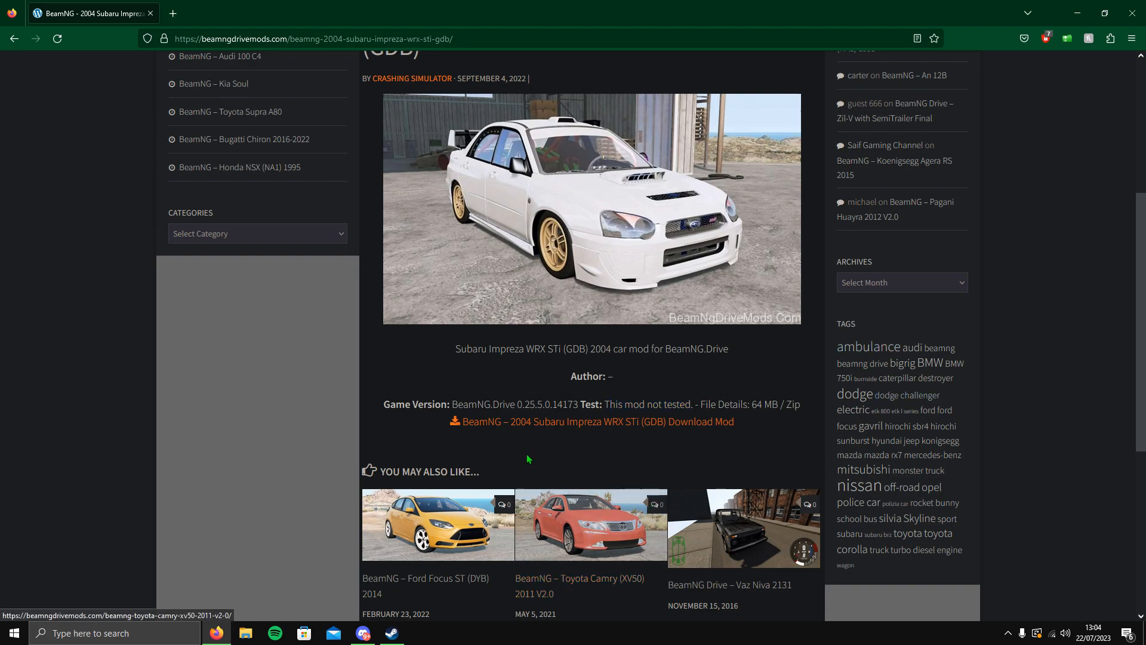
{"action": "mouse_move", "coordinate": [564, 429]}
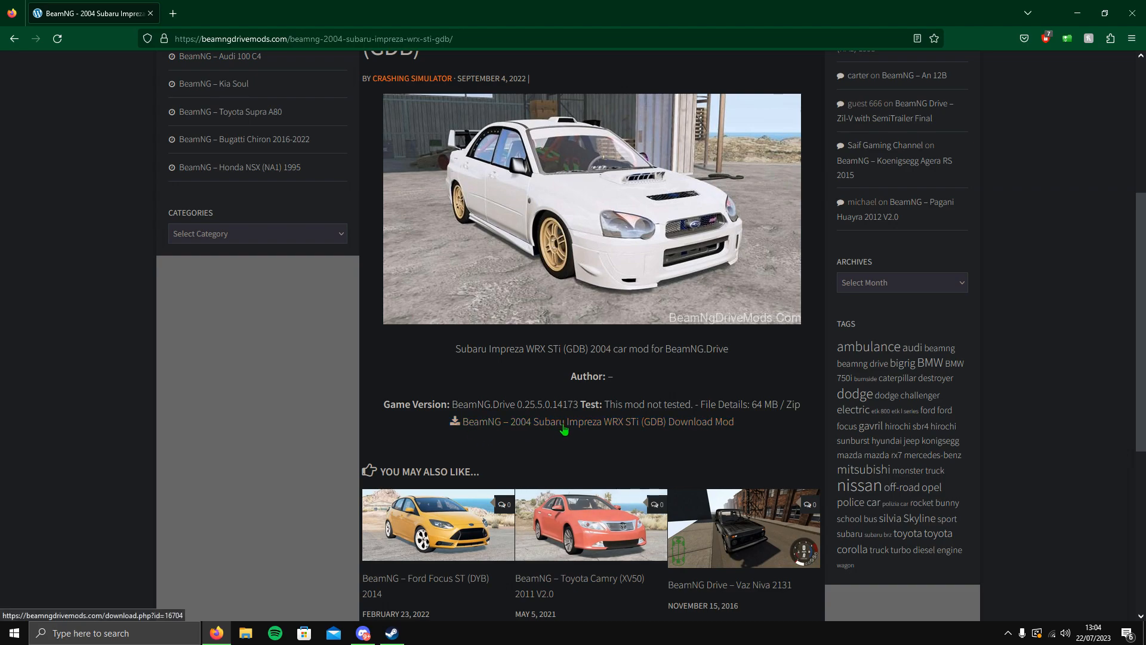
{"action": "left_click", "coordinate": [595, 422]}
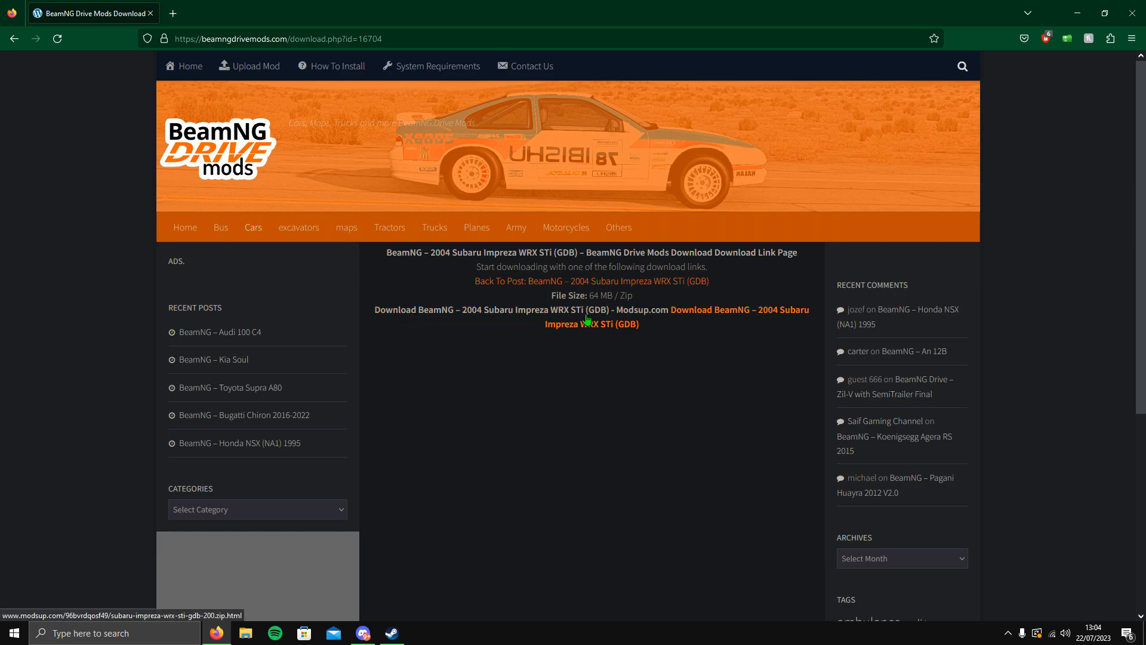
{"action": "mouse_move", "coordinate": [681, 314]}
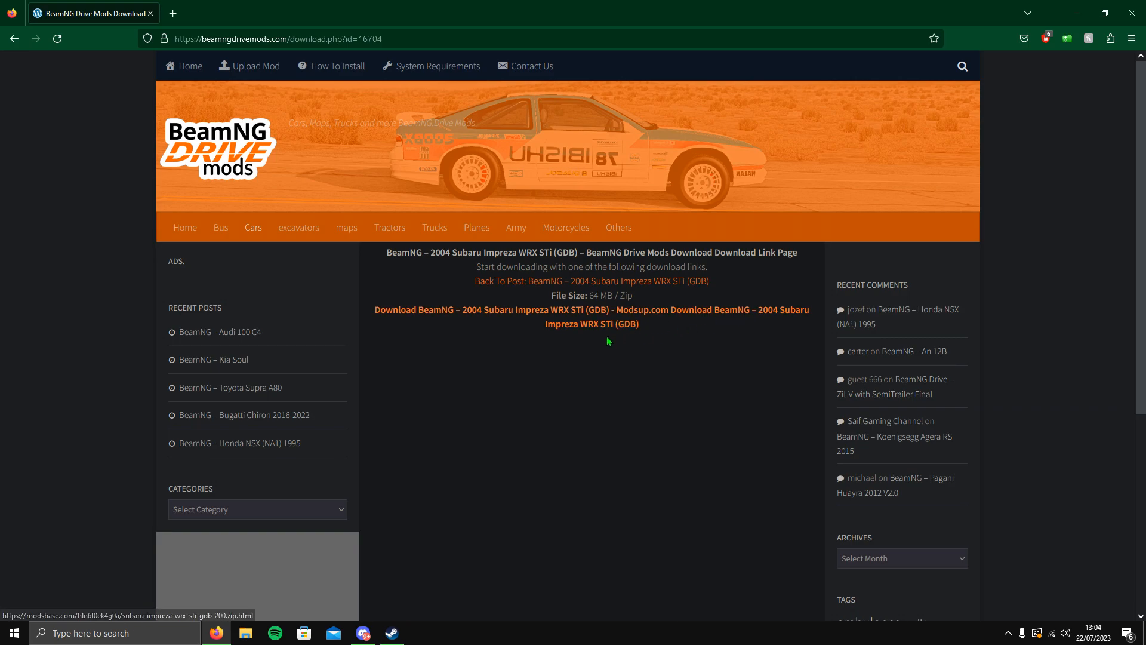
{"action": "mouse_move", "coordinate": [671, 315]}
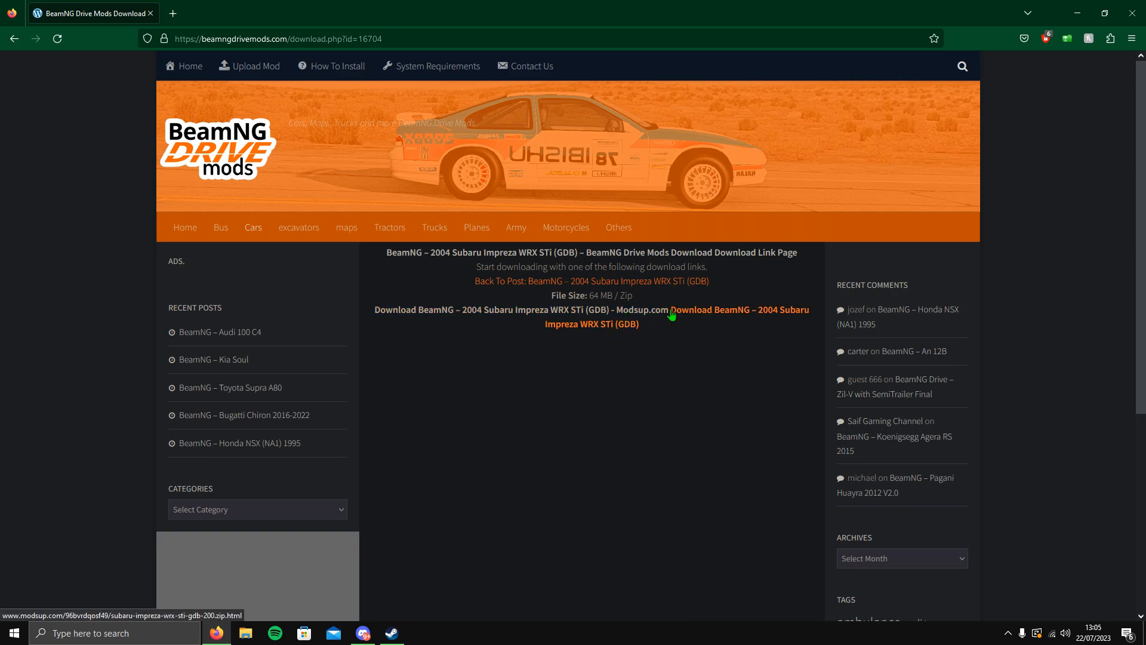
{"action": "mouse_move", "coordinate": [710, 315]}
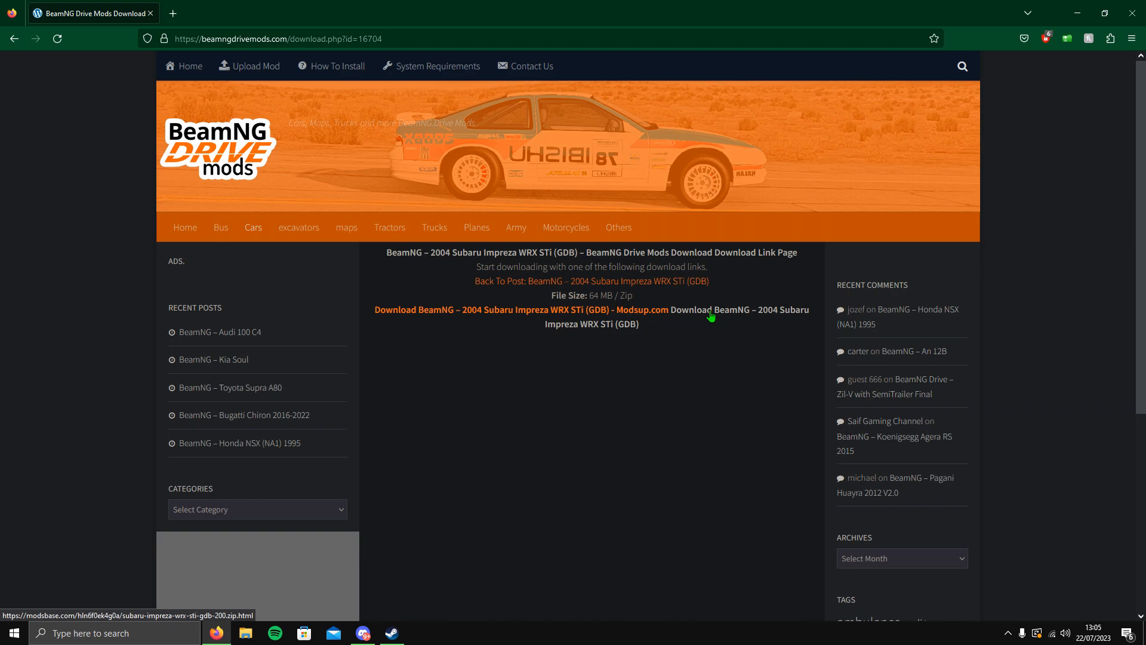
Step: On Modsbase, create the download link for subaru-impreza-wrx-sti-gdb-200.zip and start the download
{"action": "left_click", "coordinate": [517, 310]}
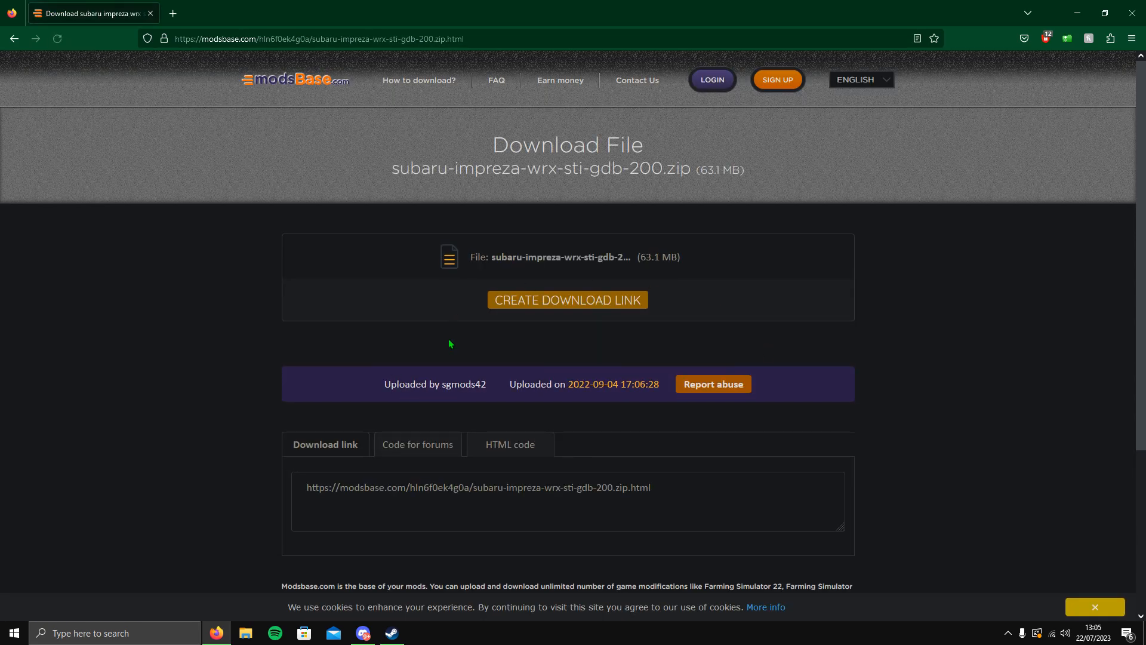
{"action": "mouse_move", "coordinate": [517, 325]}
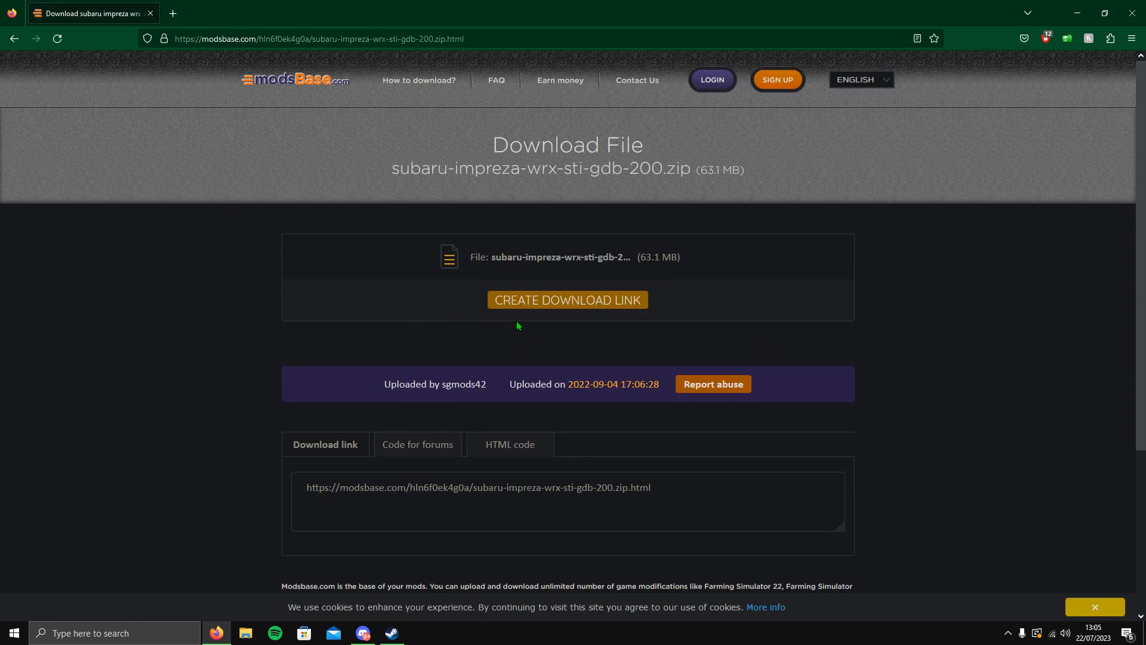
{"action": "left_click", "coordinate": [567, 300]}
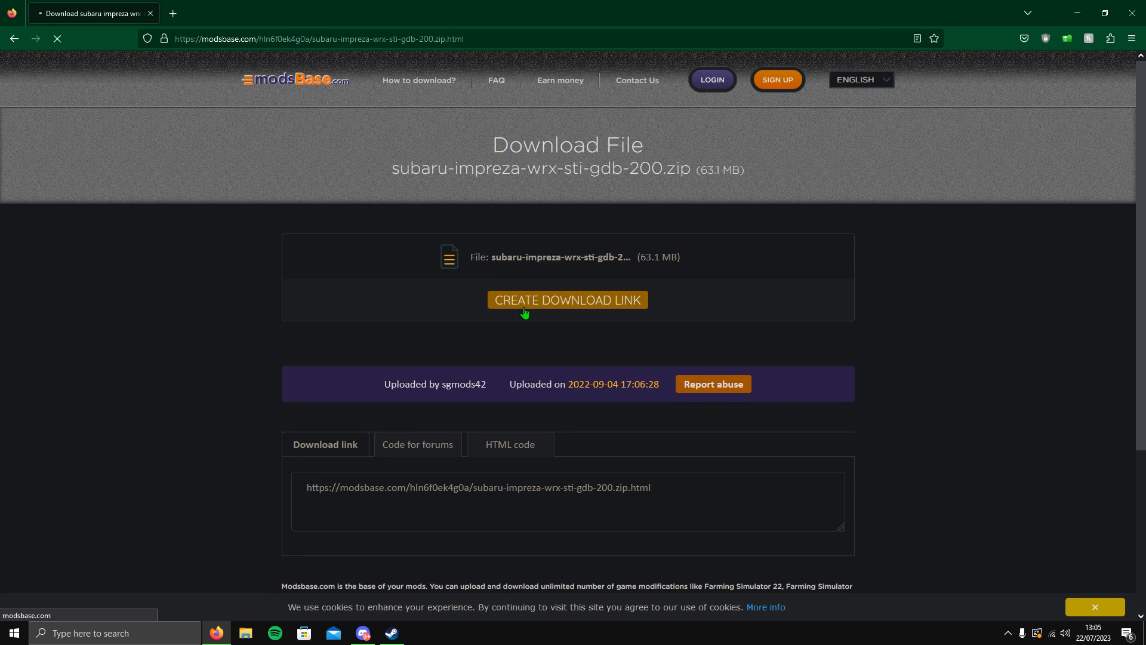
{"action": "left_click", "coordinate": [567, 299]}
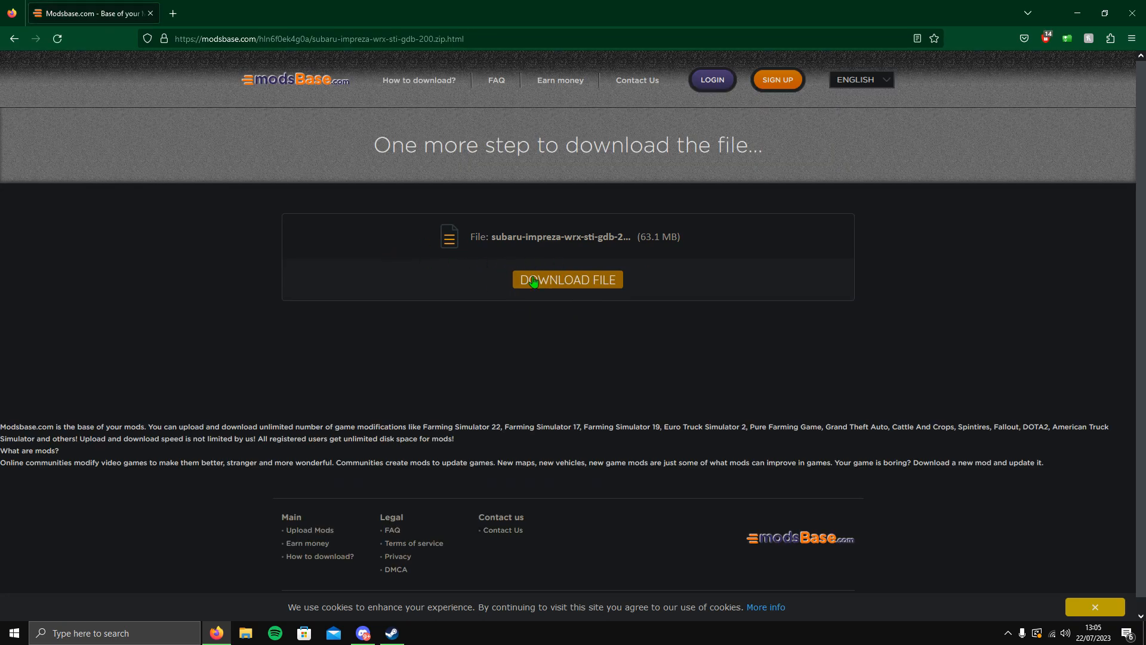
{"action": "left_click", "coordinate": [567, 279]}
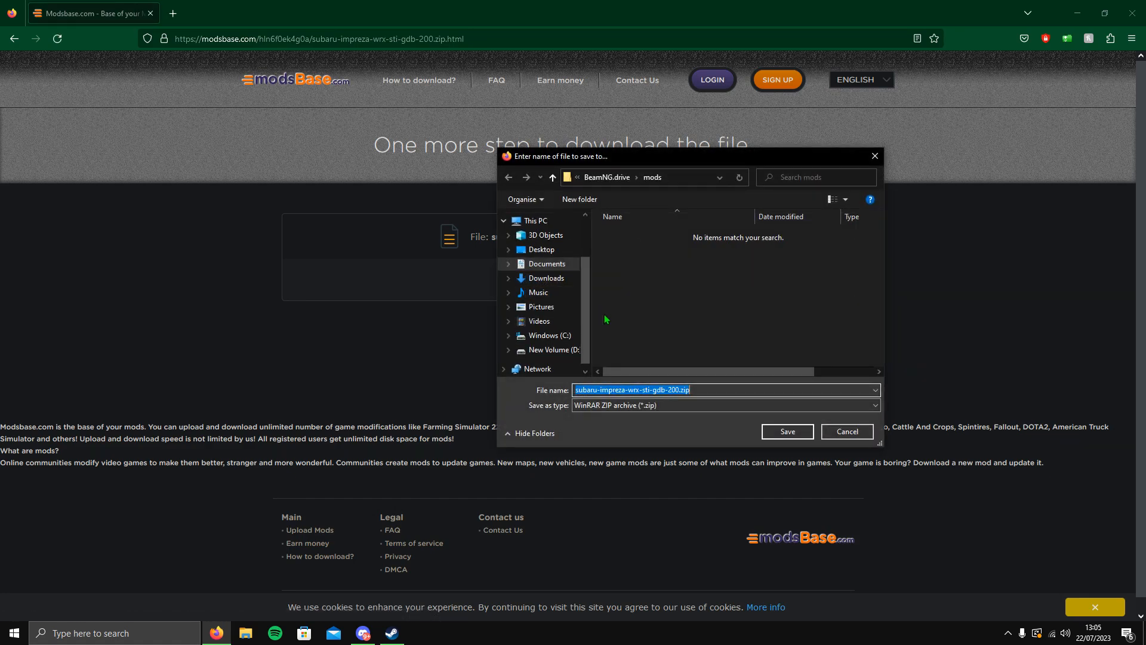
Step: Save the Subaru mod zip into the BeamNG Mods folder on New Volume (D:)
{"action": "left_click", "coordinate": [549, 349]}
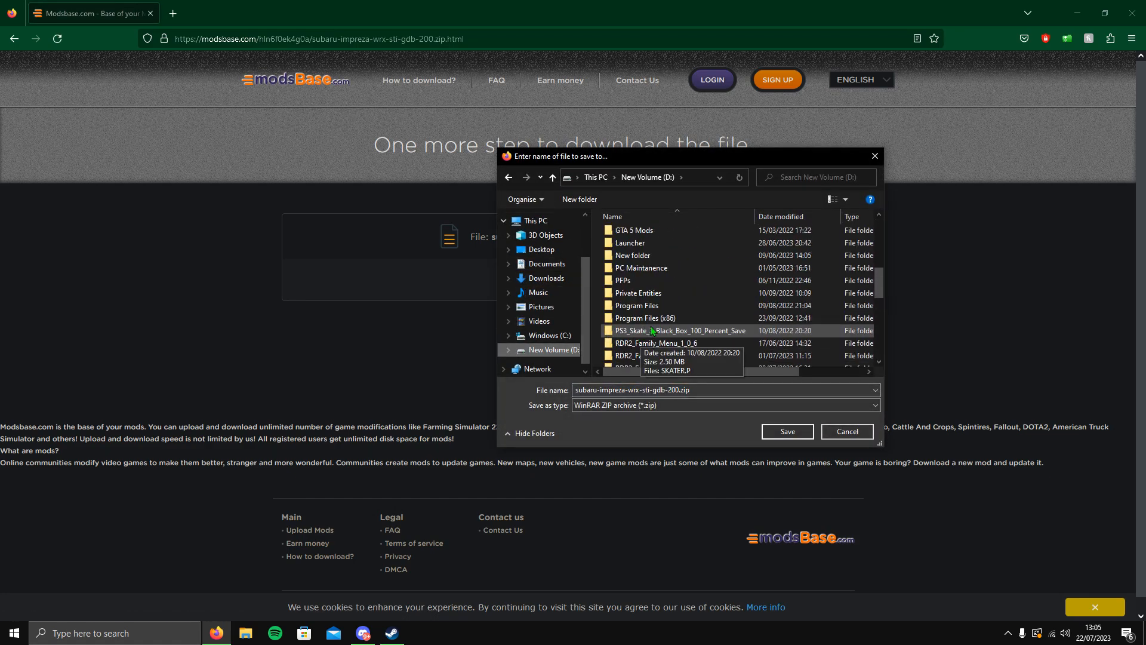
{"action": "scroll", "scroll_direction": "up", "scroll_amount": 3}
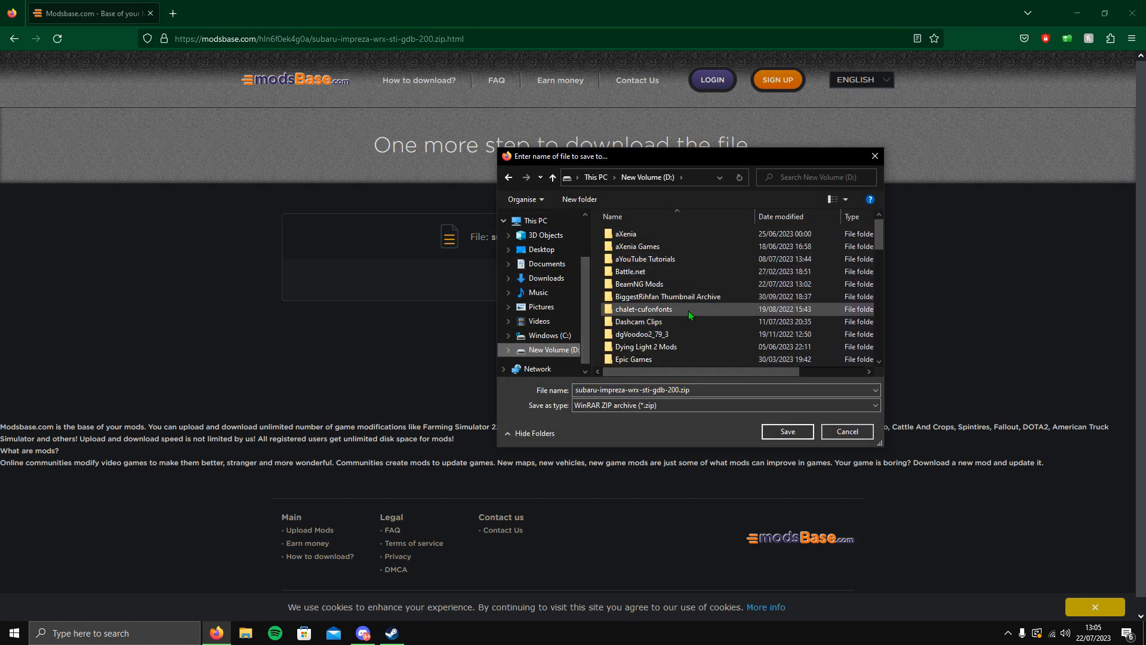
{"action": "double_click", "coordinate": [639, 284]}
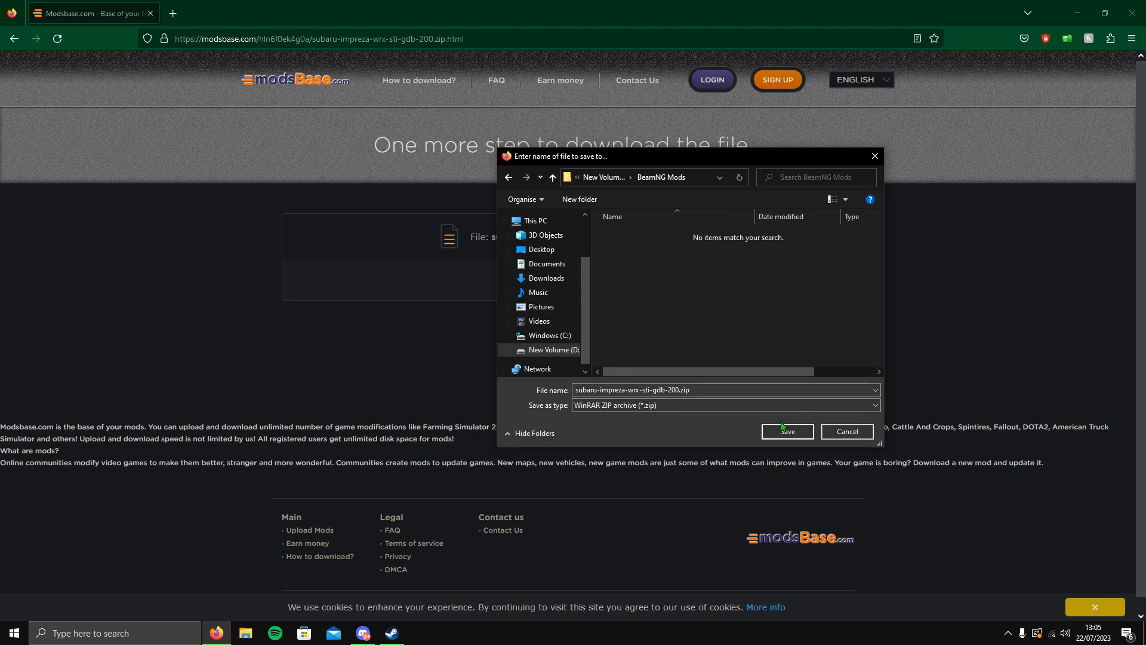
{"action": "left_click", "coordinate": [786, 431]}
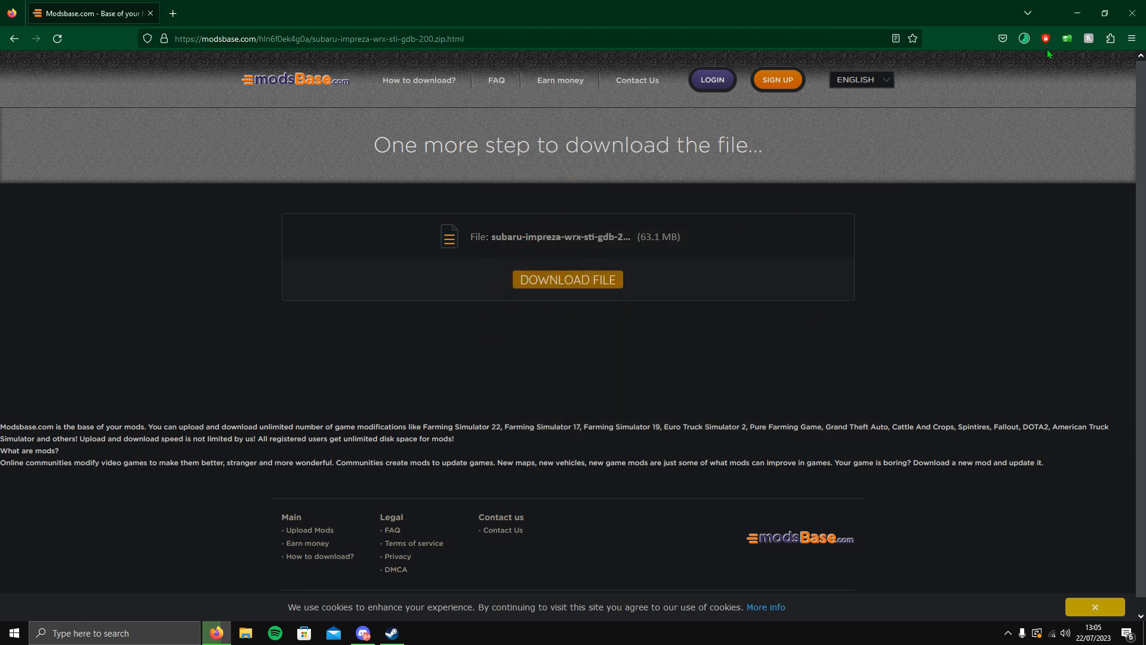
{"action": "mouse_move", "coordinate": [1024, 38]}
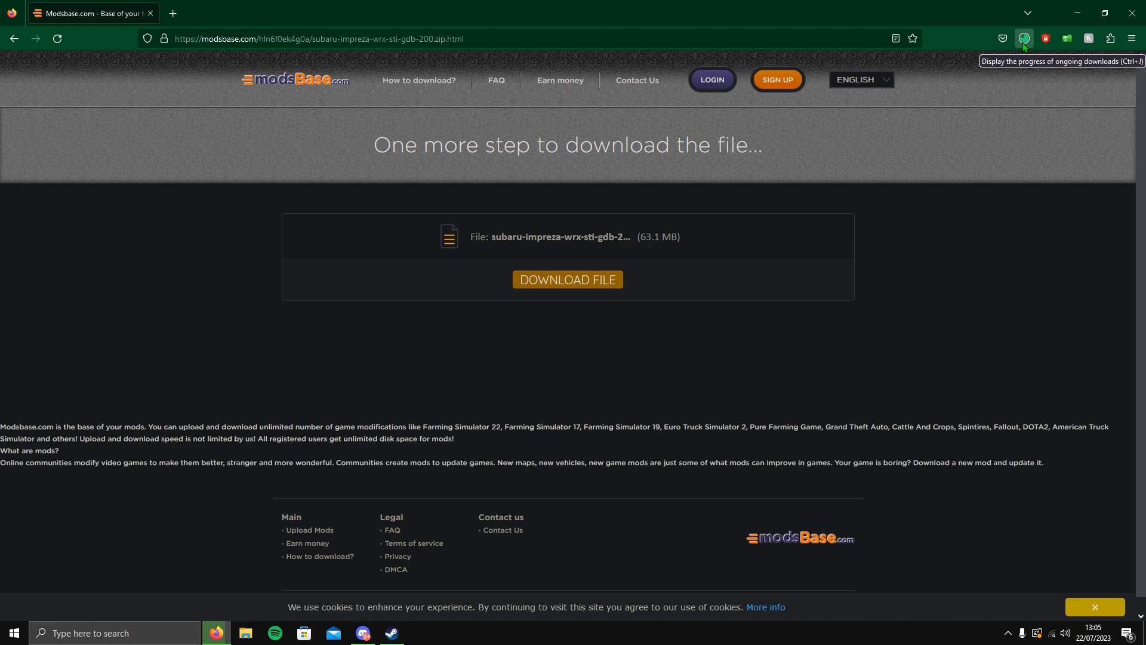
Step: Locate the downloaded Subaru zip in D:\BeamNG Mods and bring up its right-click actions
{"action": "left_click", "coordinate": [246, 632]}
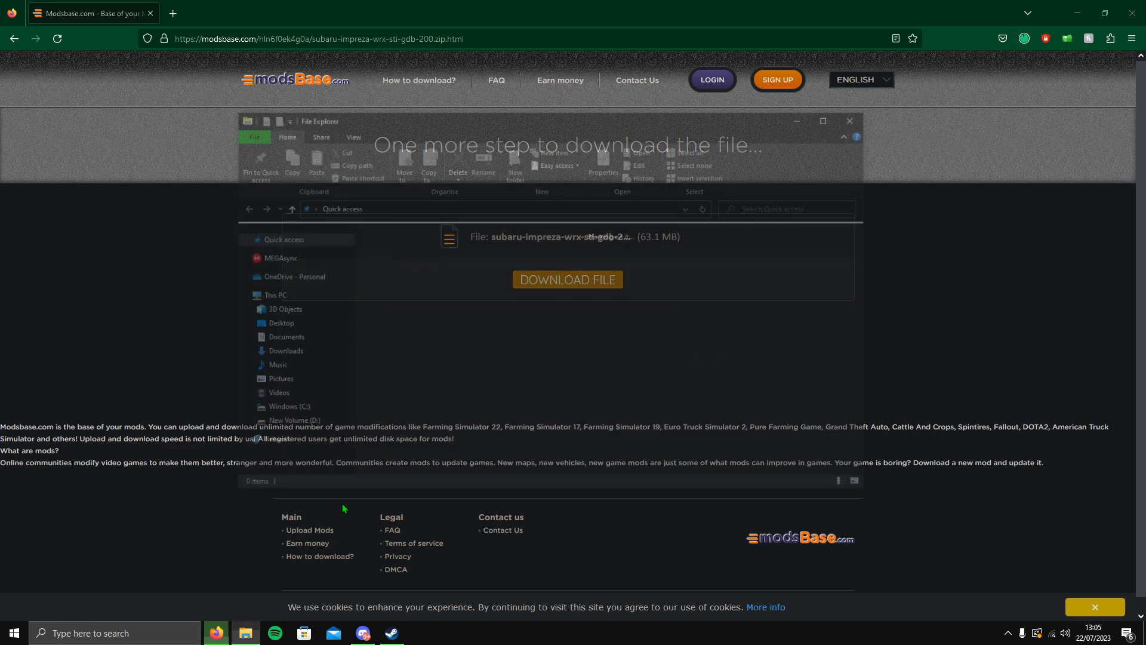
{"action": "left_click", "coordinate": [288, 424]}
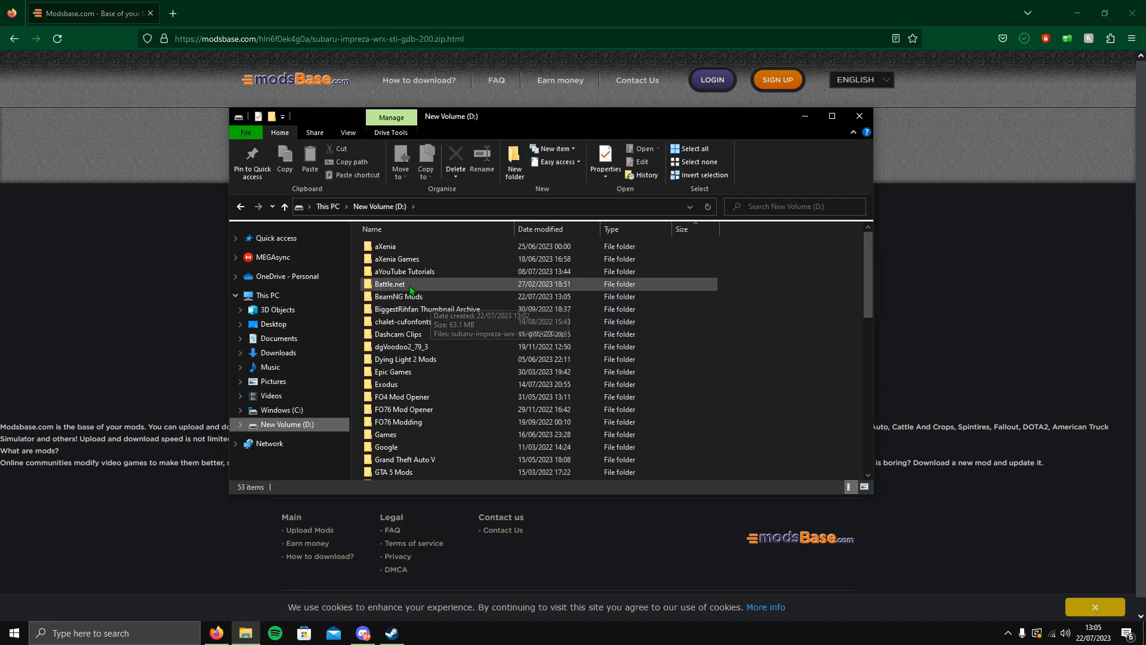
{"action": "double_click", "coordinate": [399, 296]}
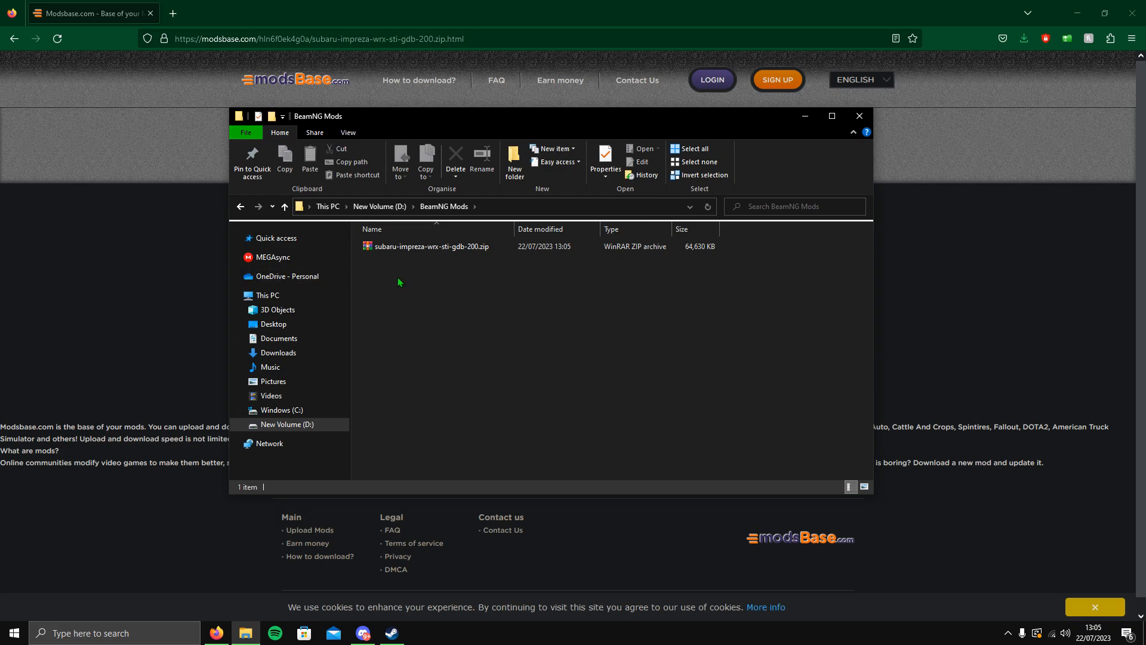
{"action": "left_click", "coordinate": [430, 246]}
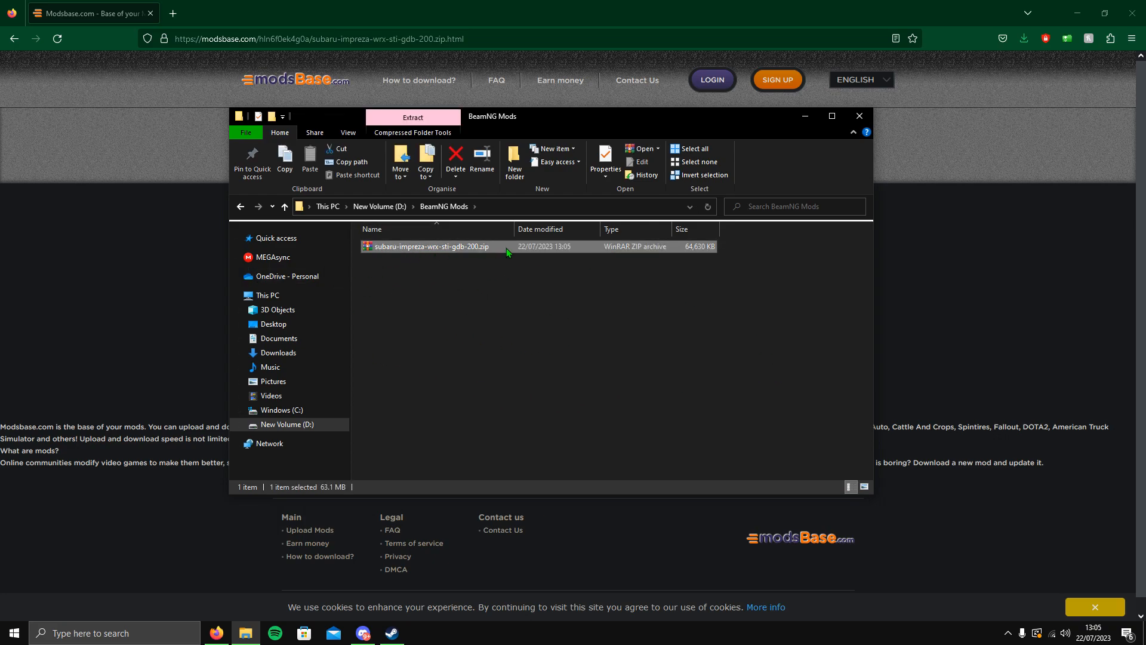
{"action": "right_click", "coordinate": [428, 246]}
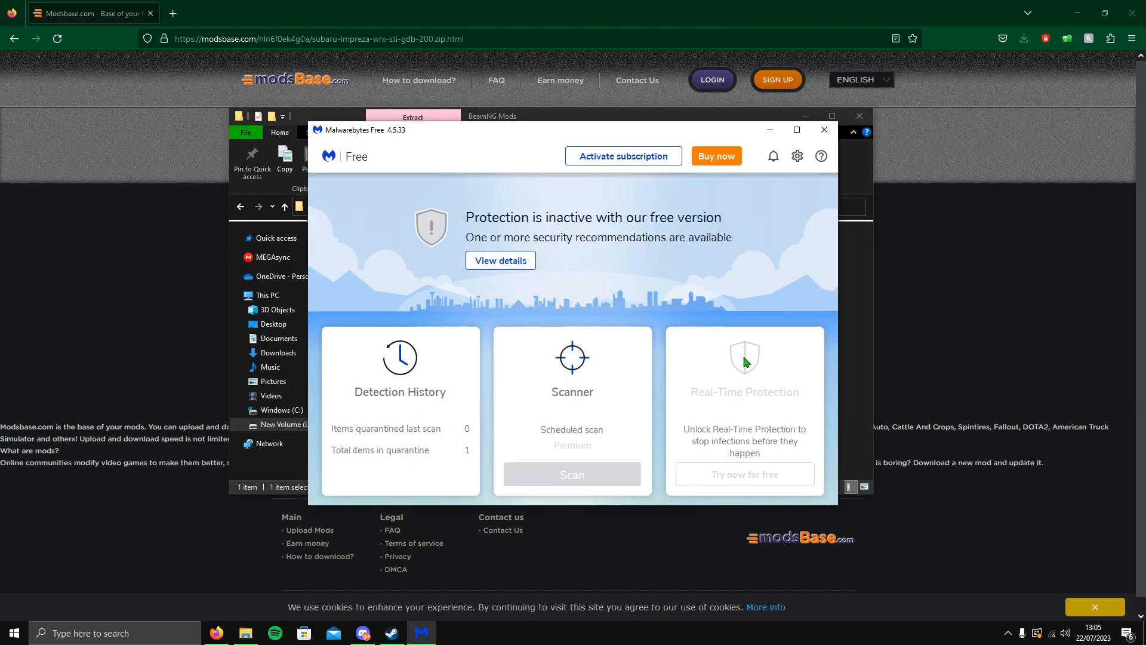
Step: Scan the zip with Malwarebytes, confirm zero threats detected, and close the scanner
{"action": "left_click", "coordinate": [572, 474]}
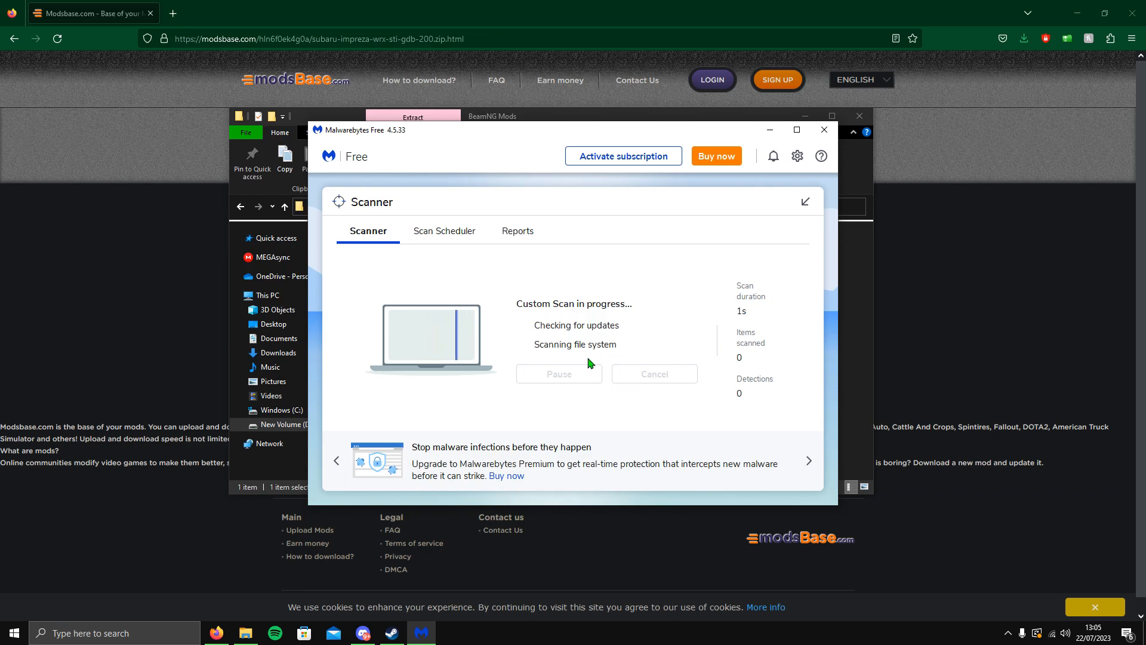
{"action": "mouse_move", "coordinate": [666, 434]}
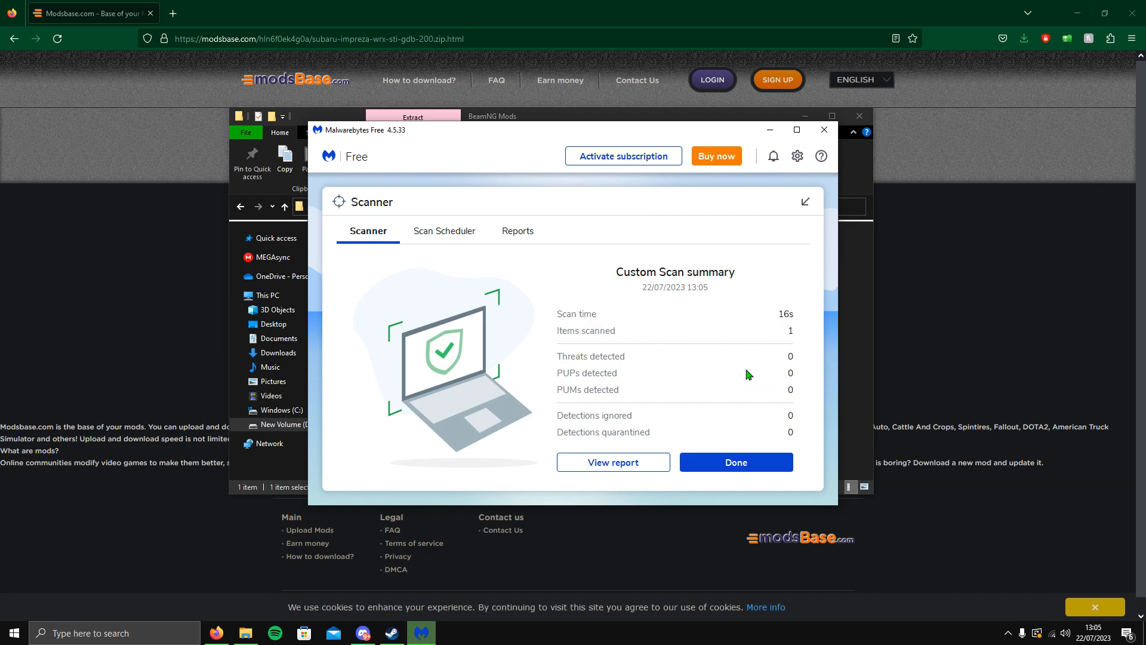
{"action": "left_click", "coordinate": [735, 462]}
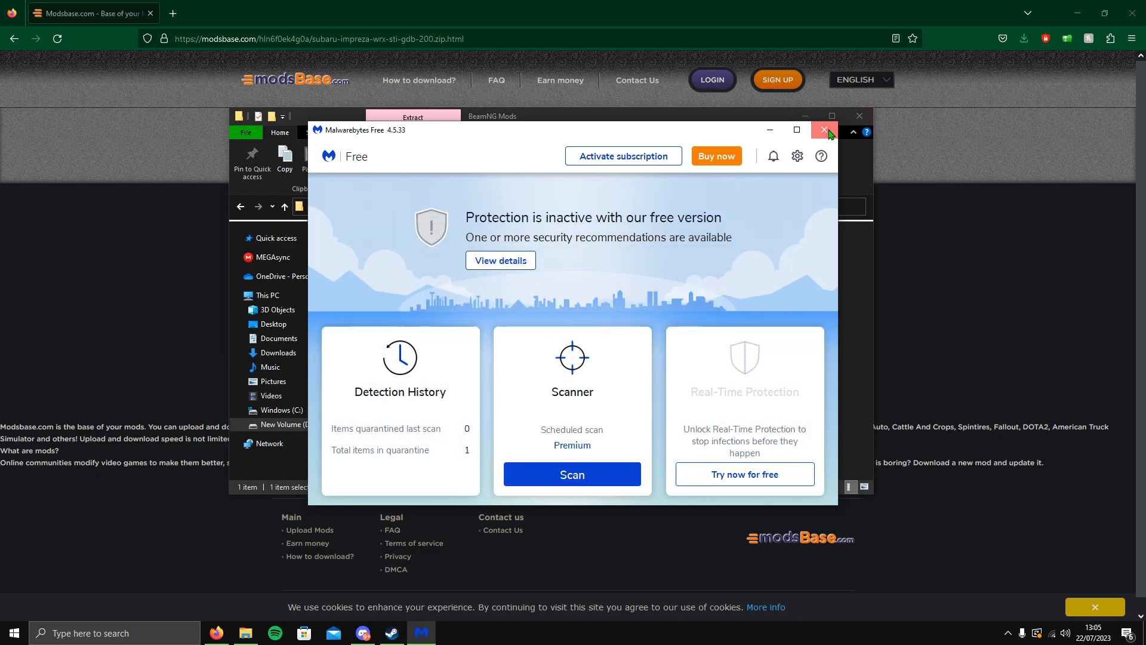
{"action": "left_click", "coordinate": [824, 130]}
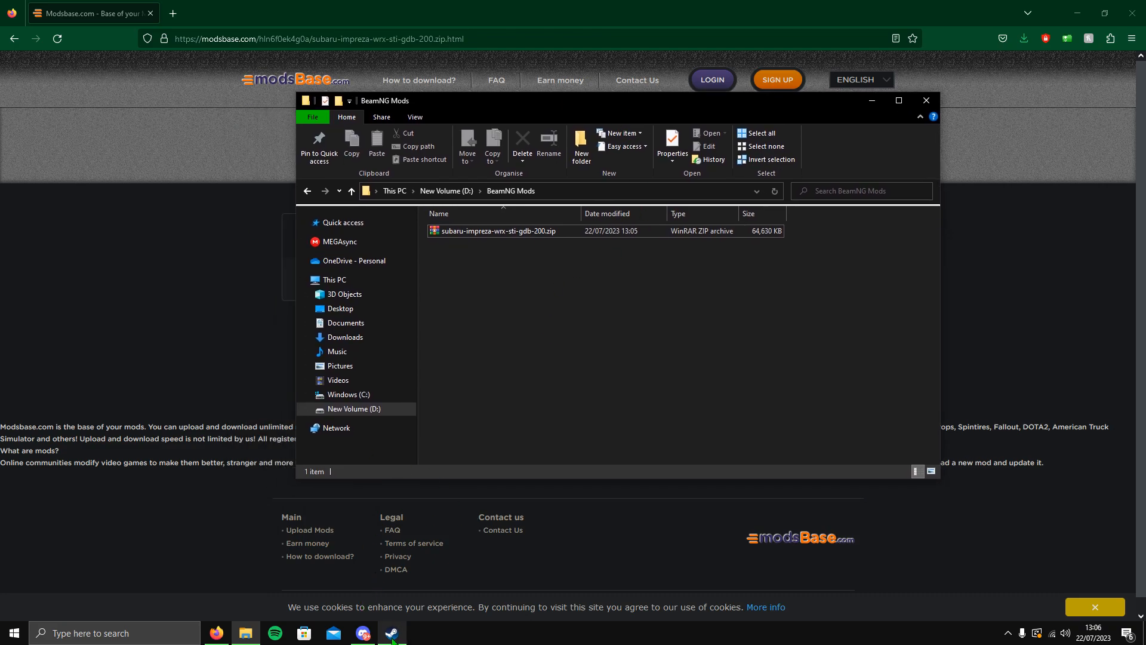
Step: Launch BeamNG.drive from the Steam Library and have its launcher show the user folder in Explorer
{"action": "left_click", "coordinate": [392, 632]}
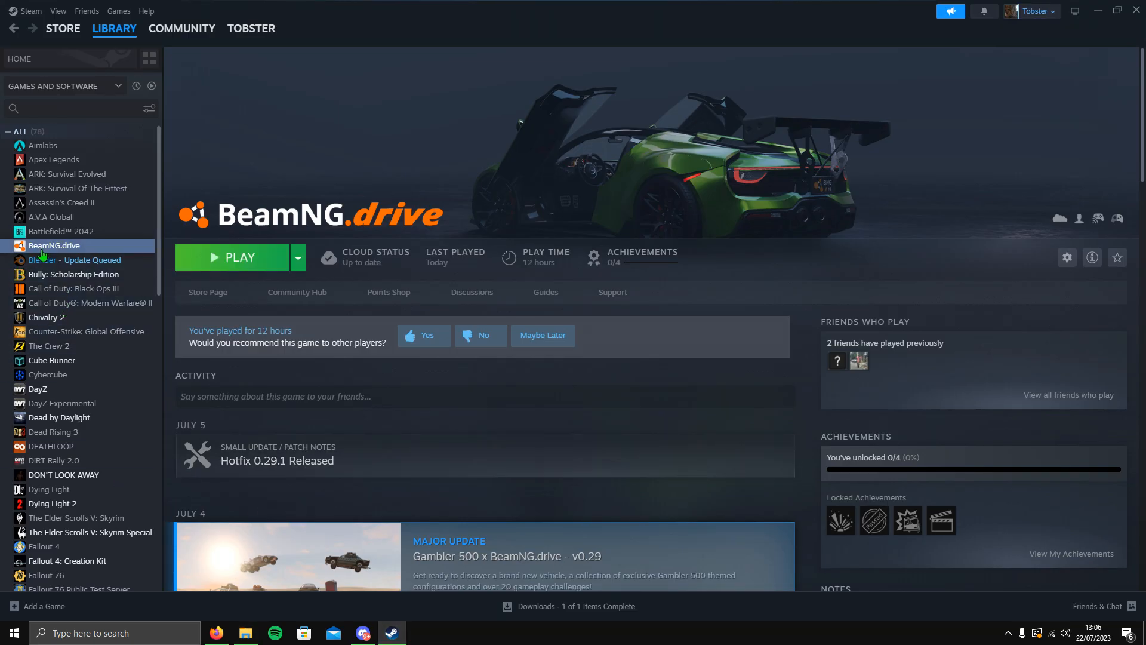
{"action": "mouse_move", "coordinate": [233, 258]}
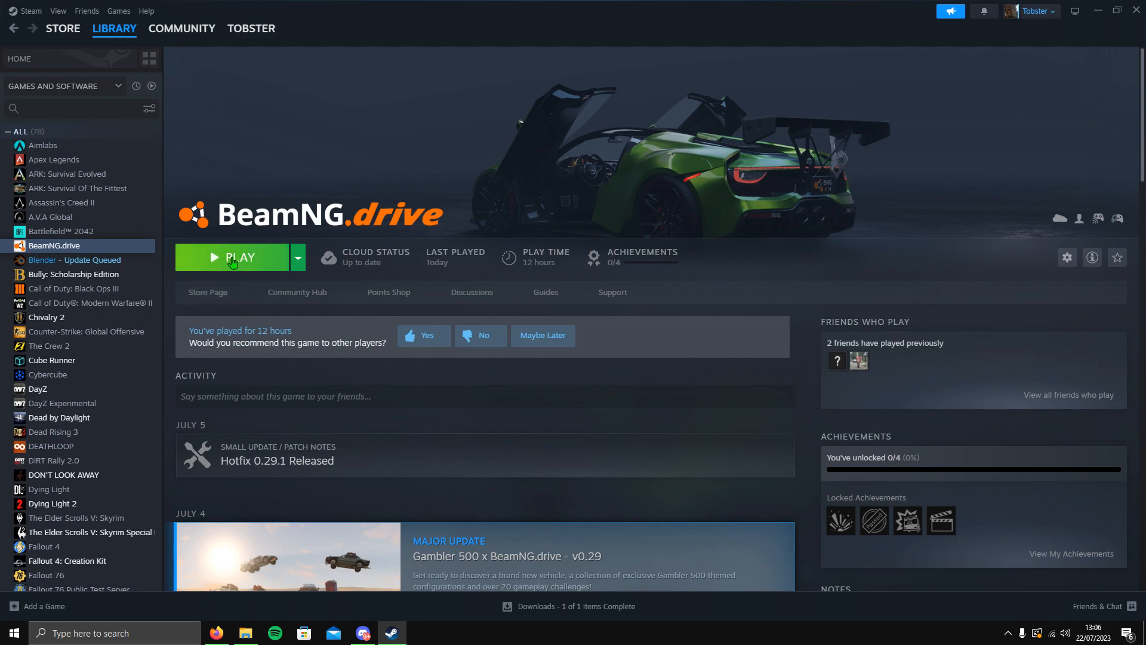
{"action": "left_click", "coordinate": [241, 256]}
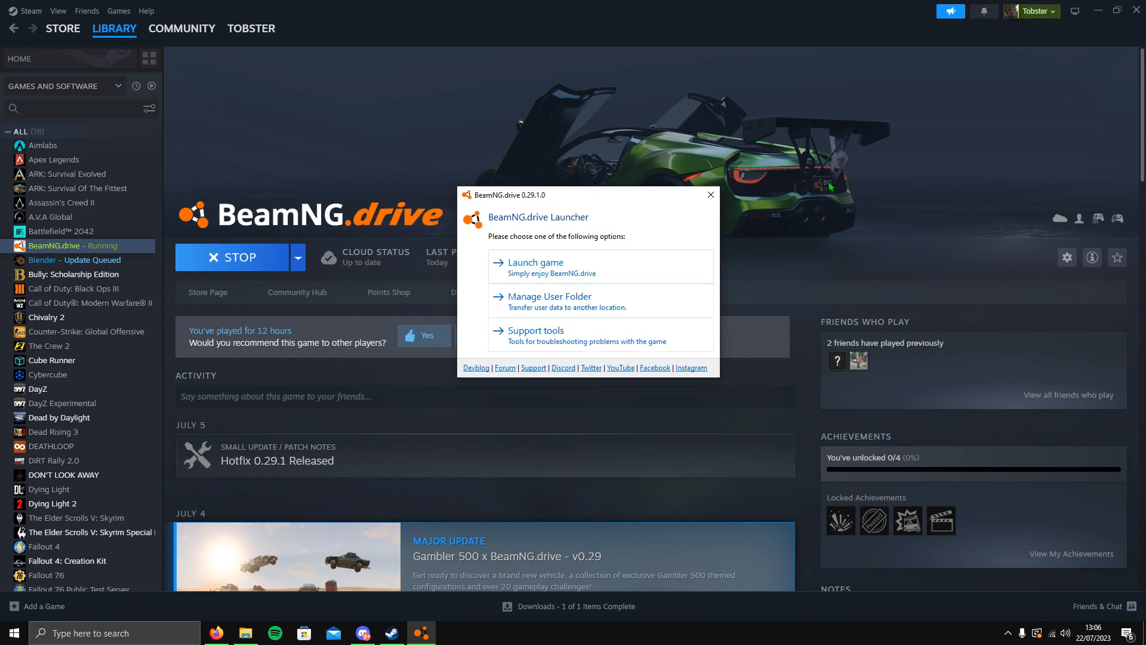
{"action": "mouse_move", "coordinate": [547, 308]}
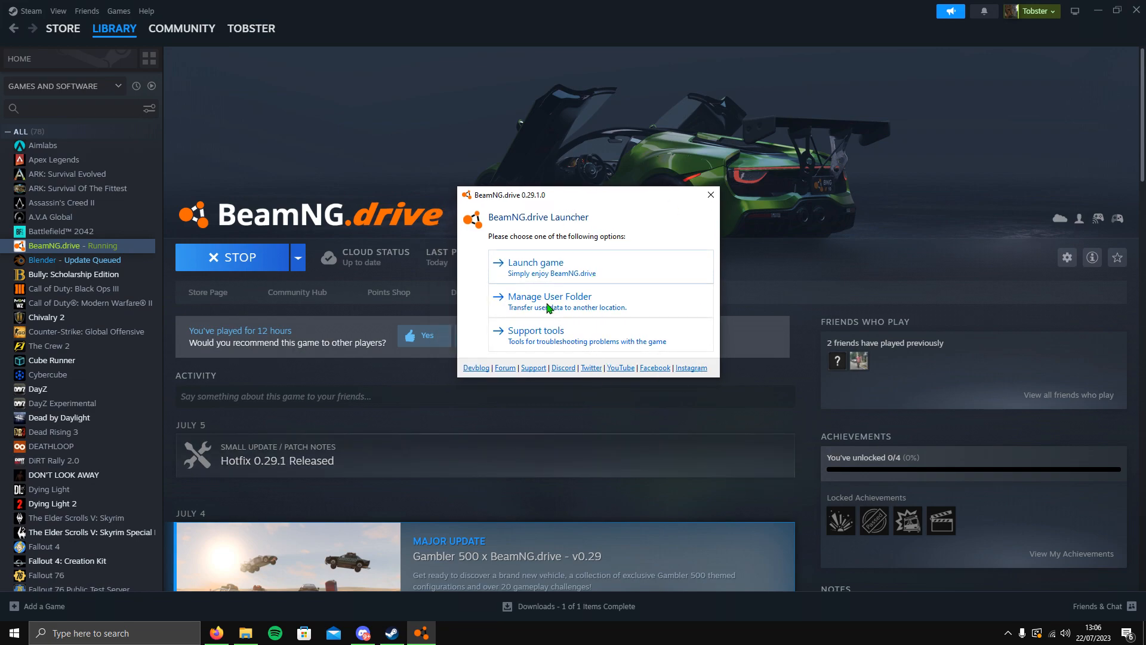
{"action": "left_click", "coordinate": [547, 296]}
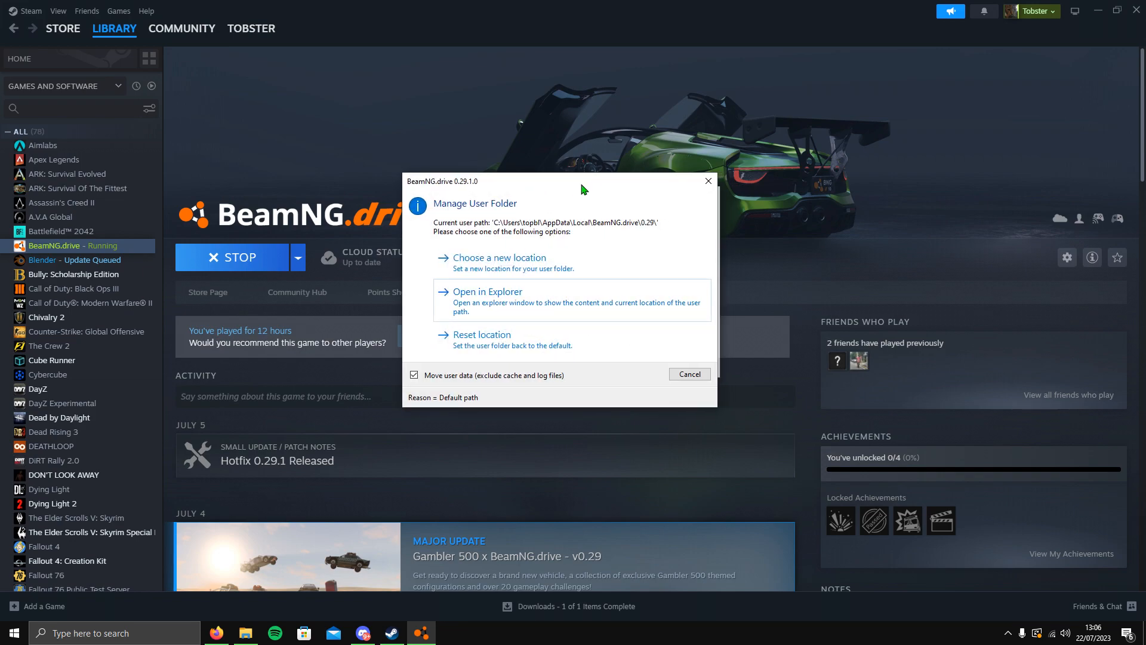
{"action": "mouse_move", "coordinate": [528, 313]}
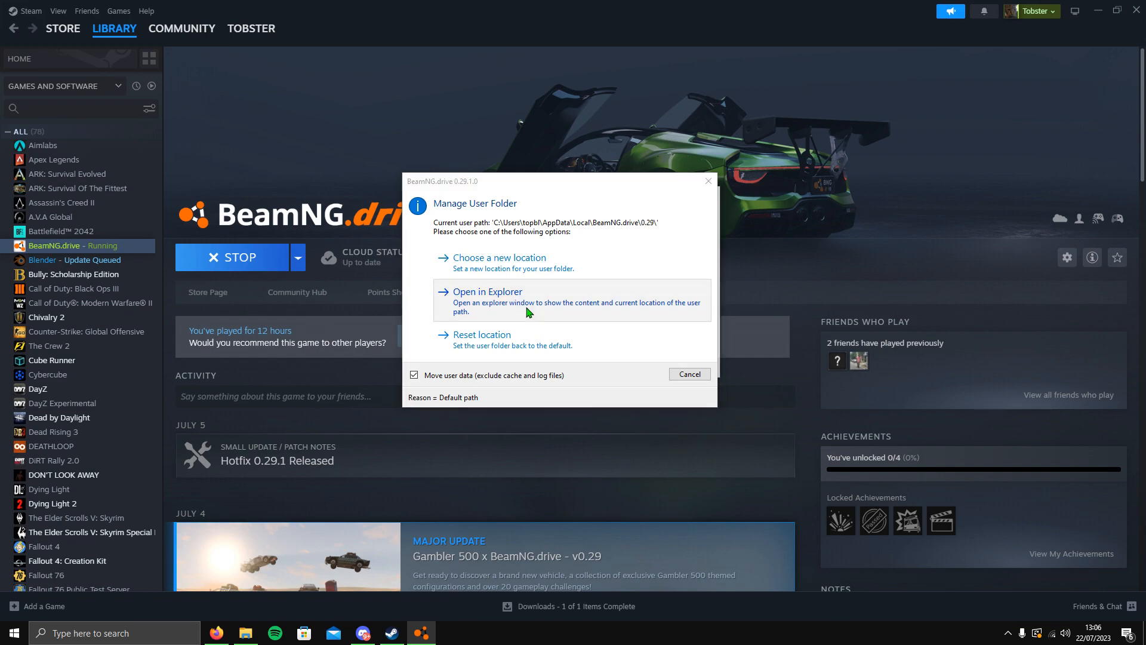
{"action": "left_click", "coordinate": [486, 291]}
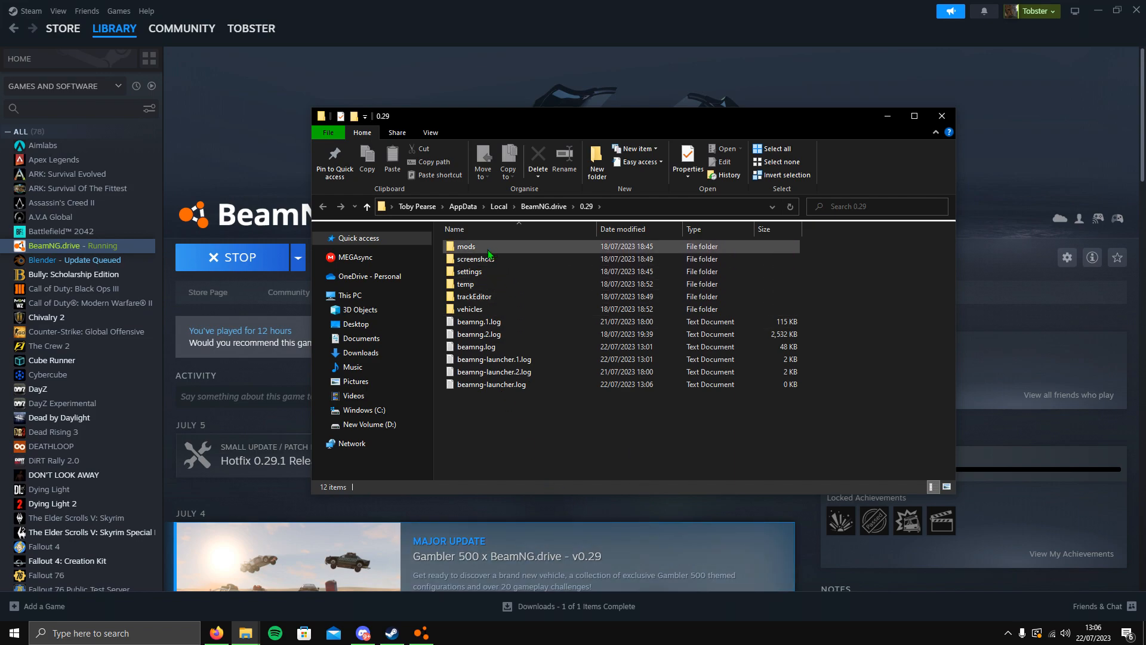
Step: Look inside the game's empty mods\repo folder, then bring the BeamNG Mods download folder forward
{"action": "double_click", "coordinate": [467, 246]}
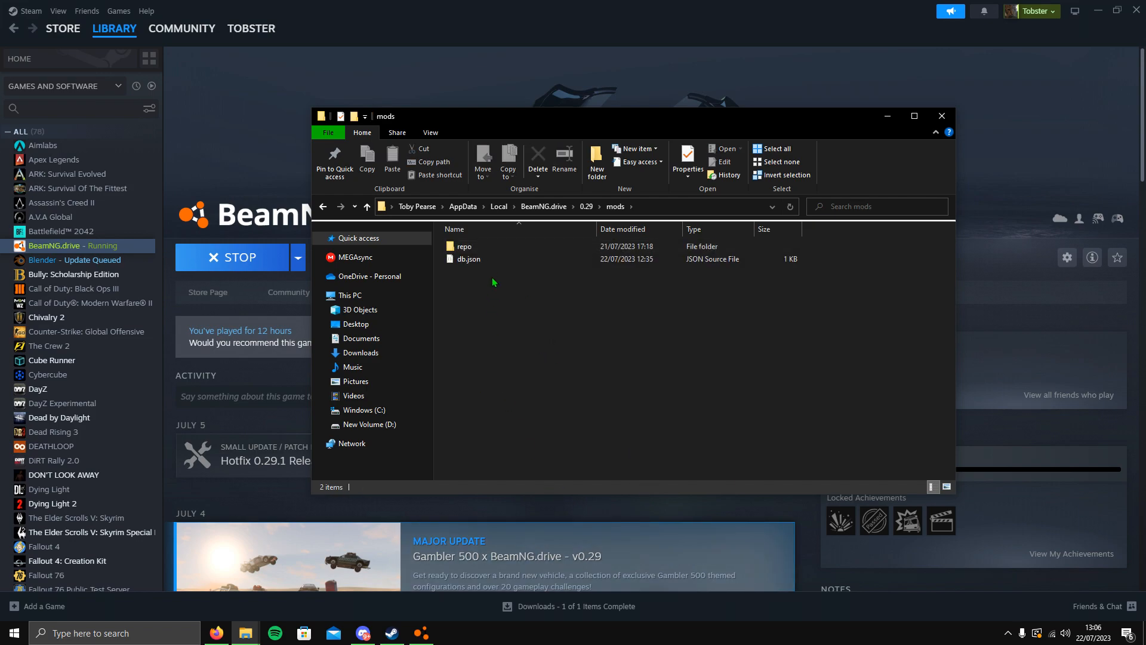
{"action": "double_click", "coordinate": [466, 245]}
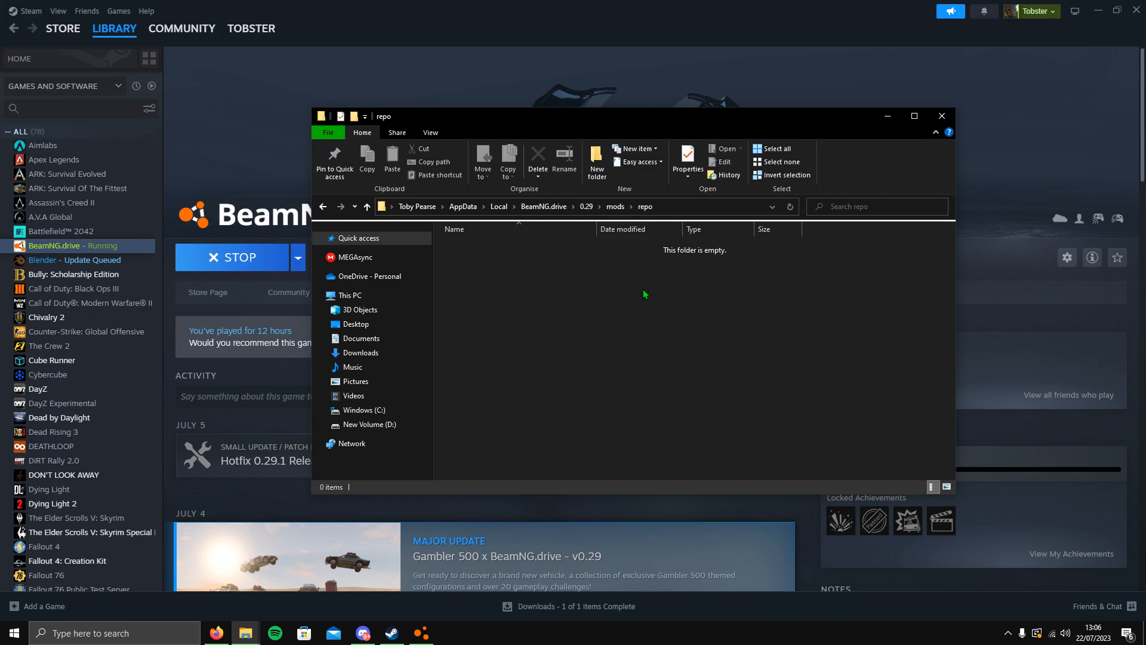
{"action": "mouse_move", "coordinate": [616, 220]}
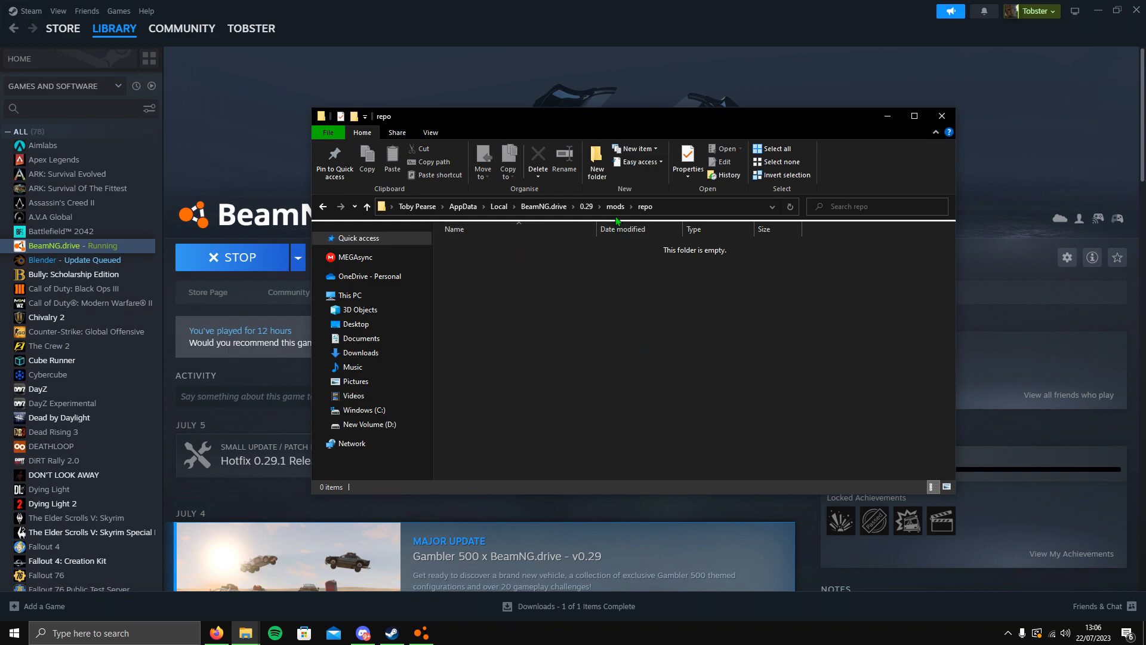
{"action": "mouse_move", "coordinate": [245, 633]}
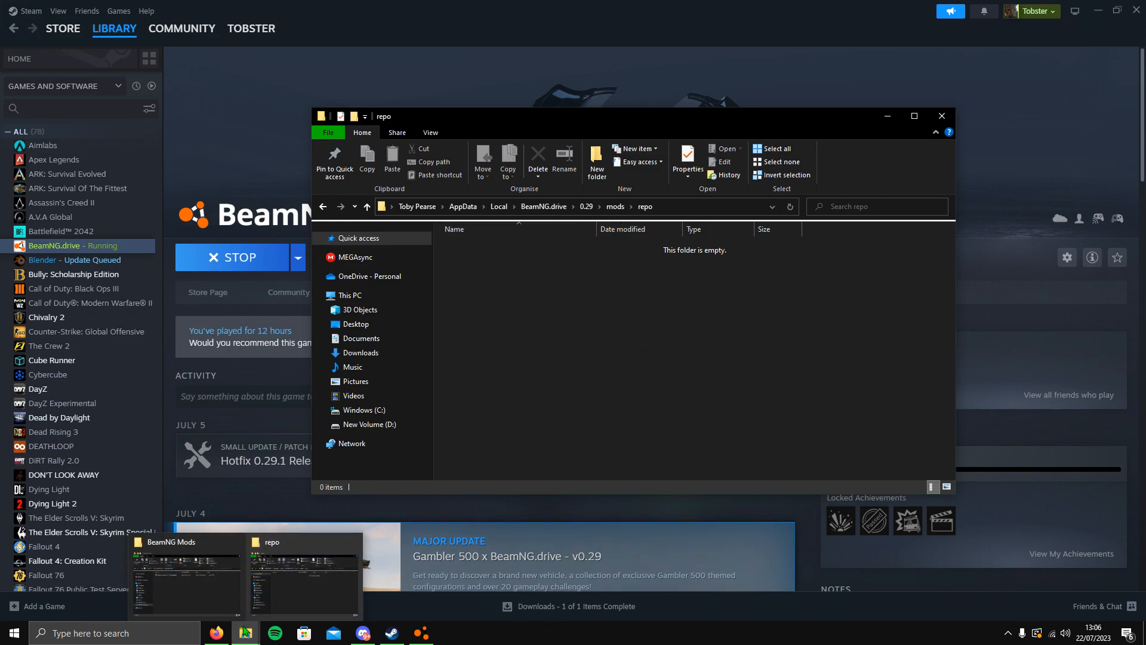
{"action": "left_click", "coordinate": [185, 578]}
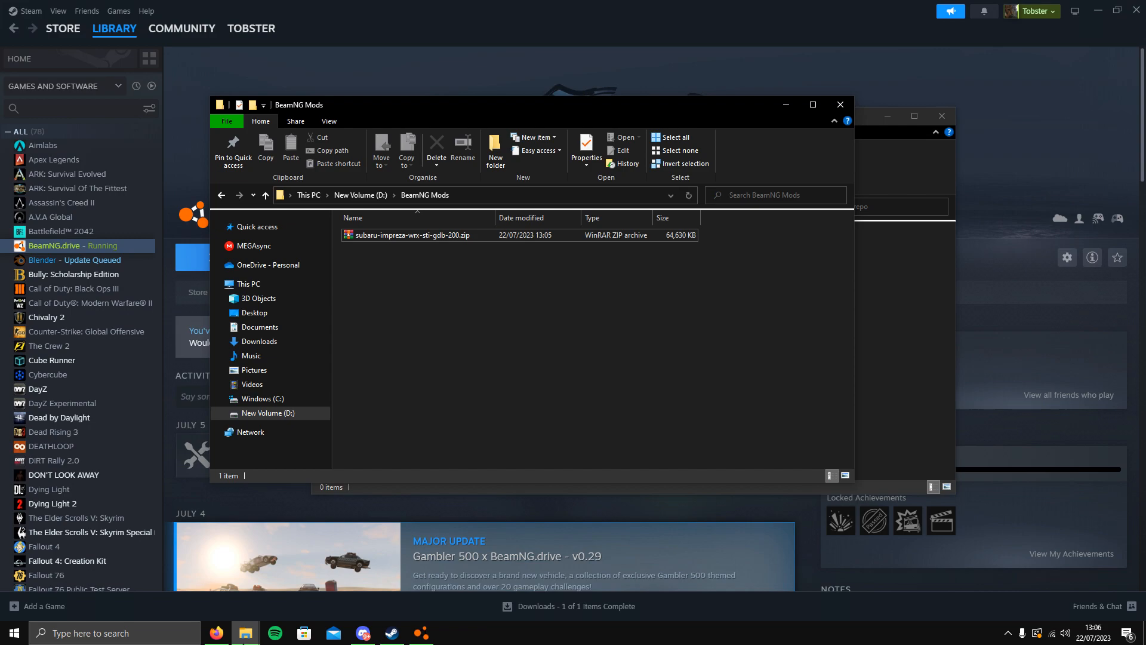
Step: Select the subaru-impreza-wrx-sti-gdb-200.zip download to move into the BeamNG mods repo folder
{"action": "right_click", "coordinate": [245, 633]}
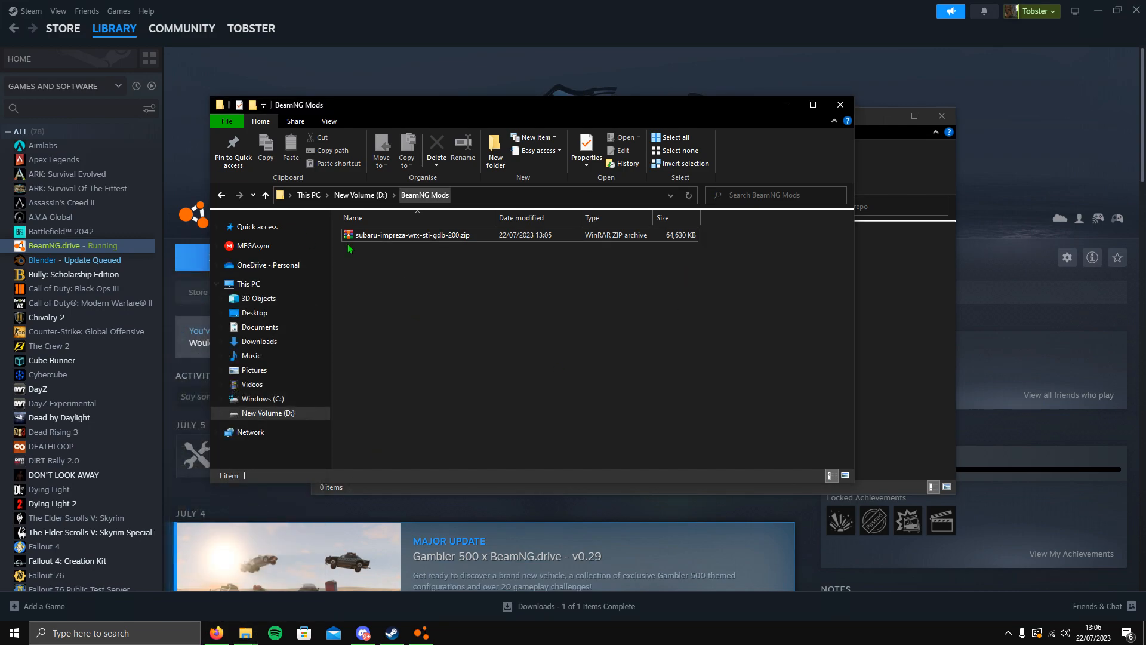
{"action": "mouse_move", "coordinate": [393, 112]}
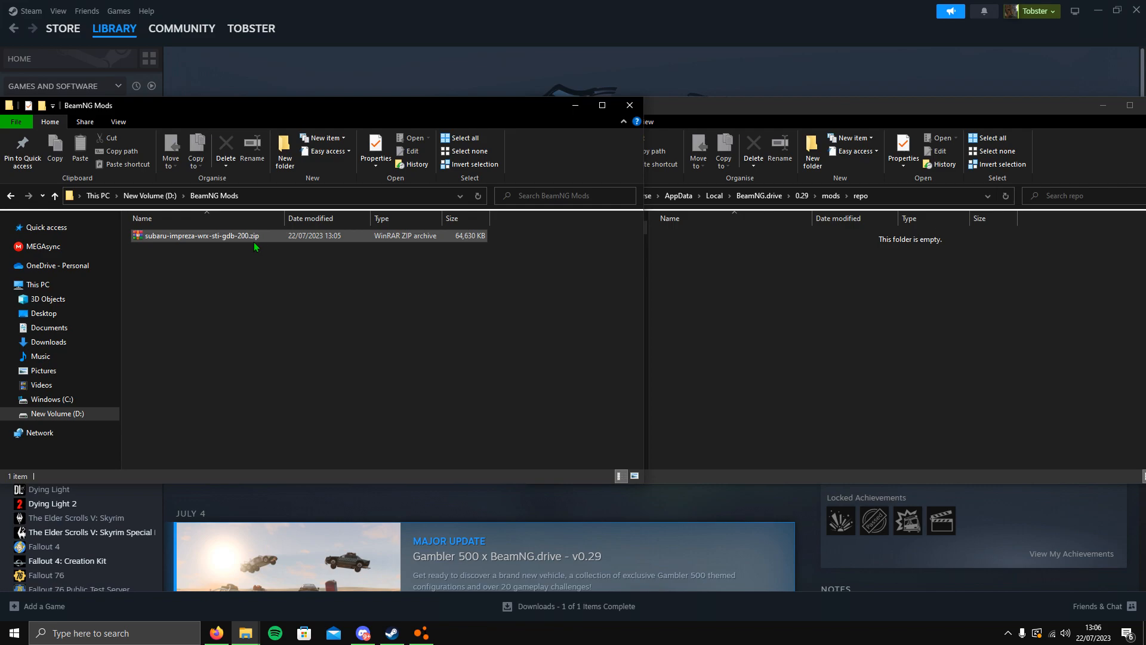
{"action": "mouse_move", "coordinate": [204, 244]}
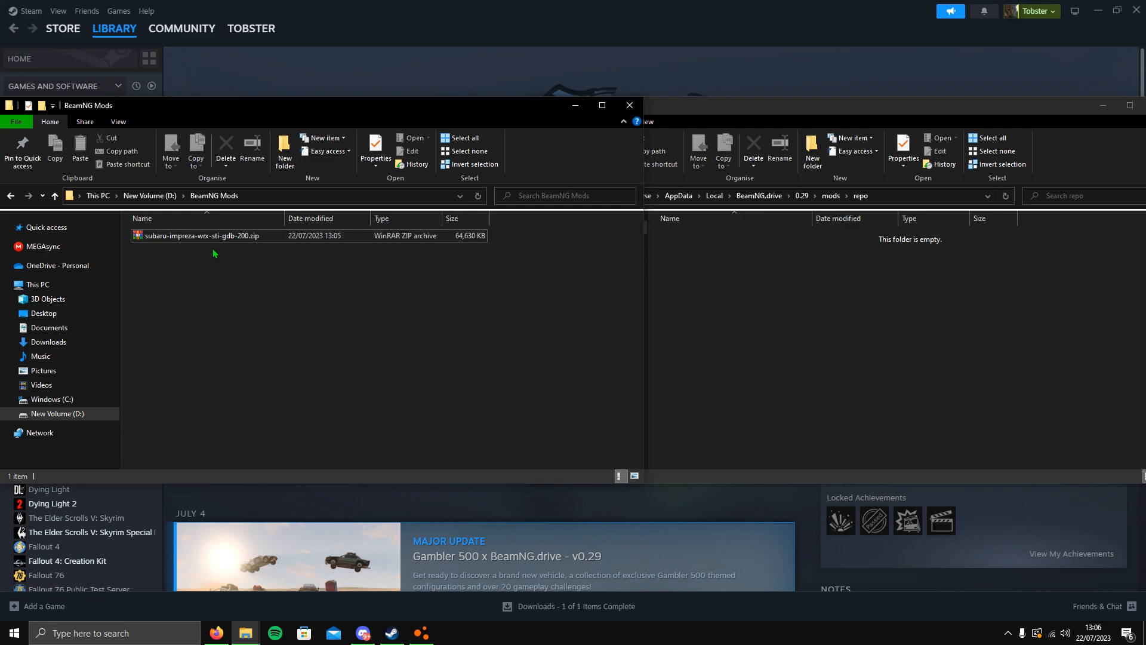
{"action": "left_click", "coordinate": [201, 235]}
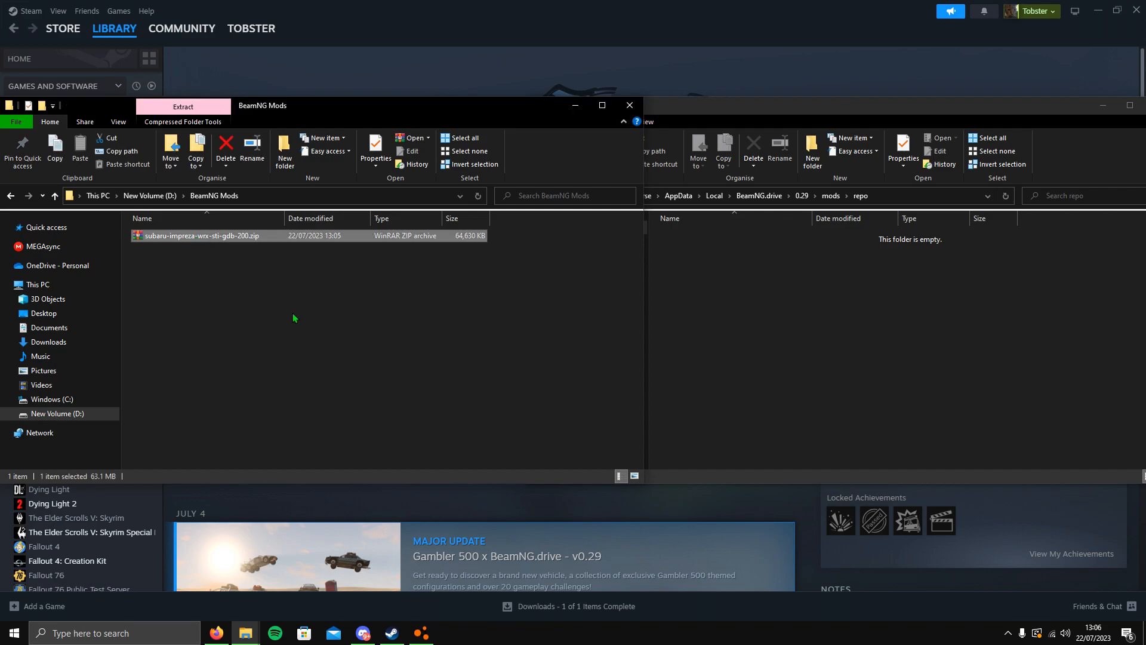
{"action": "mouse_move", "coordinate": [274, 238]}
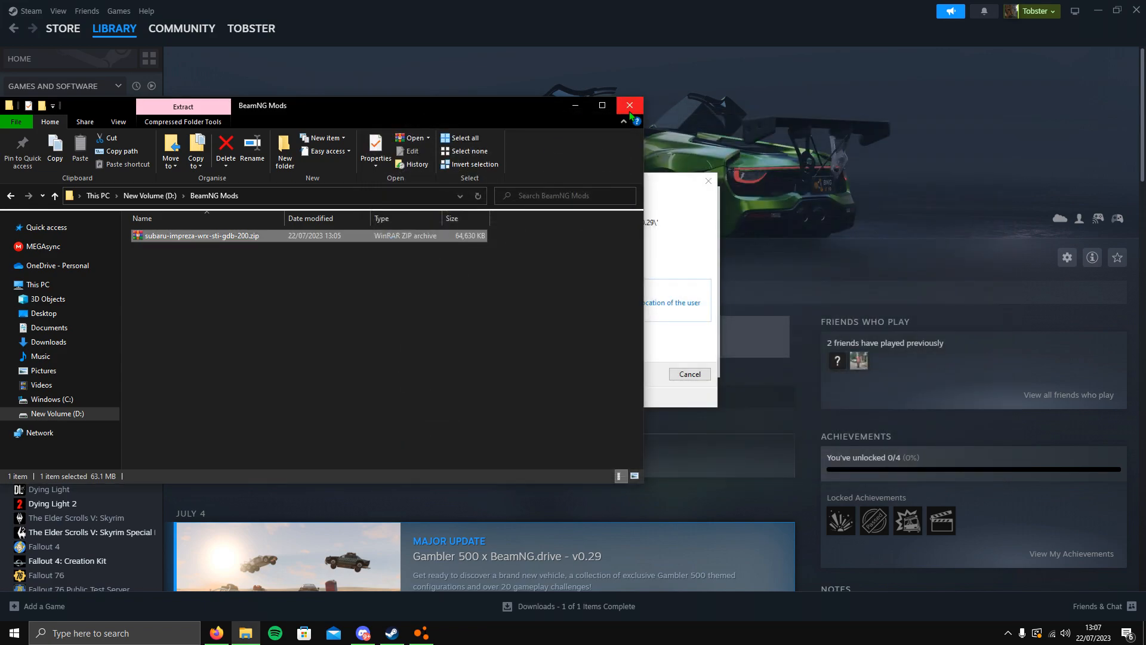
Step: Close the download folder window, leaving the BeamNG.drive launcher over Steam
{"action": "left_click", "coordinate": [629, 105]}
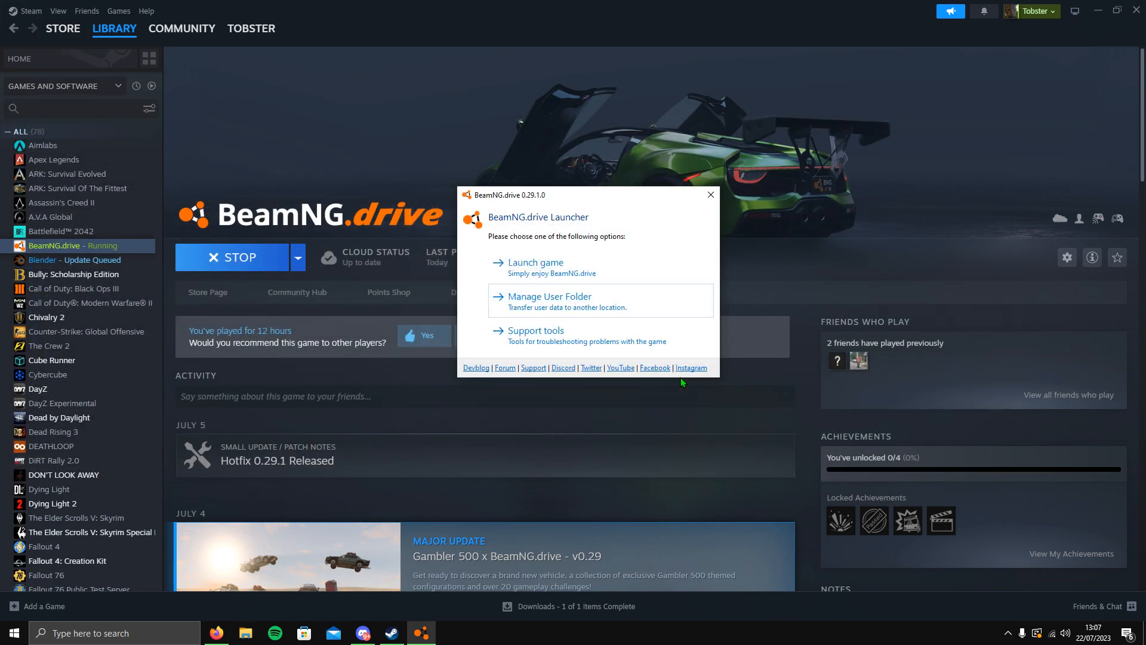
{"action": "mouse_move", "coordinate": [532, 266]}
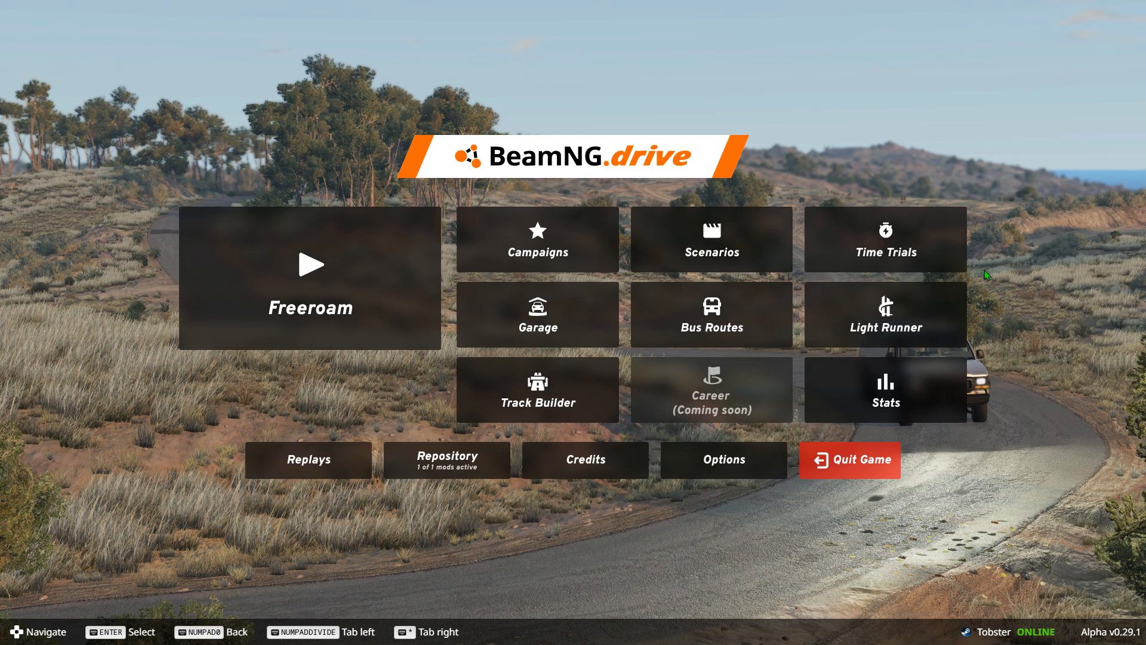
Step: Load the Subaru configuration of the Impreza WRX STI from the garage vehicle list, replacing the Gavril D-Series
{"action": "left_click", "coordinate": [309, 277]}
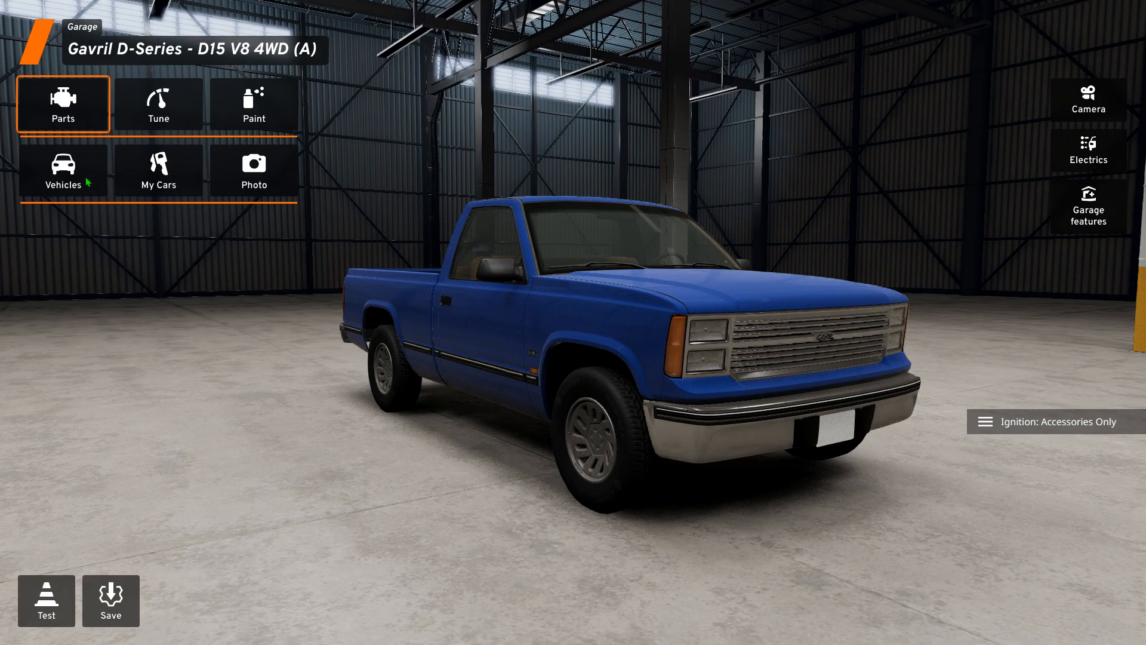
{"action": "left_click", "coordinate": [63, 169]}
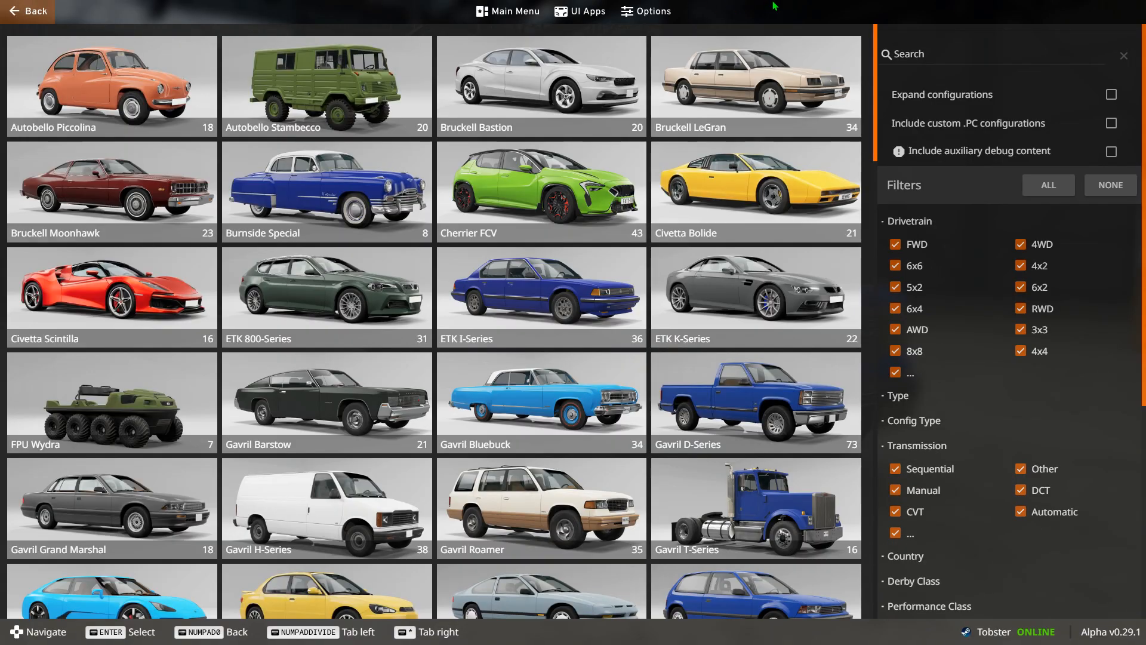
{"action": "scroll", "scroll_direction": "down", "scroll_amount": 3}
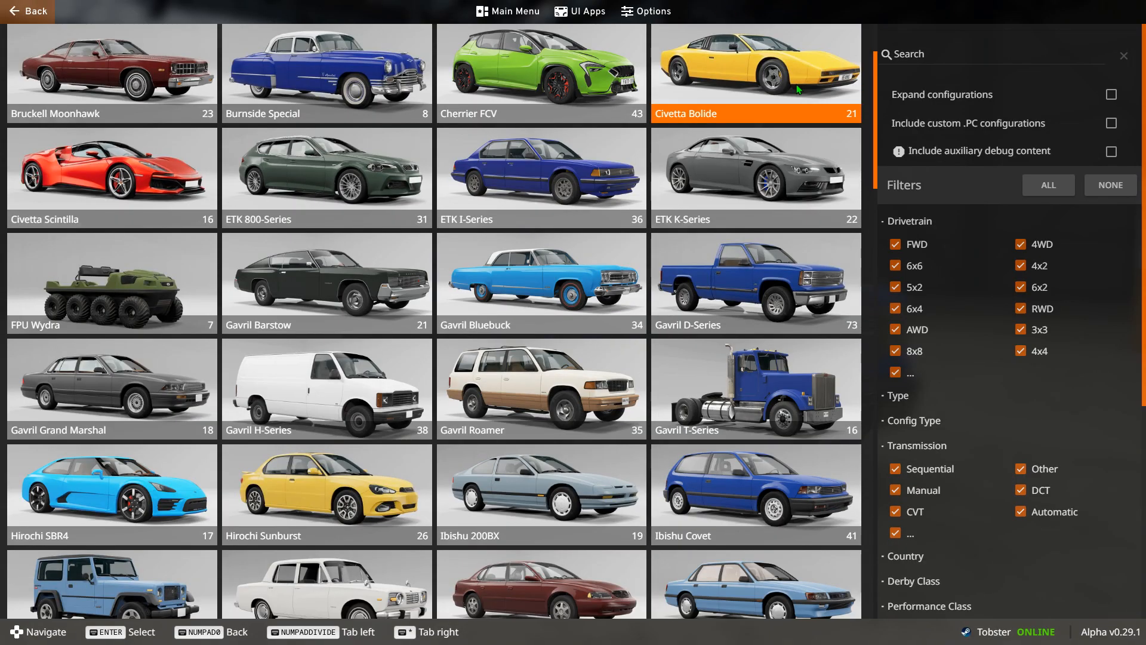
{"action": "scroll", "scroll_direction": "down", "scroll_amount": 3}
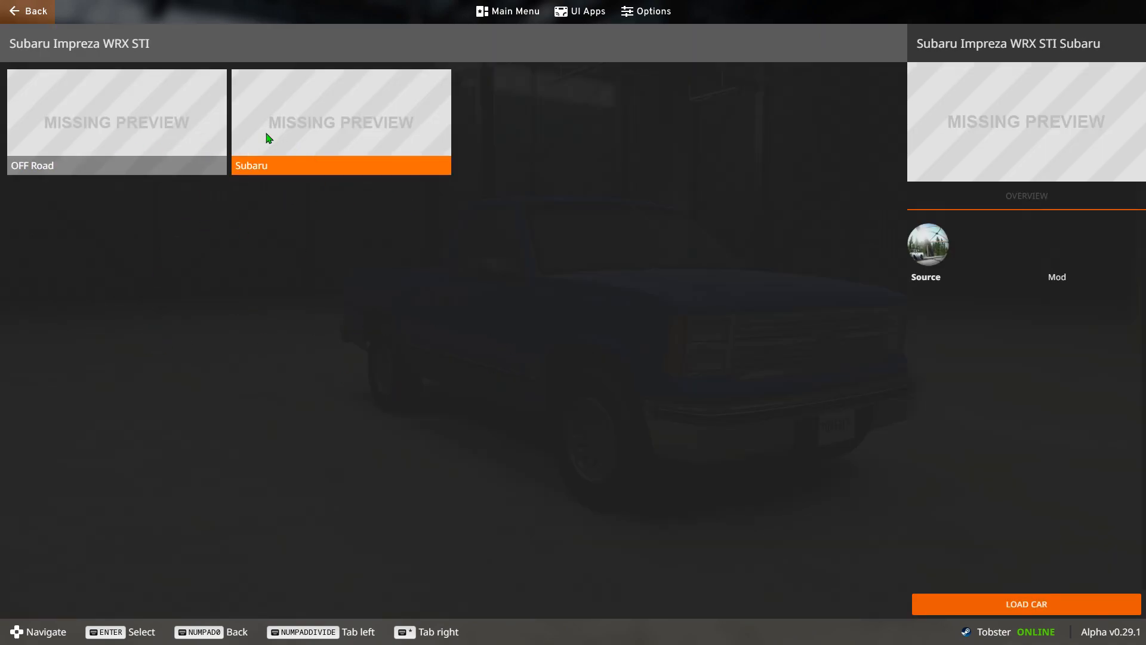
{"action": "left_click", "coordinate": [1025, 604]}
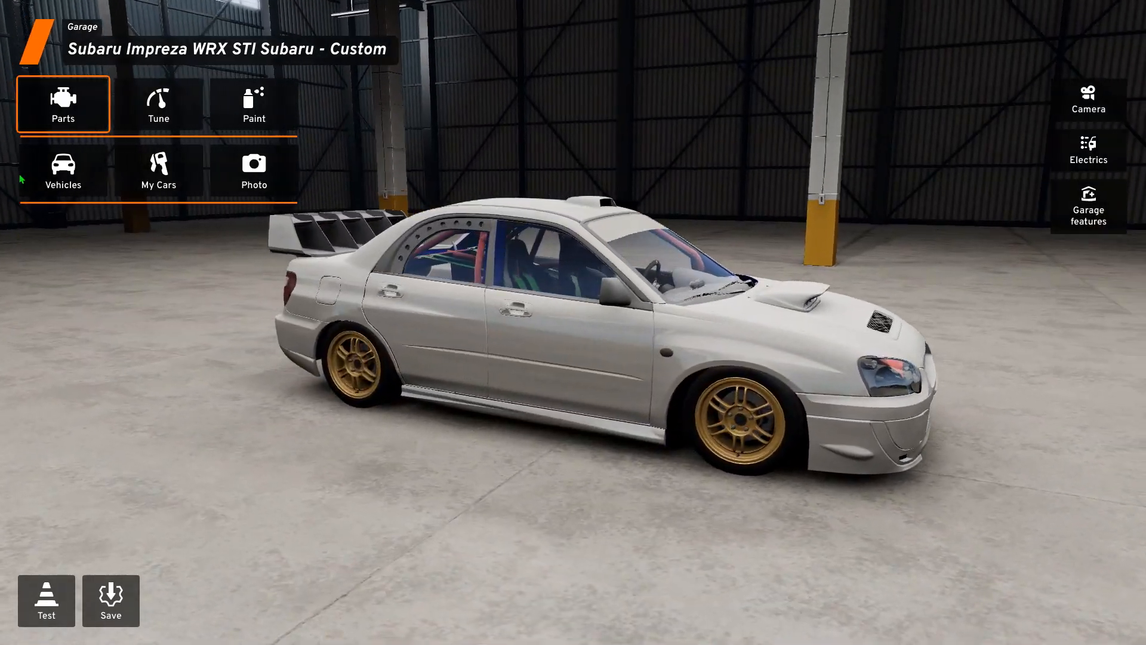
Step: Reopen the vehicle list and pick the Subaru Impreza WRX STI tile
{"action": "left_click", "coordinate": [64, 171]}
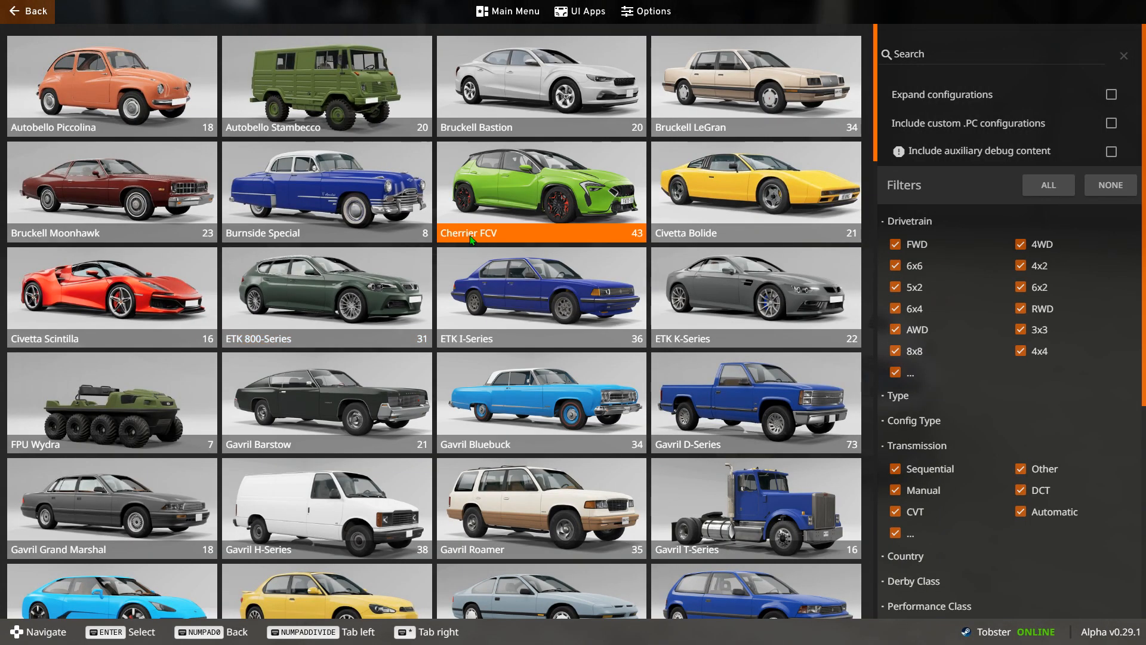
{"action": "scroll", "scroll_direction": "down", "scroll_amount": 3}
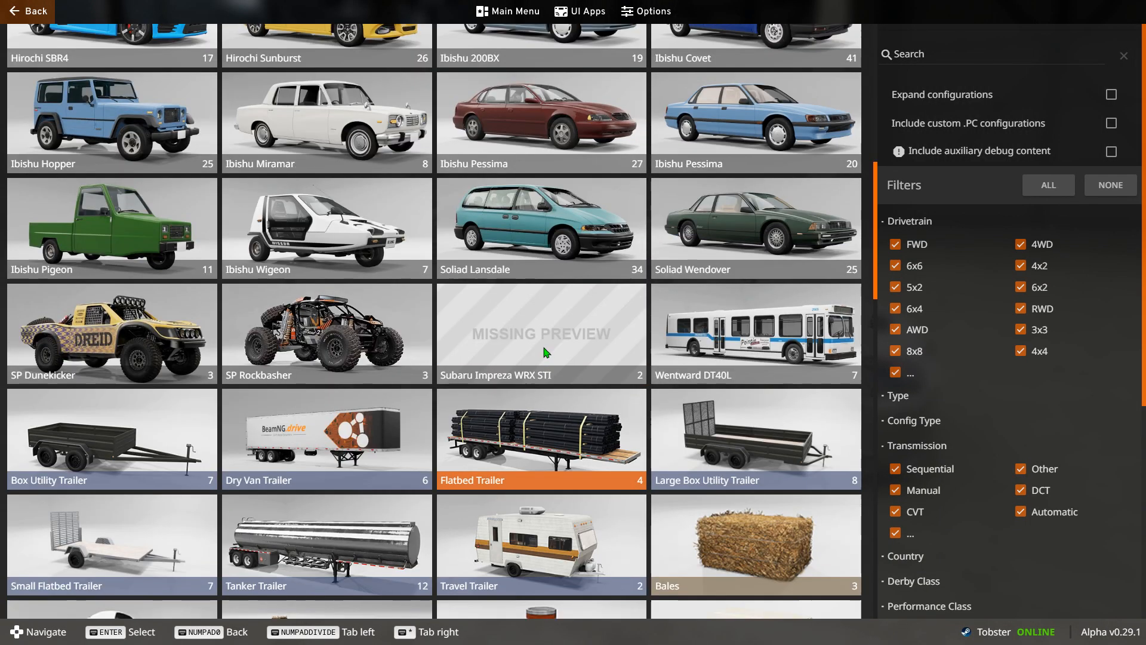
{"action": "left_click", "coordinate": [541, 335]}
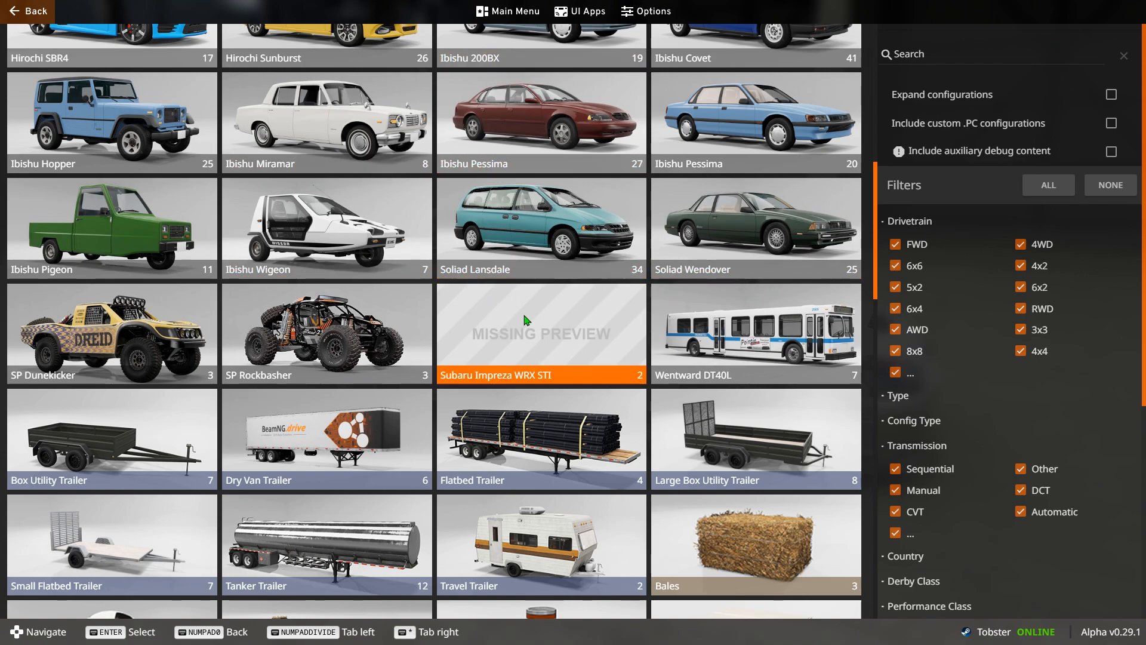
{"action": "mouse_move", "coordinate": [536, 320]}
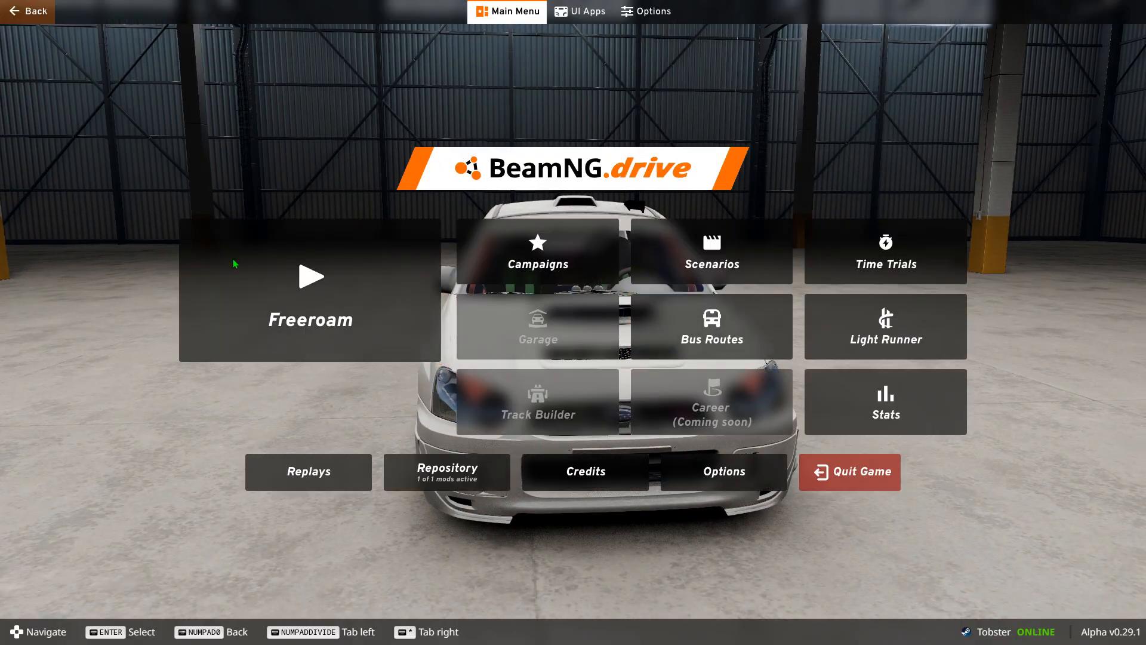
Step: Spawn a freeroam session on West Coast, USA at the Highway spawn point
{"action": "left_click", "coordinate": [309, 304]}
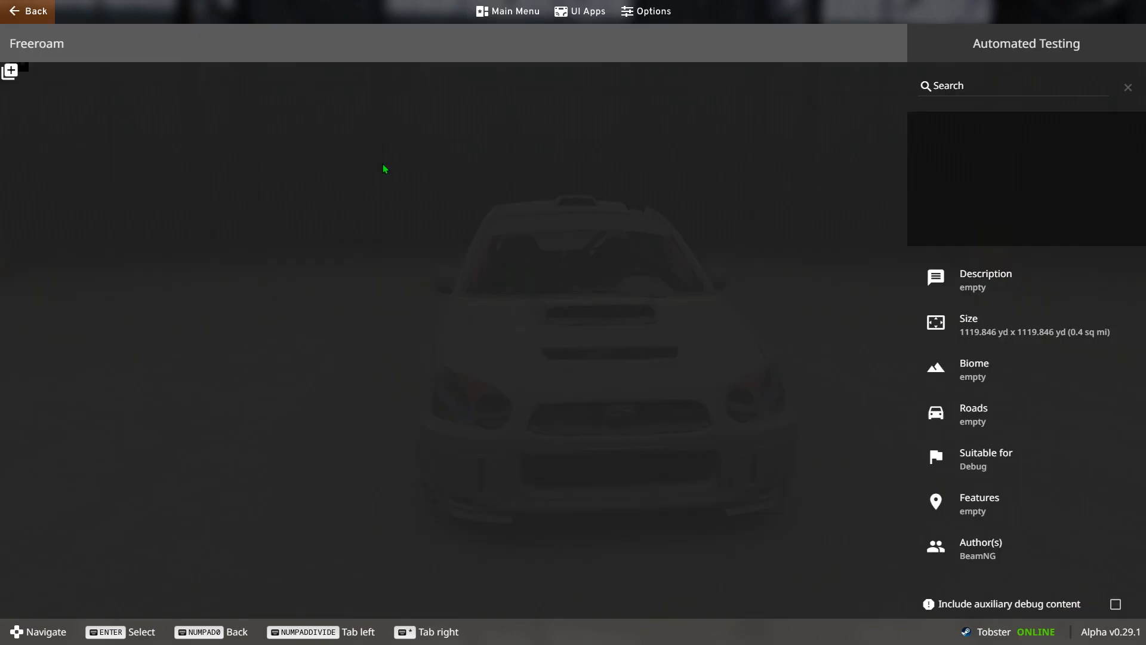
{"action": "left_click", "coordinate": [564, 514]}
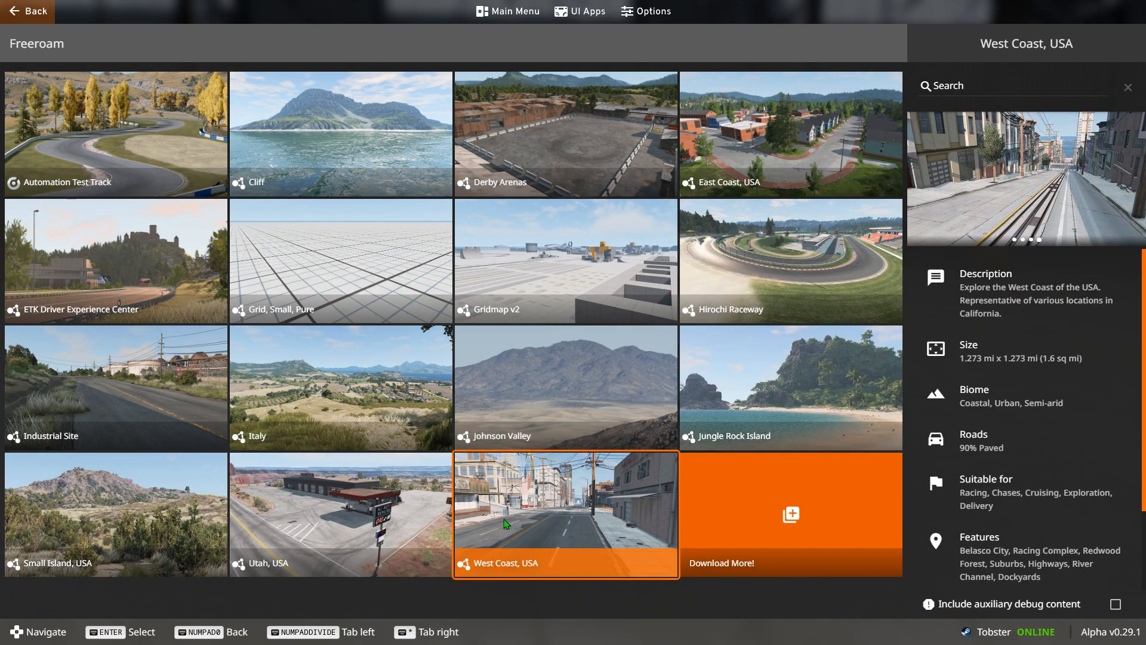
{"action": "left_click", "coordinate": [564, 513]}
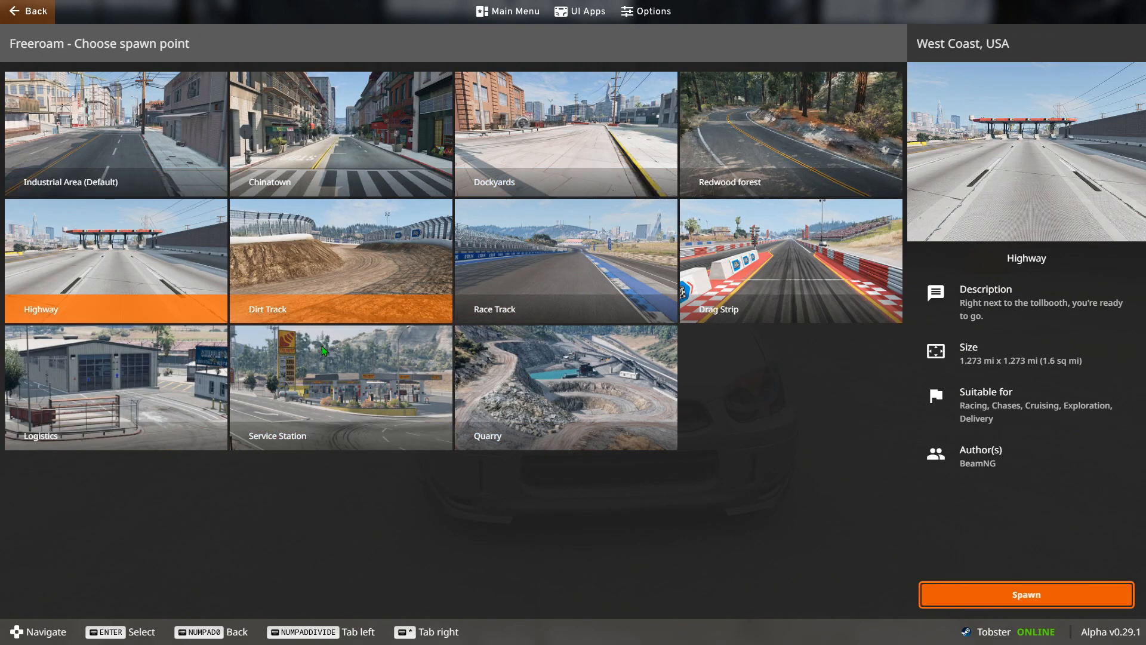
{"action": "left_click", "coordinate": [1024, 593]}
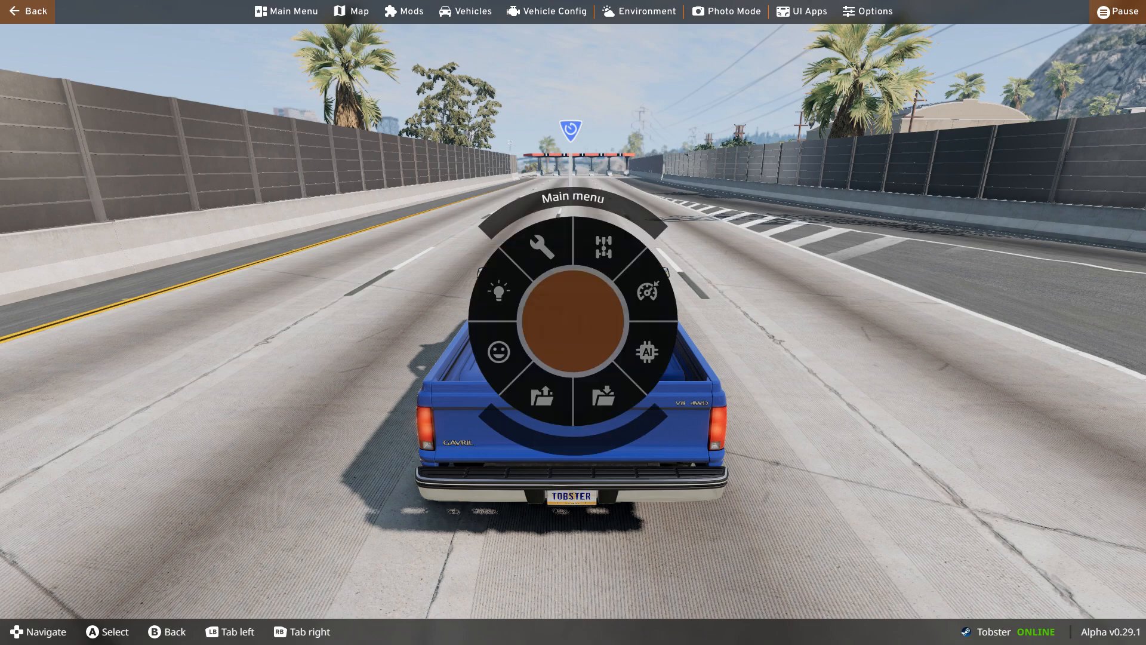
Step: Check the map, vehicle list and installed Mods page to confirm the Subaru mod is active
{"action": "left_click", "coordinate": [349, 10]}
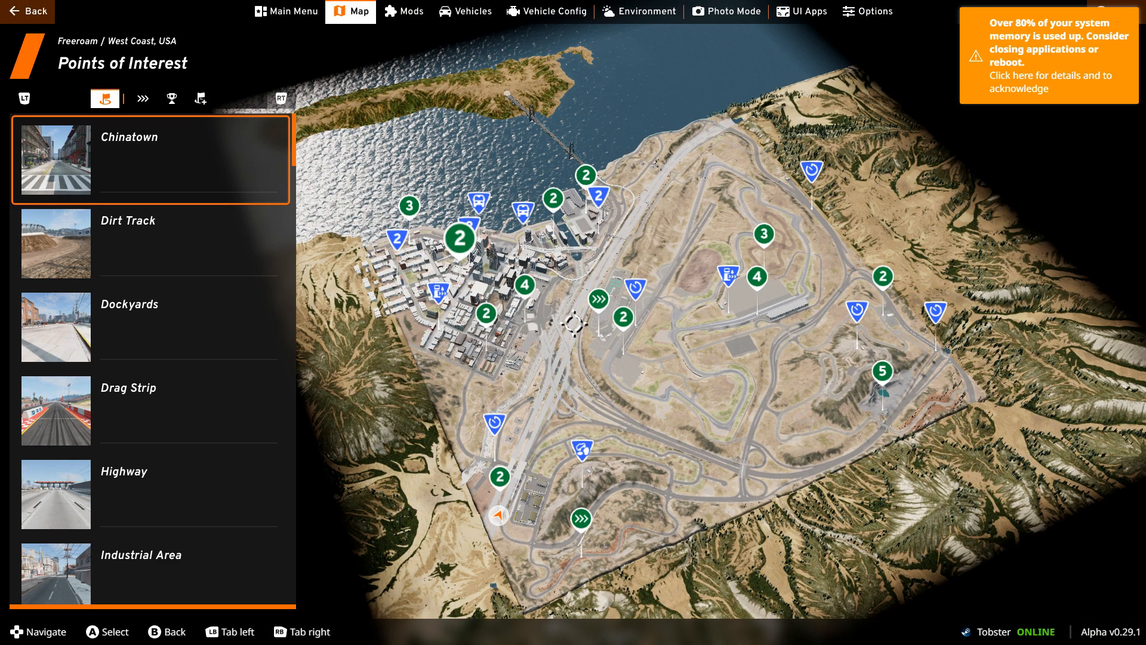
{"action": "left_click", "coordinate": [464, 10]}
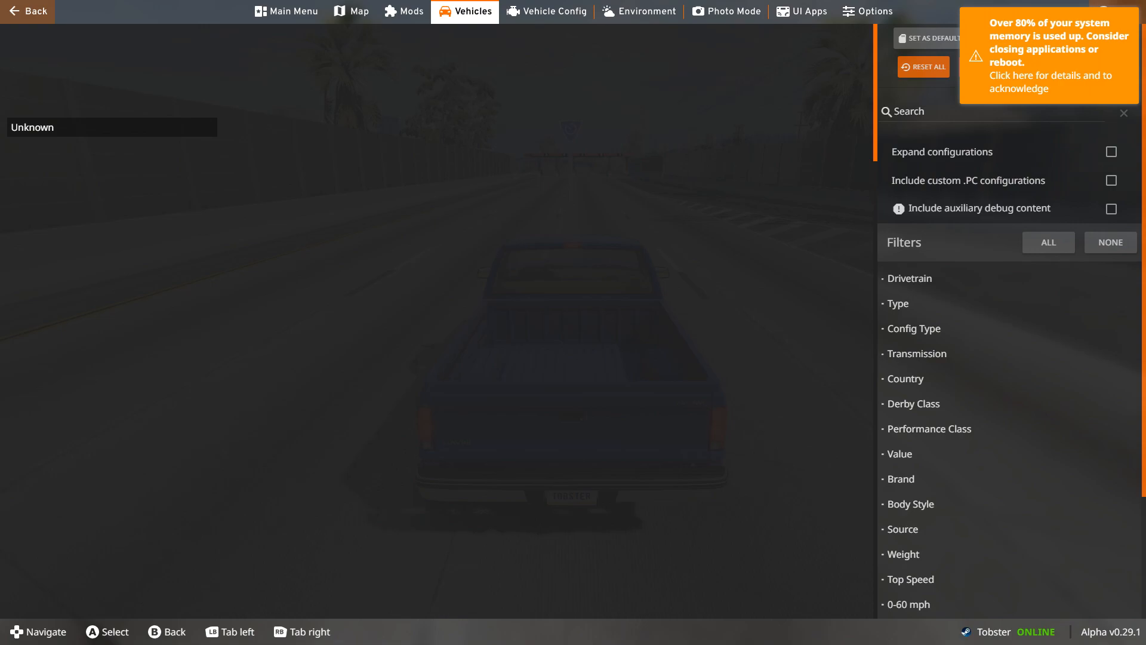
{"action": "left_click", "coordinate": [402, 11]}
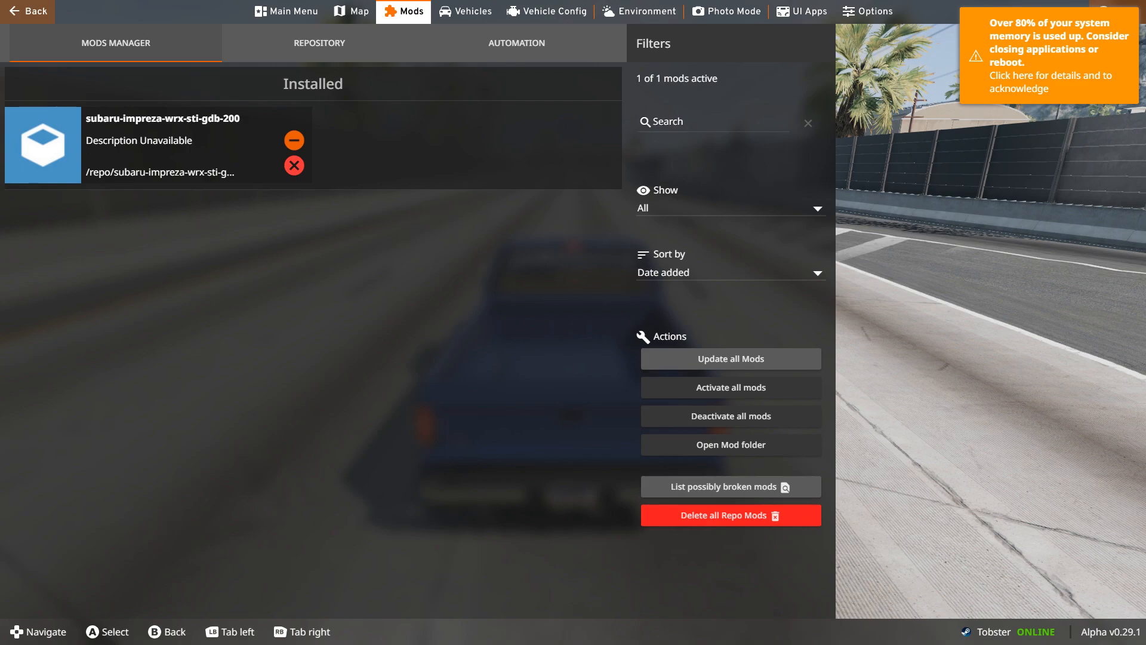
Step: Choose the Subaru Impreza WRX STI from the vehicle list to drive on the highway
{"action": "left_click", "coordinate": [464, 11]}
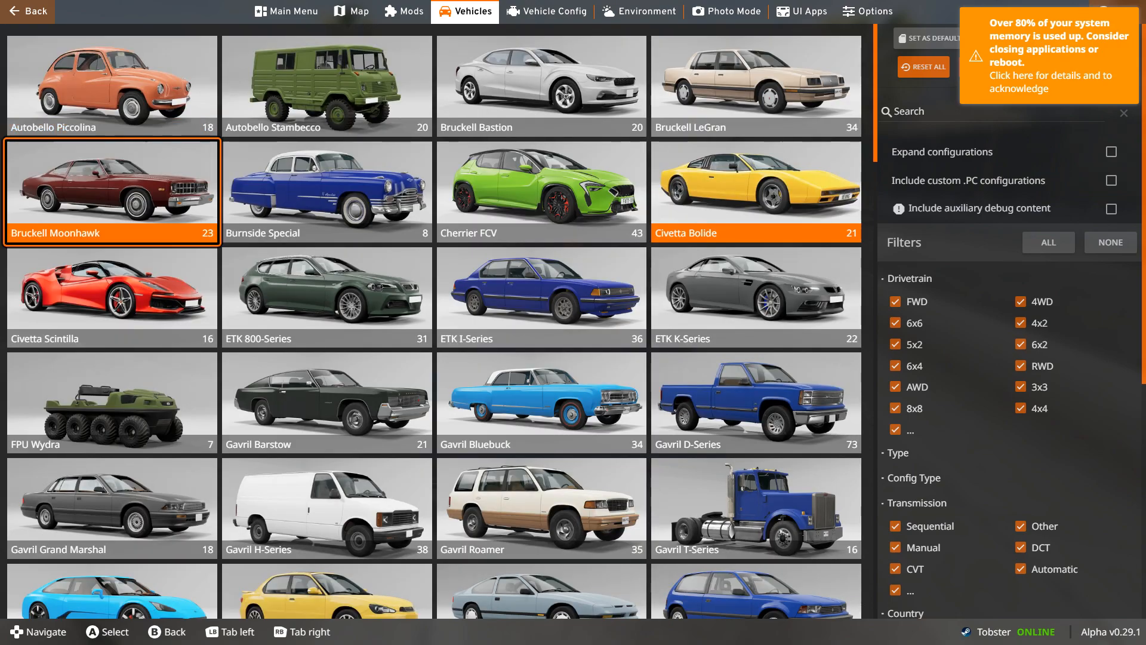
{"action": "scroll", "scroll_direction": "down", "scroll_amount": 3}
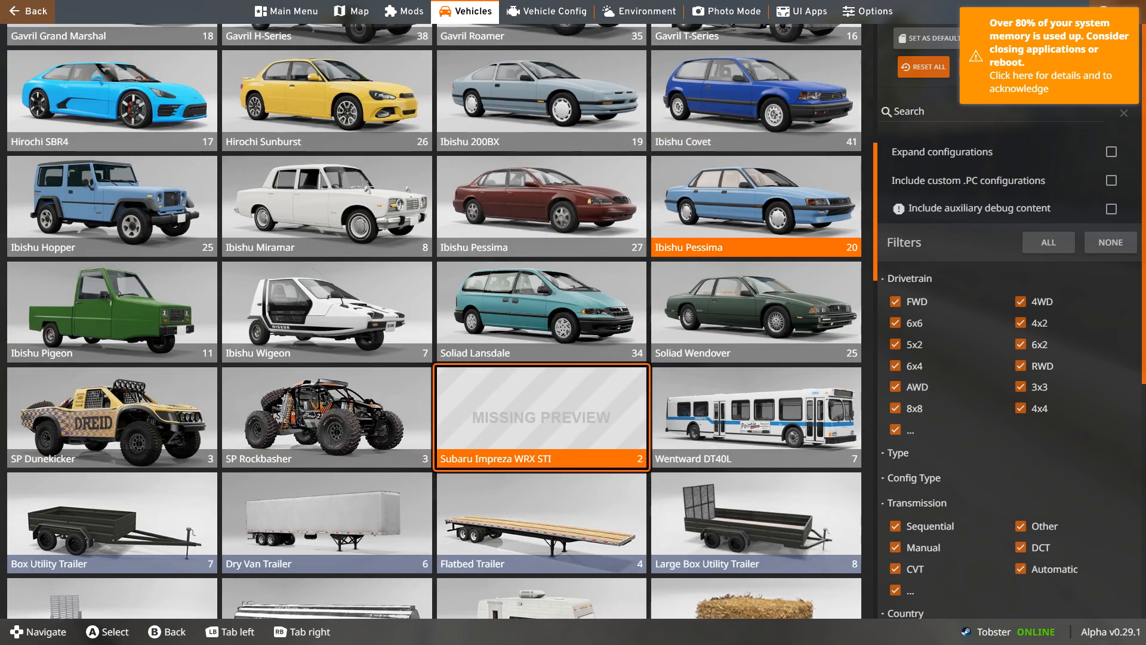
{"action": "left_click", "coordinate": [540, 416]}
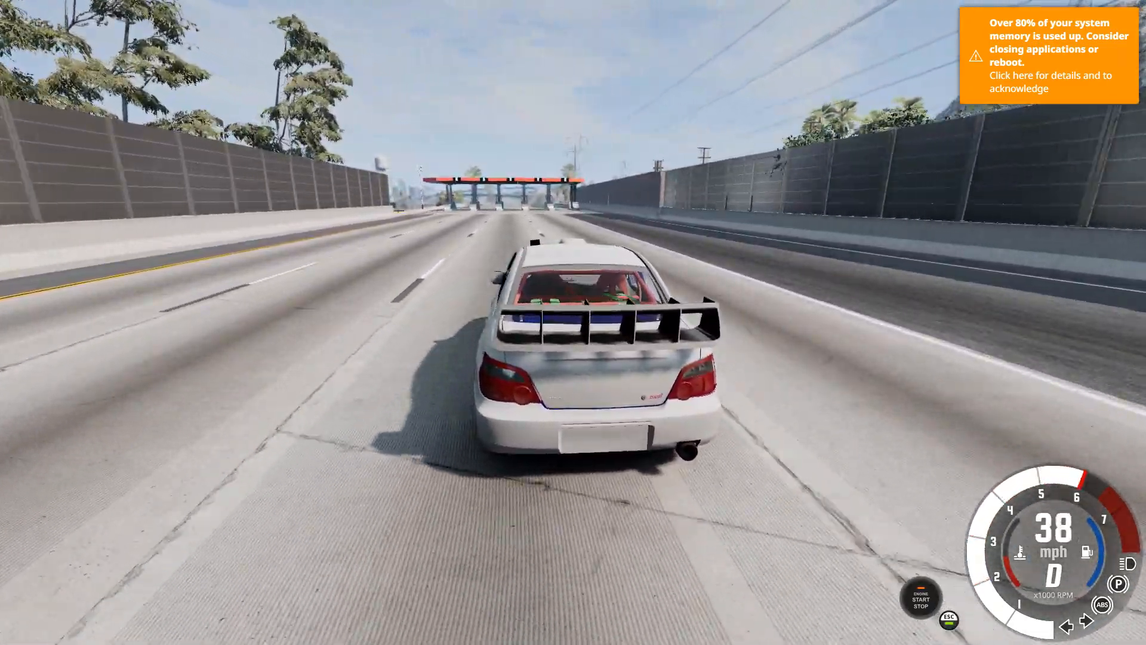
Step: Accelerate the white Subaru to about 51 mph toward the highway toll booths
{"action": "key", "text": "w"}
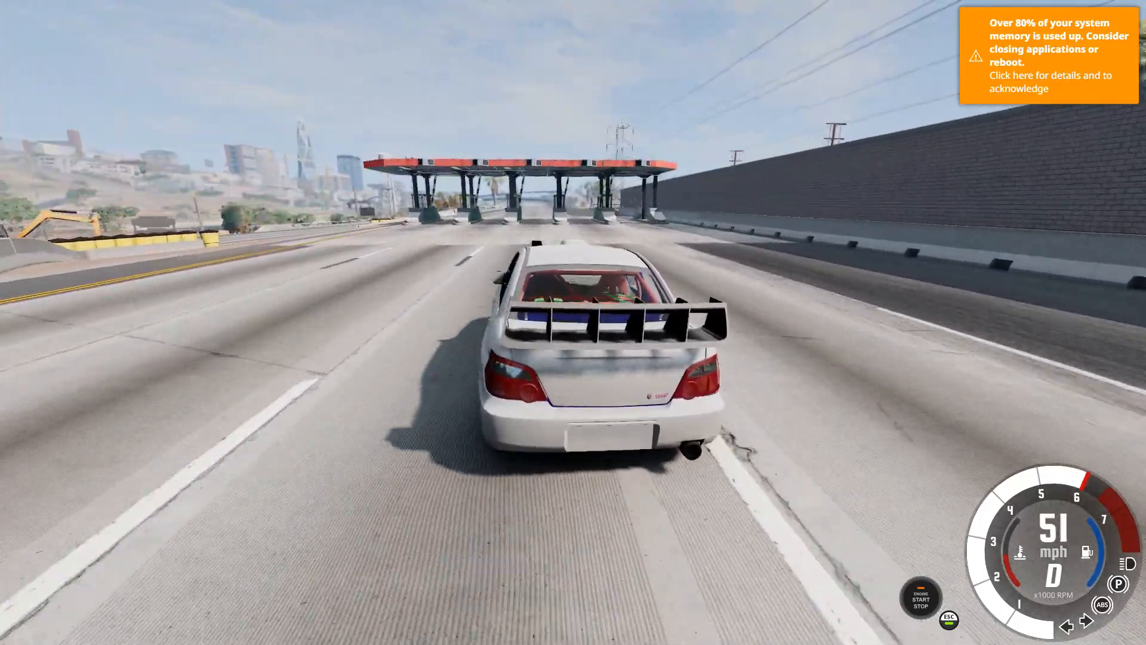